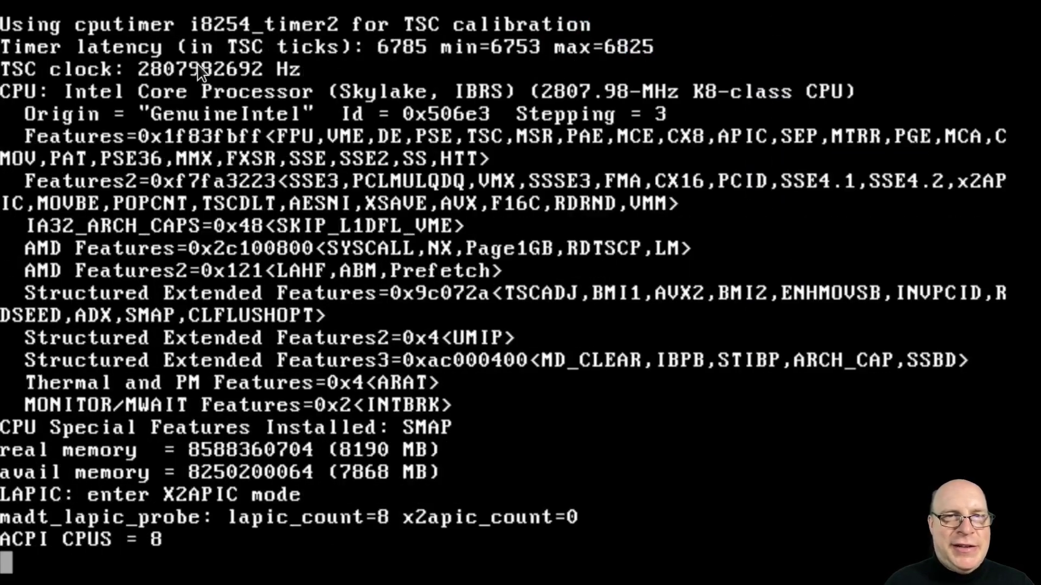
# - Scroll through the live CD's kernel boot messages until the 'login:' prompt appears
pyautogui.scroll(-3)
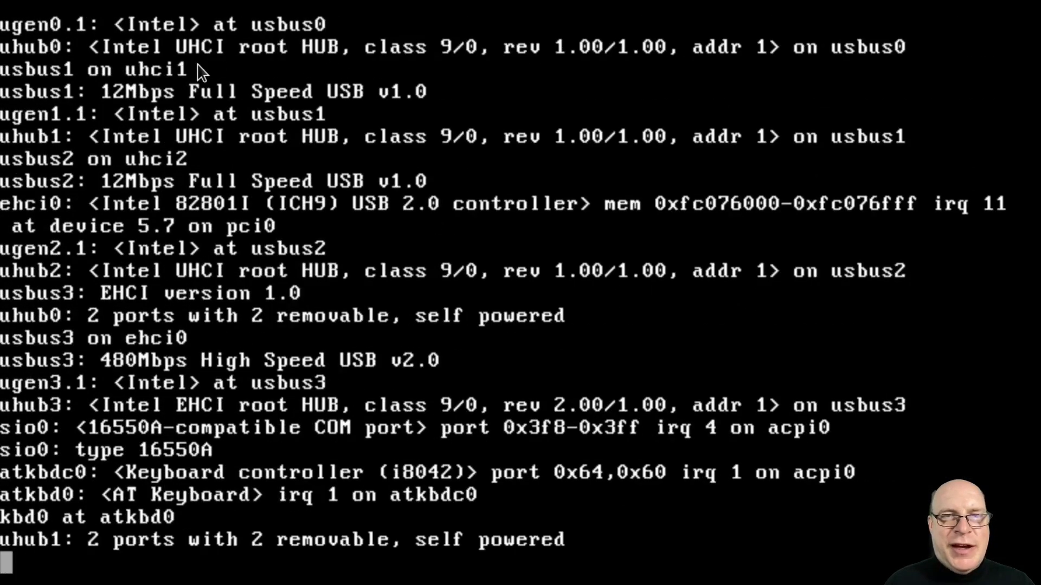
pyautogui.scroll(-3)
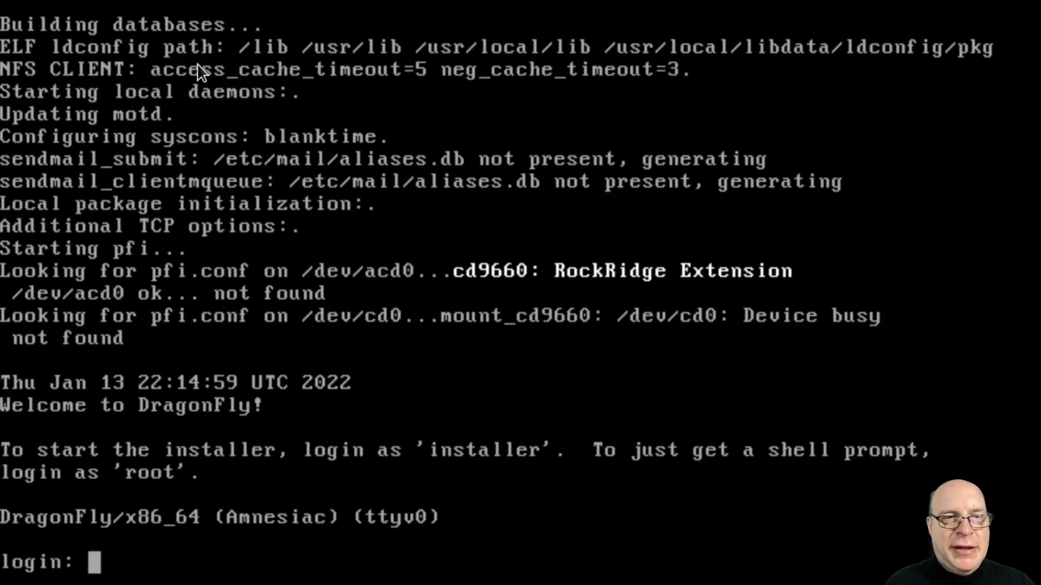
# - Log in as 'installer' and confirm erasing and formatting disk ad0
pyautogui.write('installer')
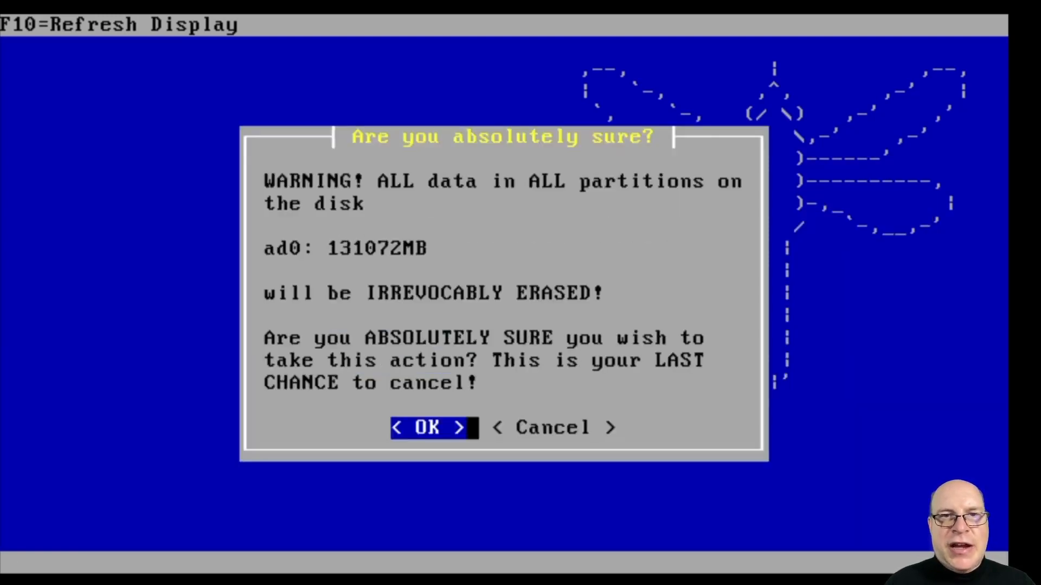
pyautogui.click(430, 428)
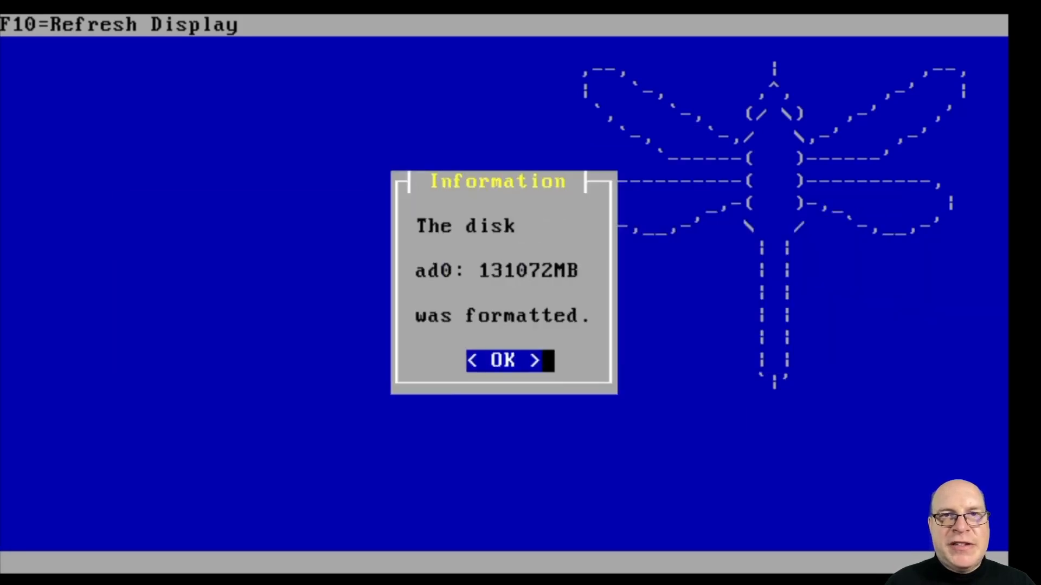
pyautogui.click(508, 360)
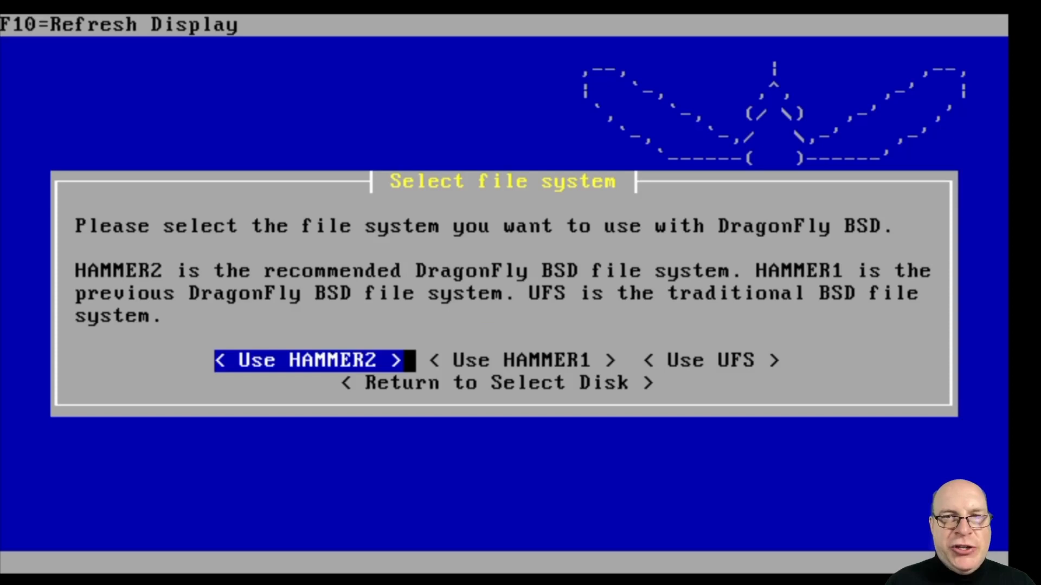
# - Choose HAMMER2, create the default subpartitions, accept the warning, and start Install OS
pyautogui.click(310, 361)
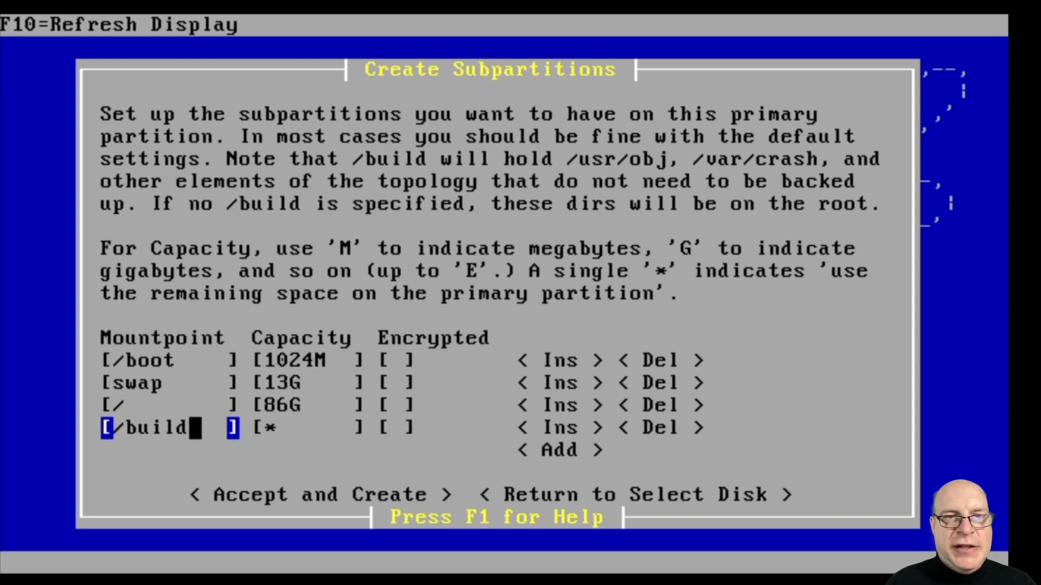
pyautogui.press('Tab')
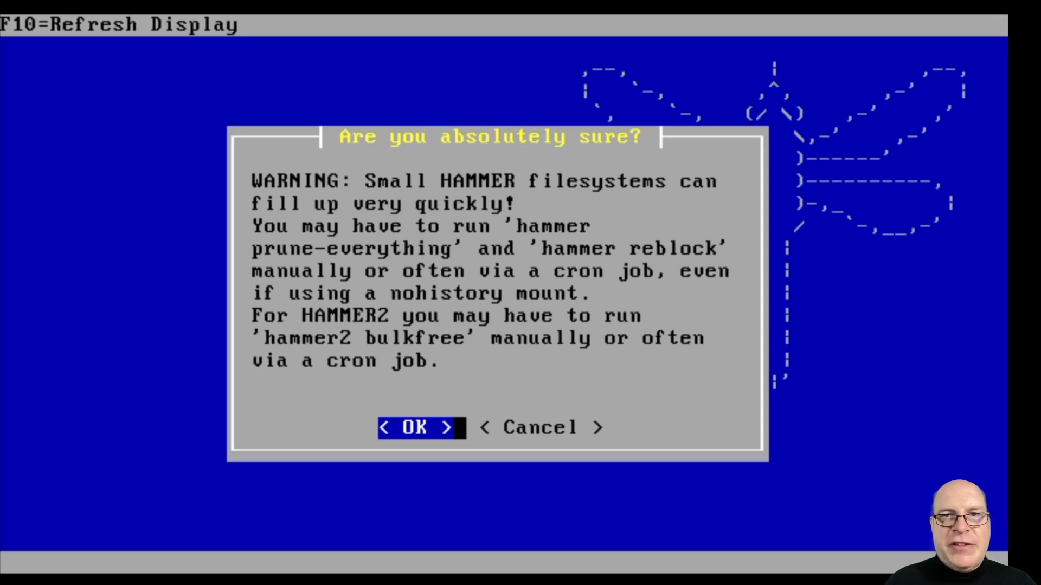
pyautogui.click(418, 427)
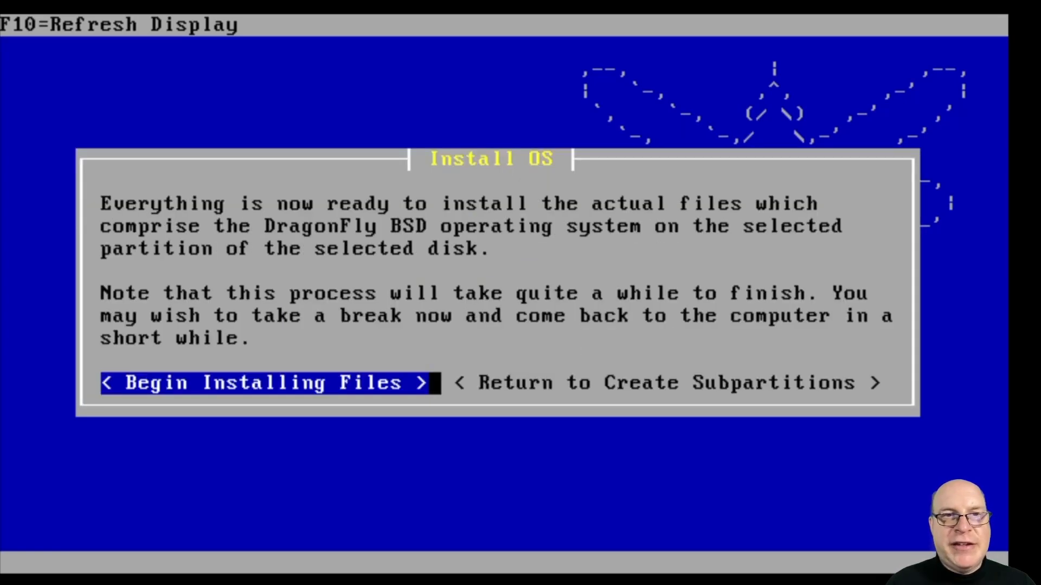
pyautogui.click(266, 382)
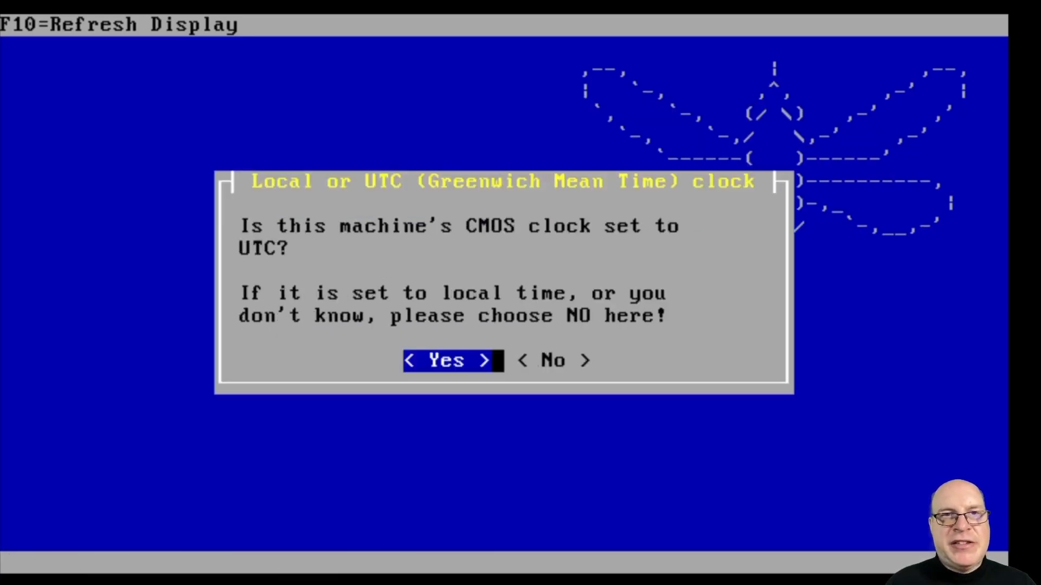
# - Answer the UTC clock prompt and select America/Los_Angeles as the time zone
pyautogui.click(453, 361)
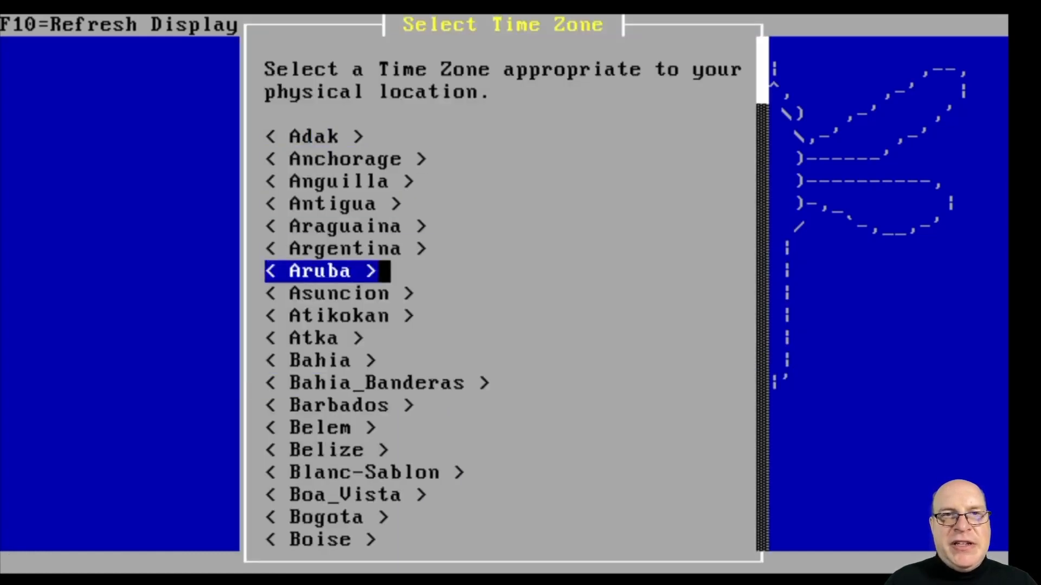
pyautogui.scroll(-3)
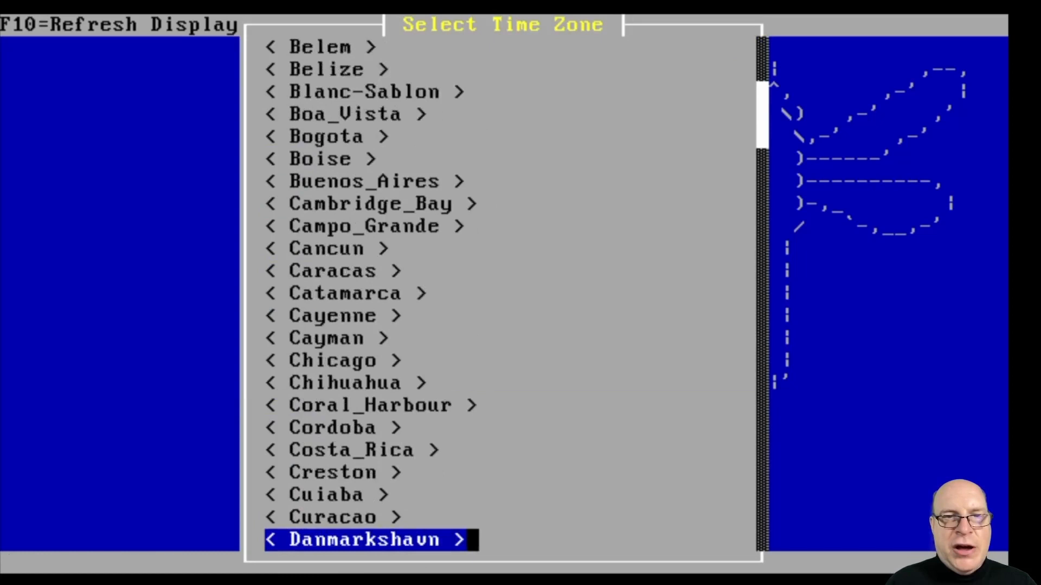
pyautogui.scroll(-3)
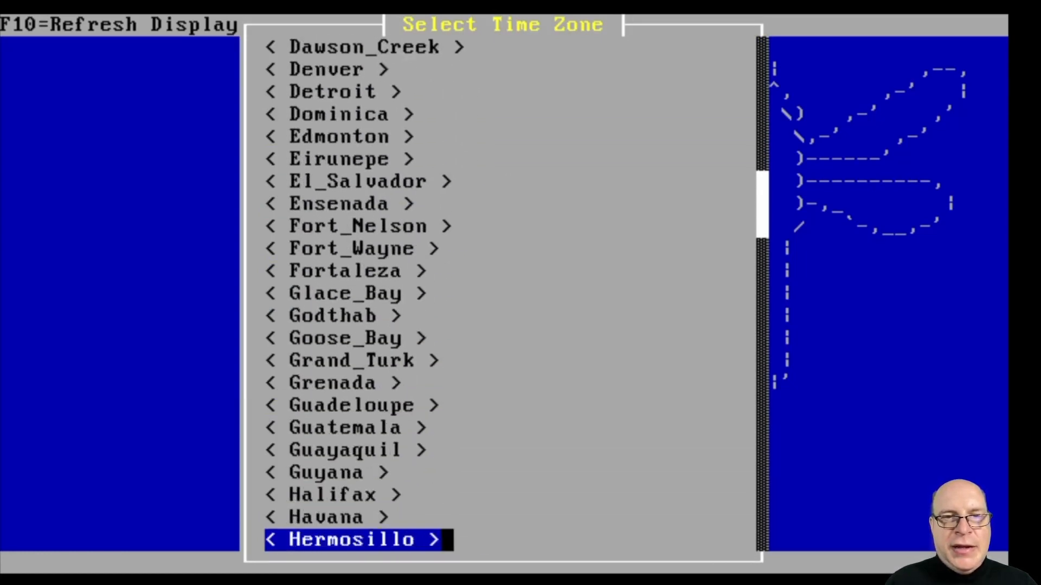
pyautogui.scroll(-3)
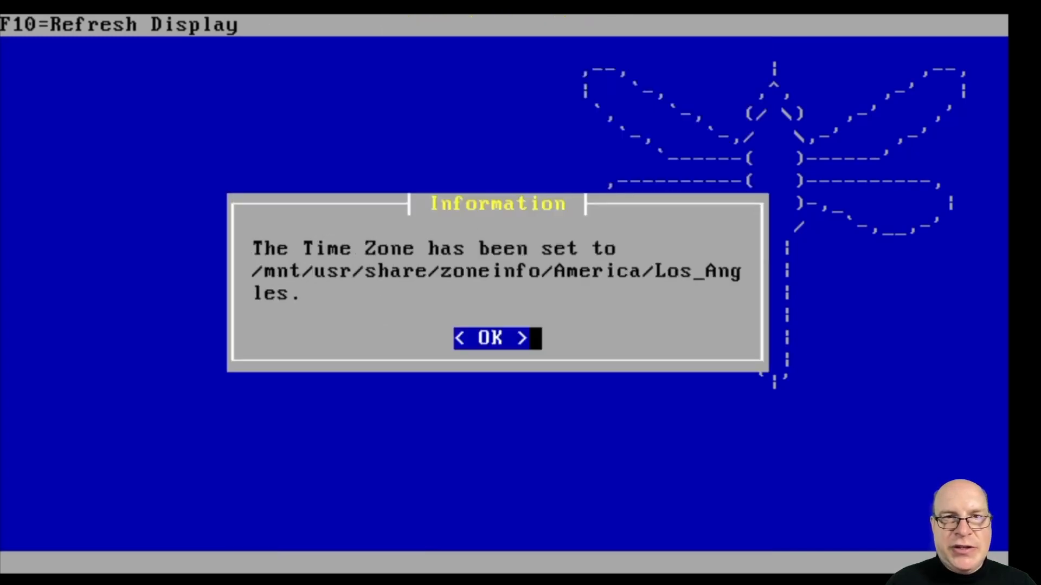
pyautogui.click(497, 338)
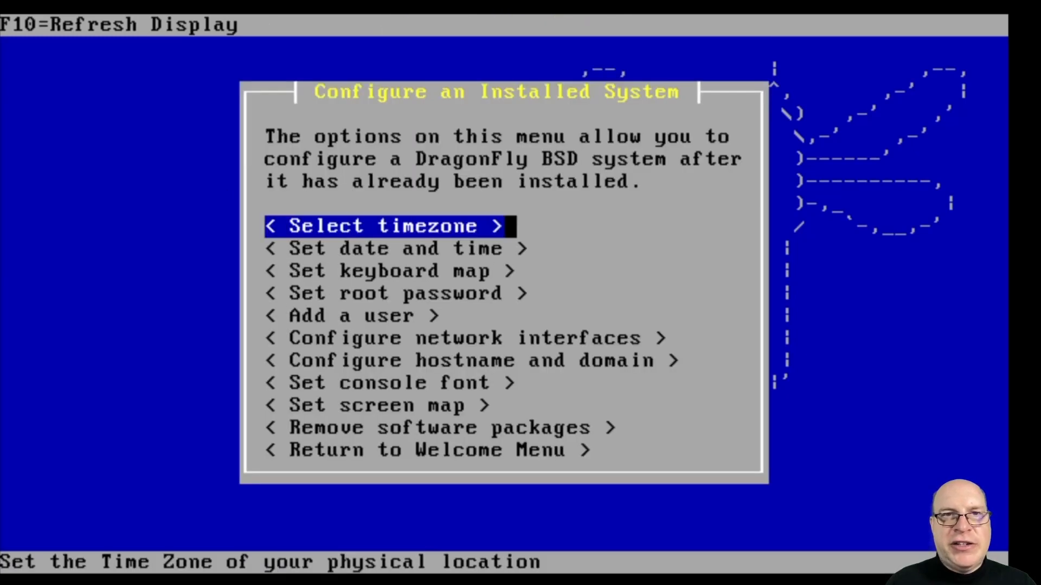
# - Set a new root password for the installed system
pyautogui.click(404, 249)
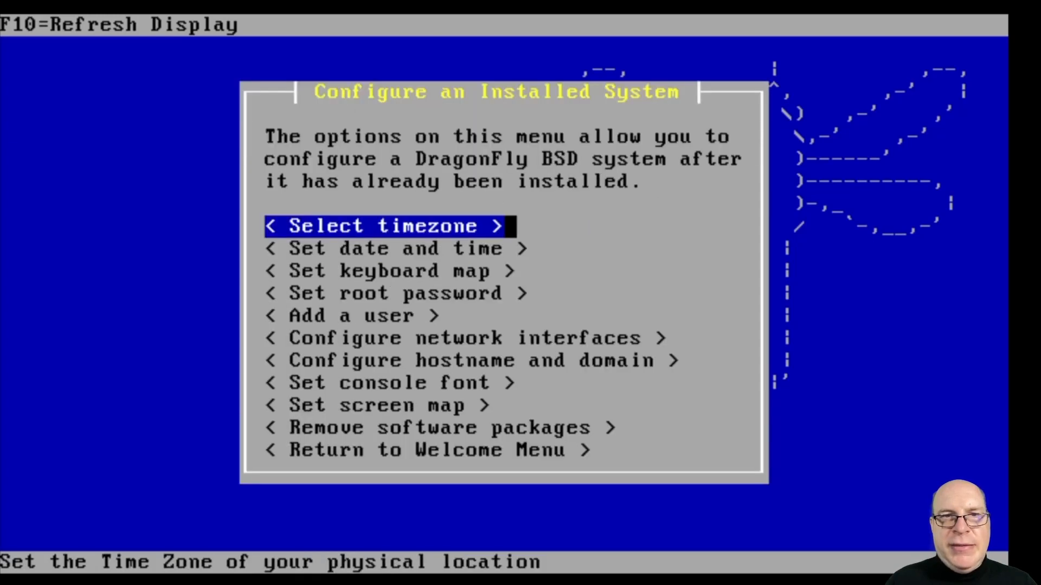
pyautogui.press('Down')
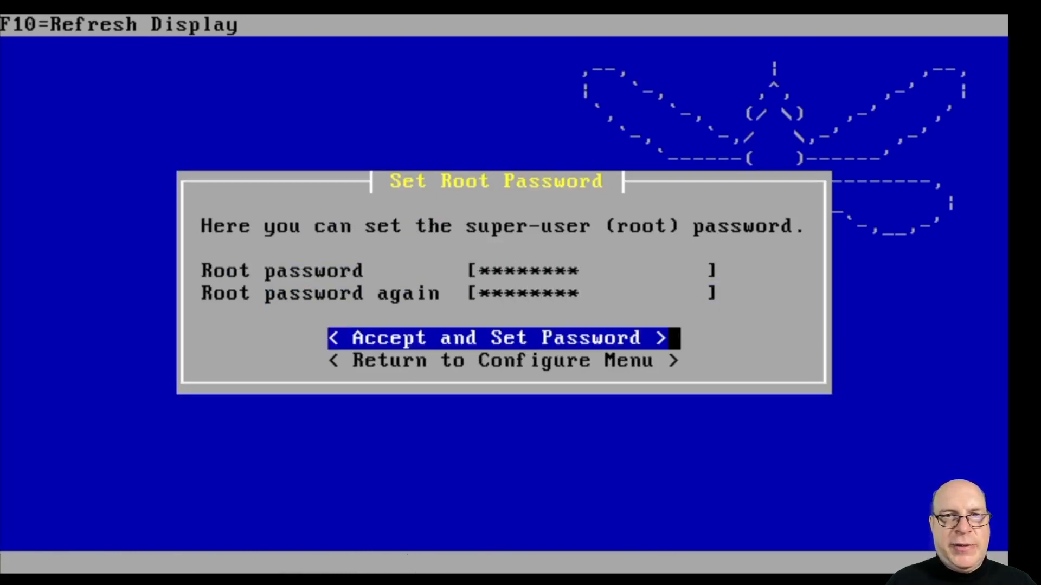
pyautogui.click(502, 338)
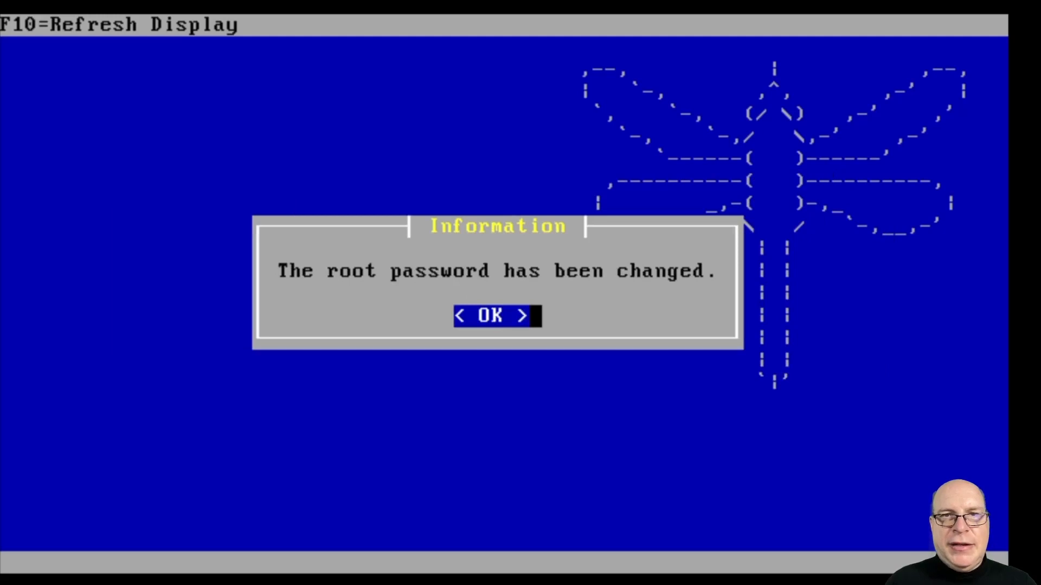
pyautogui.click(497, 316)
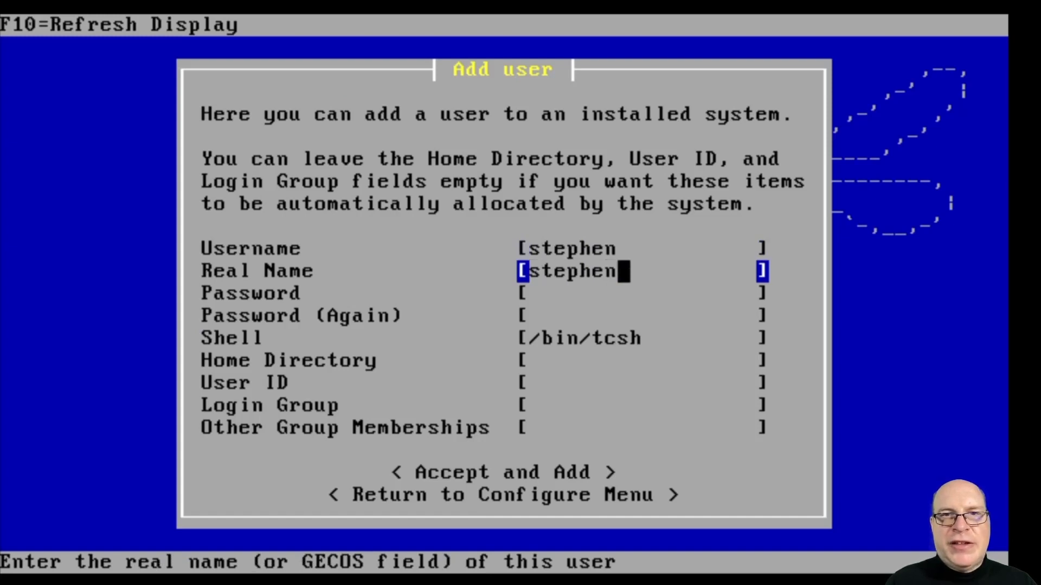
# - Add a new user account belonging to the wheel group
pyautogui.write('*****')
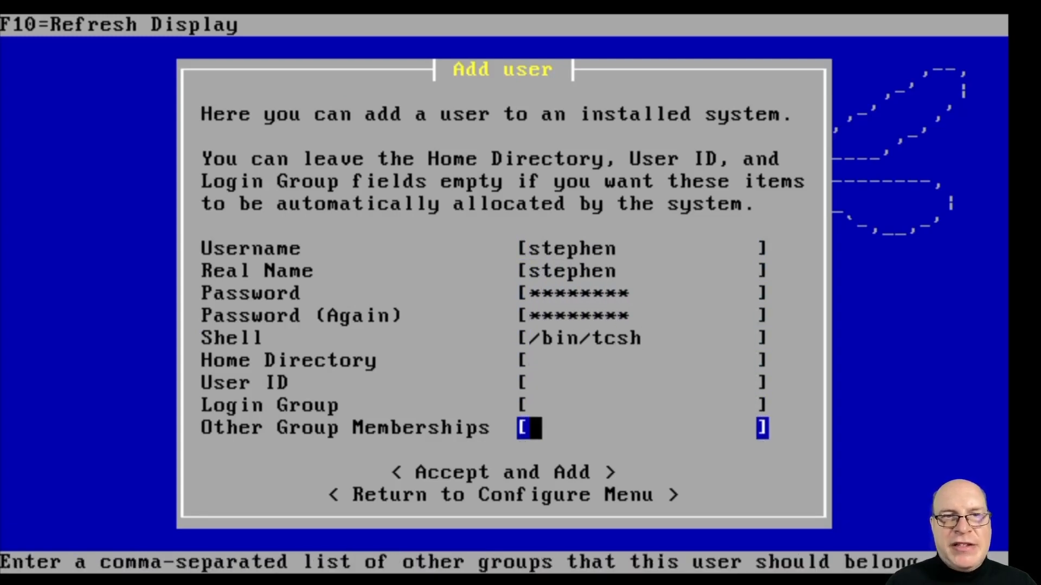
pyautogui.write('wheel')
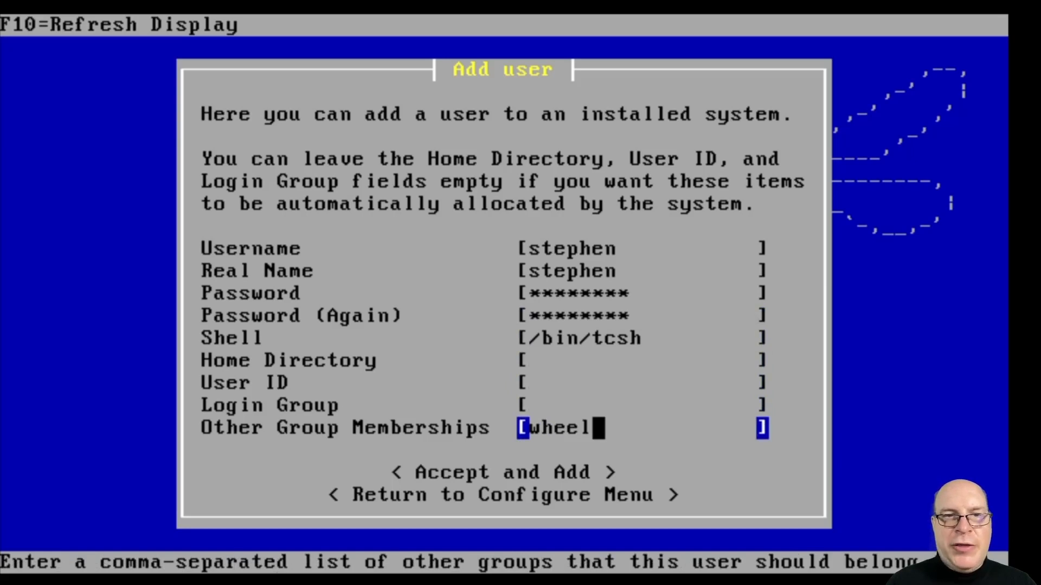
pyautogui.click(502, 472)
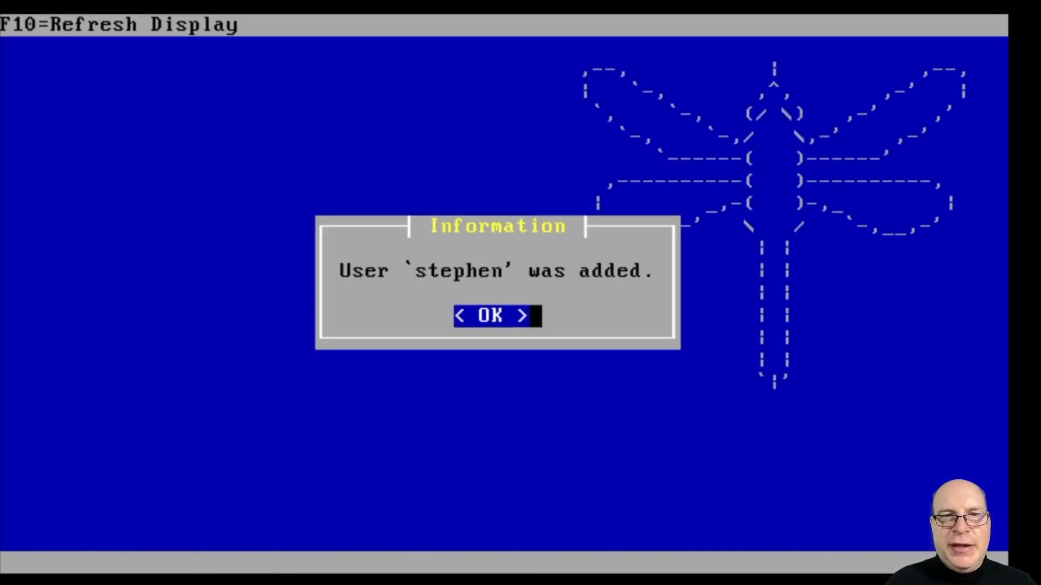
pyautogui.click(494, 316)
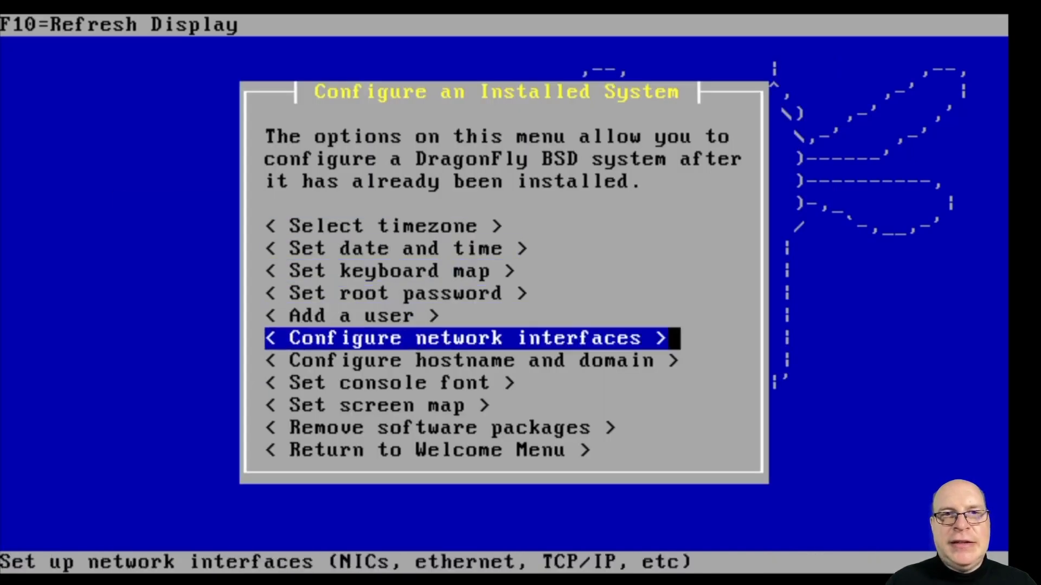
# - Configure network interface em0 to use DHCP
pyautogui.click(471, 338)
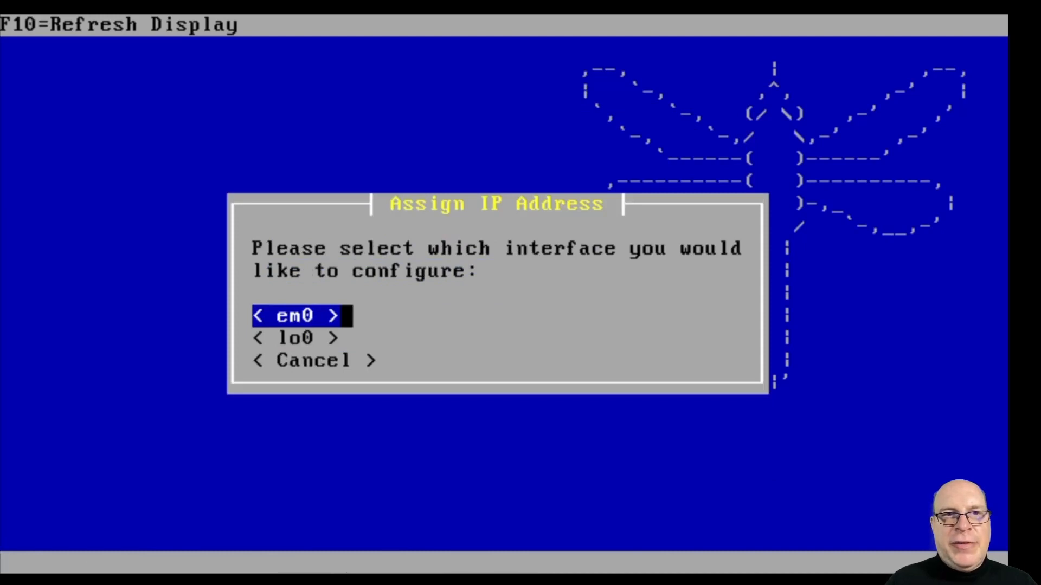
pyautogui.click(295, 316)
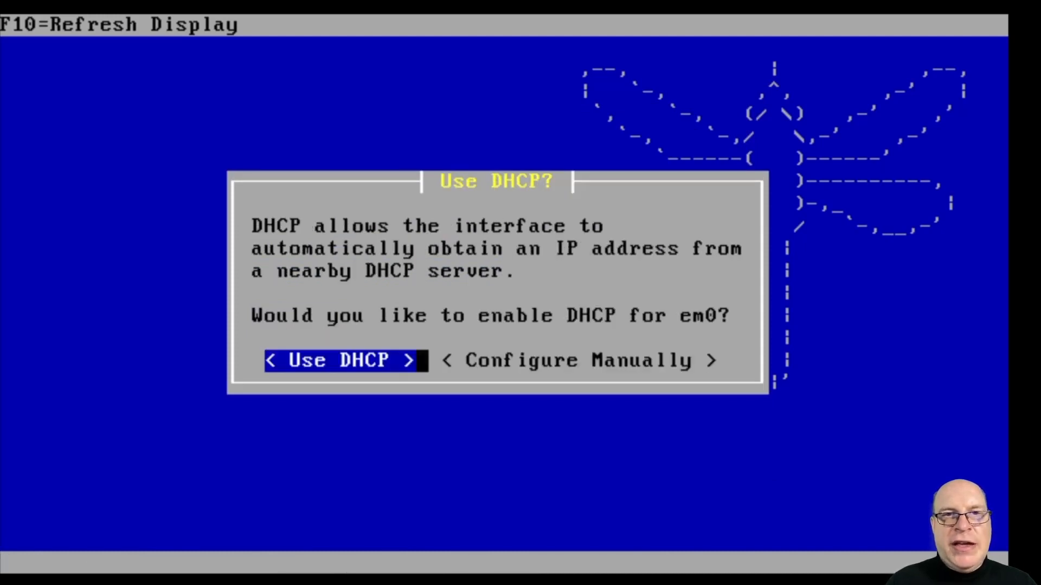
pyautogui.click(339, 360)
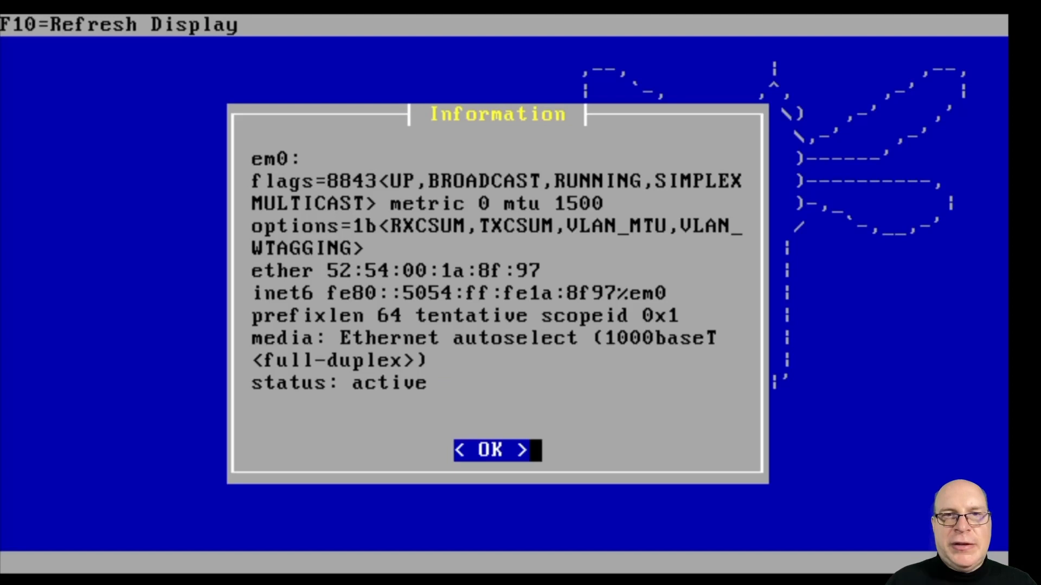
pyautogui.click(497, 449)
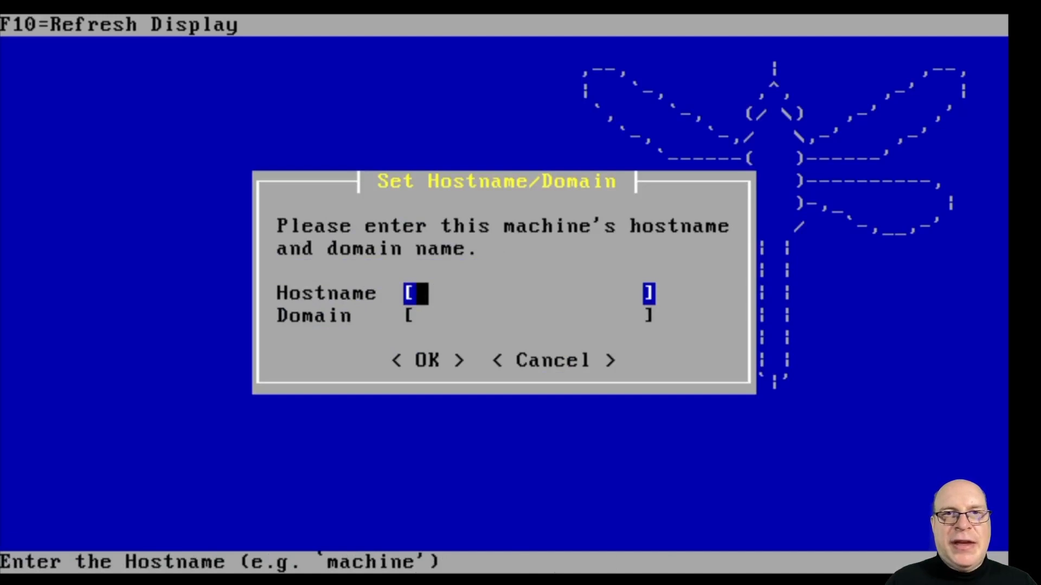
# - Set the hostname to 'dfly' and return to the welcome menu
pyautogui.write('dfly')
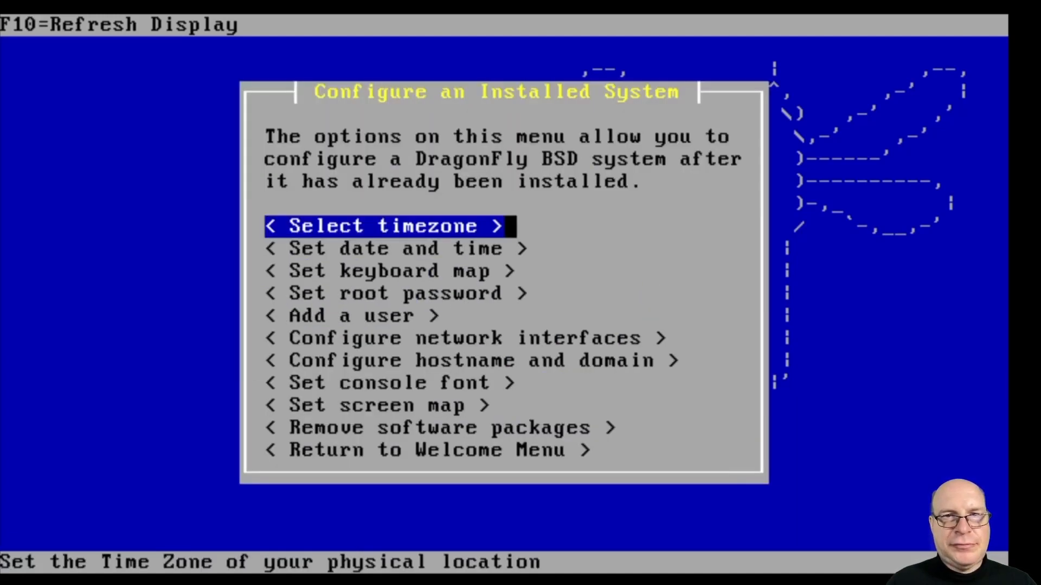
pyautogui.press('down')
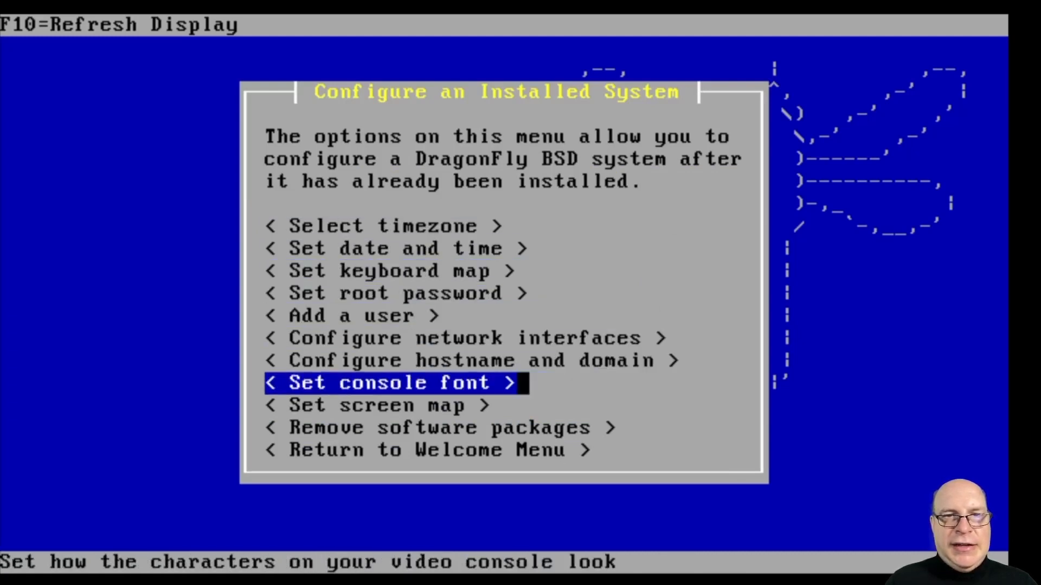
pyautogui.press('Down')
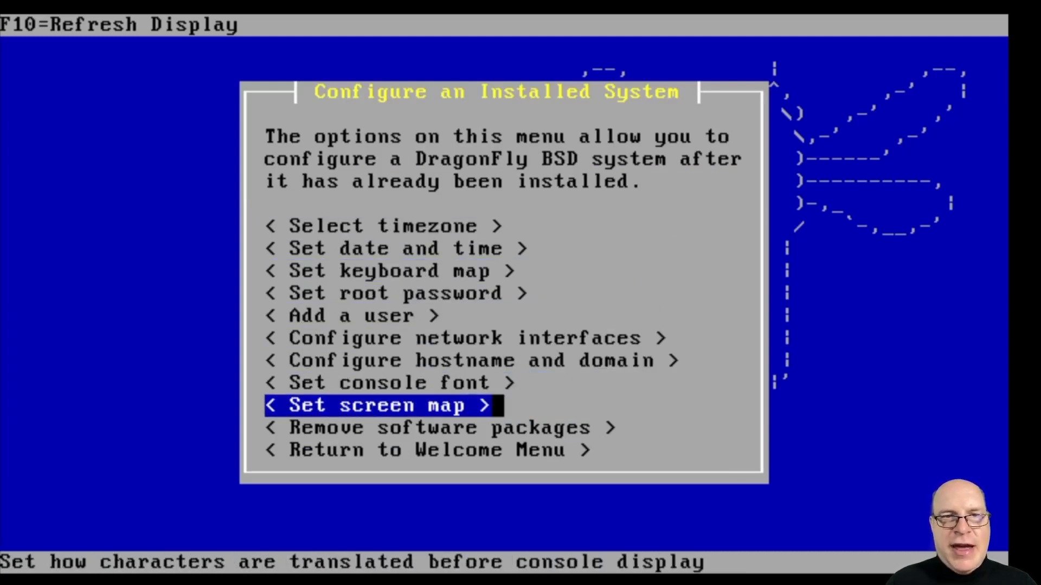
pyautogui.press('Down')
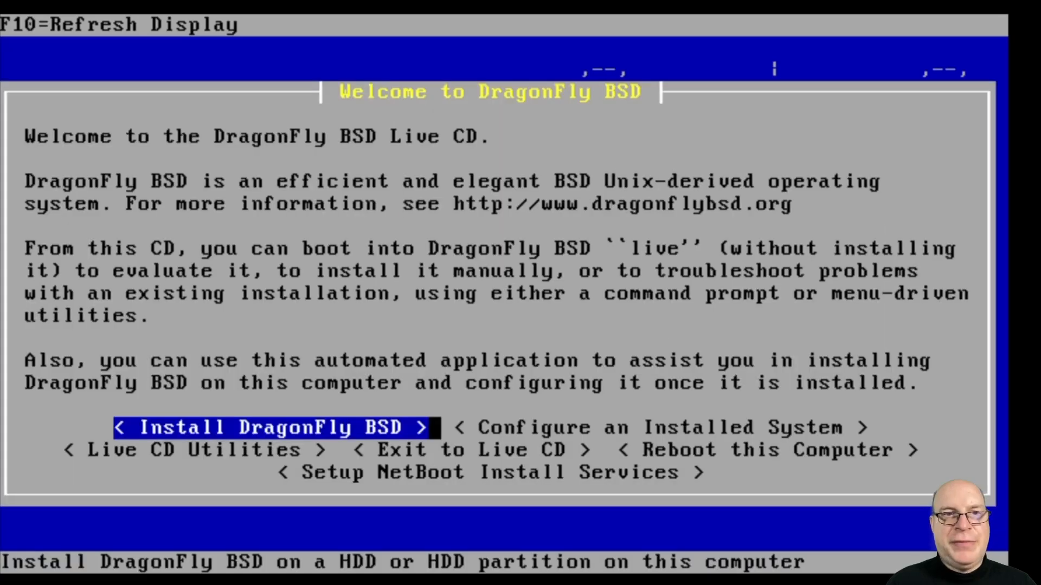
# - Exit the installer, reboot into the installed system, and log in as 'stephen'
pyautogui.press('Down')
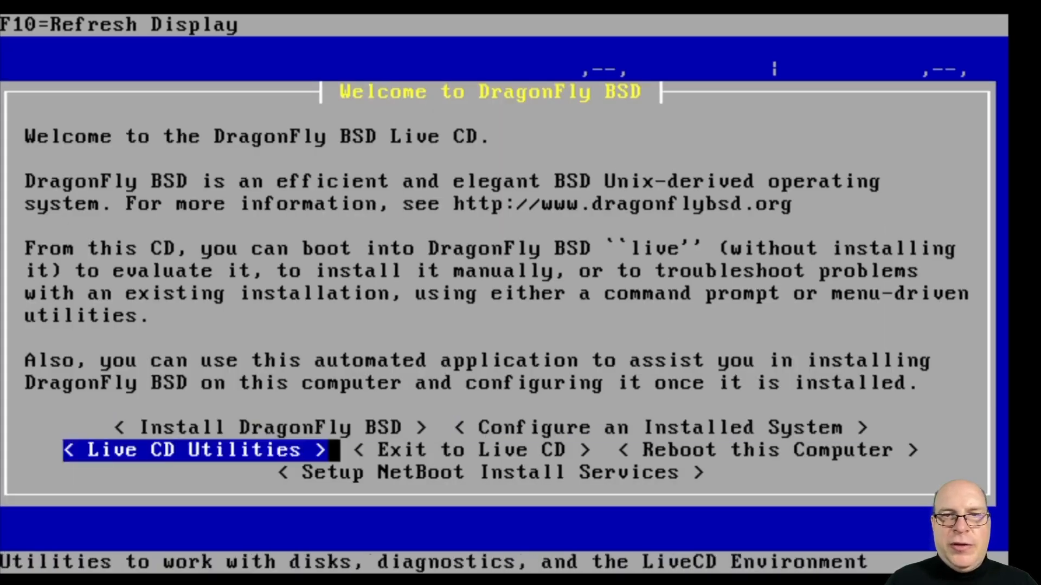
pyautogui.press('Right')
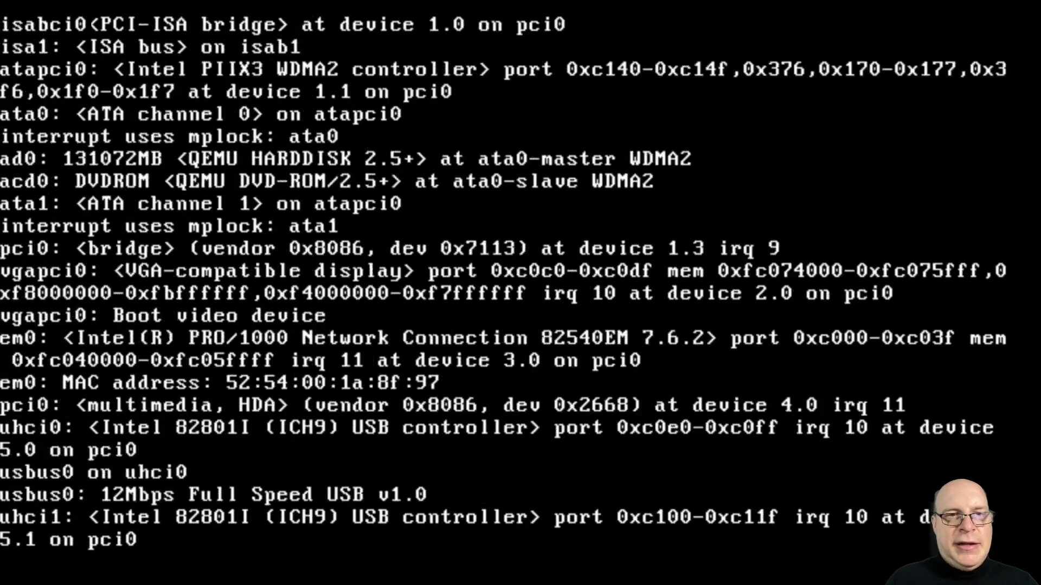
pyautogui.scroll(-3)
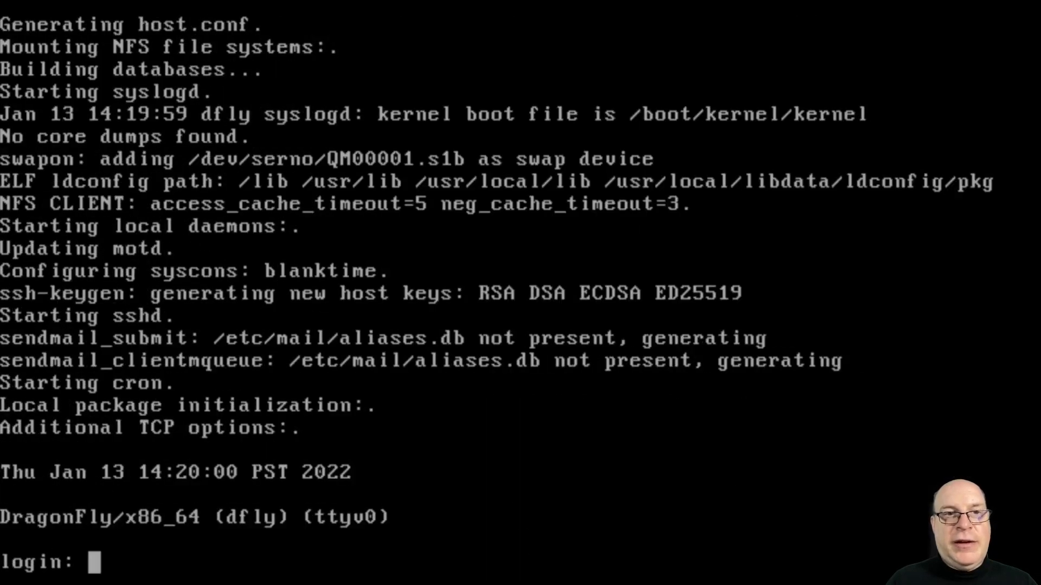
pyautogui.write('stephen')
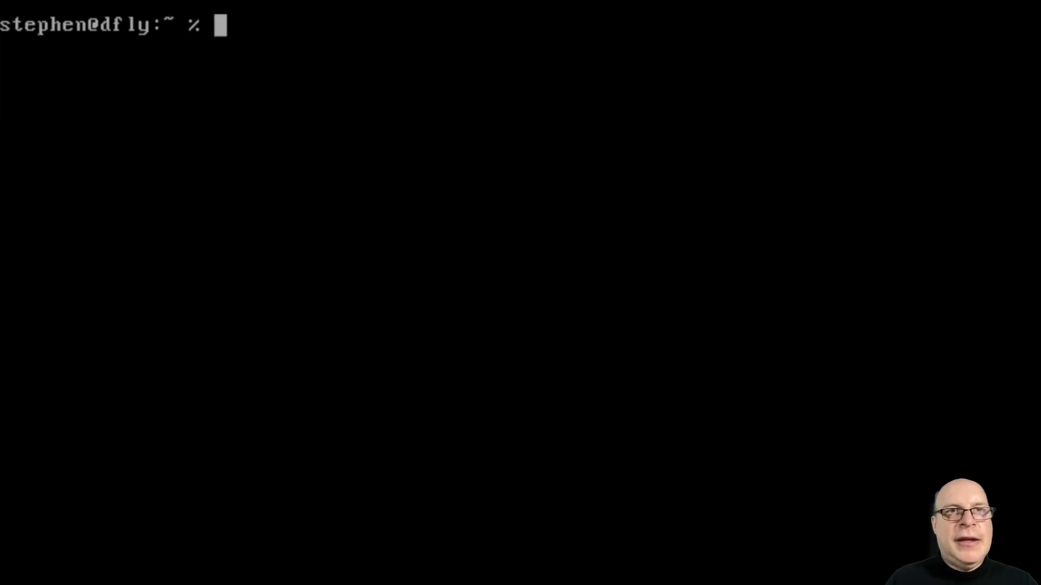
# - As root via su, run pkg upgrade confirming with y, then sync and reboot
pyautogui.write('su')
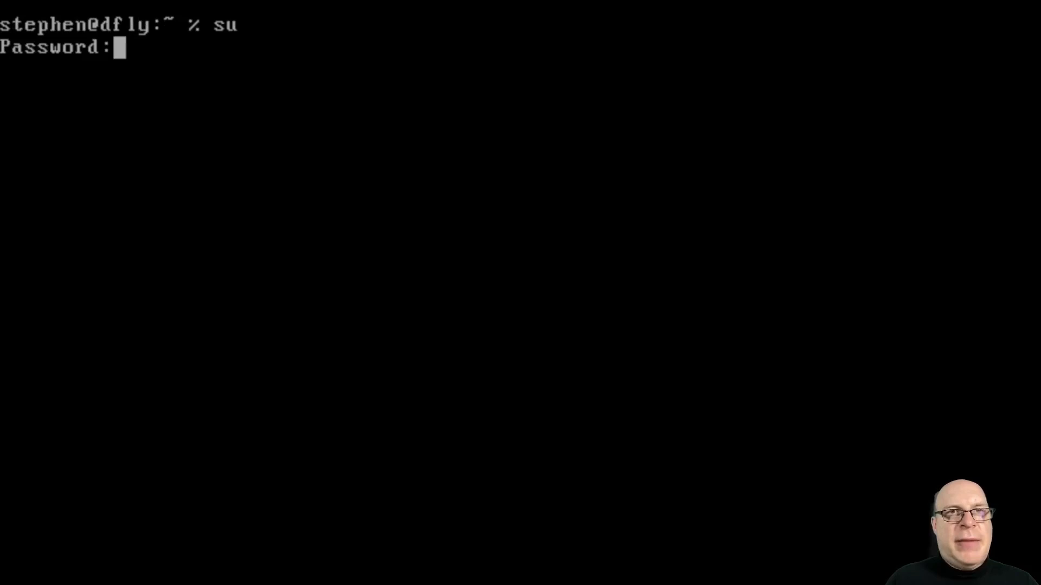
pyautogui.write('pkg upgrade')
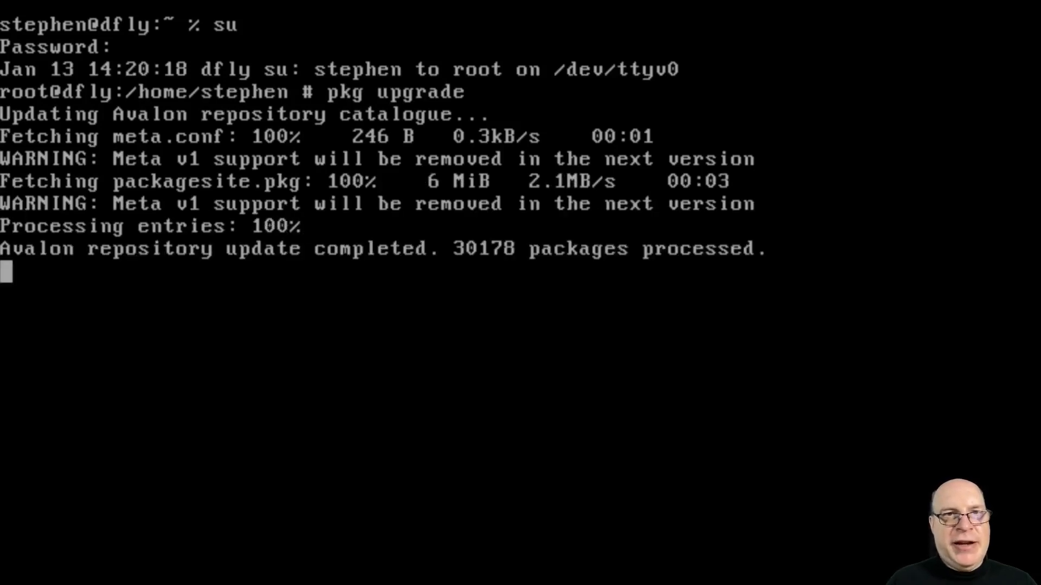
pyautogui.write('y/N]: y')
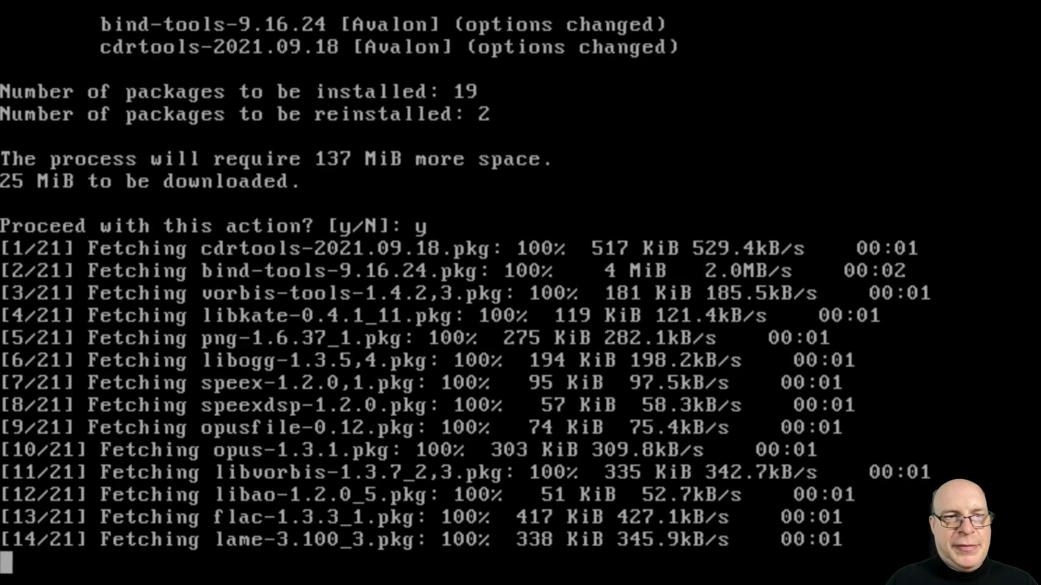
pyautogui.scroll(-3)
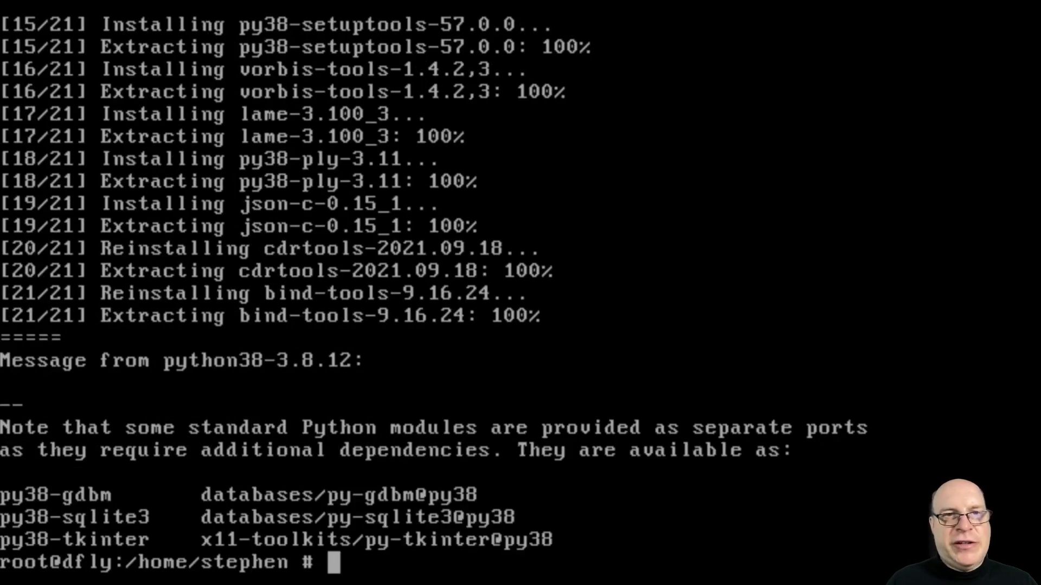
pyautogui.write('sync')
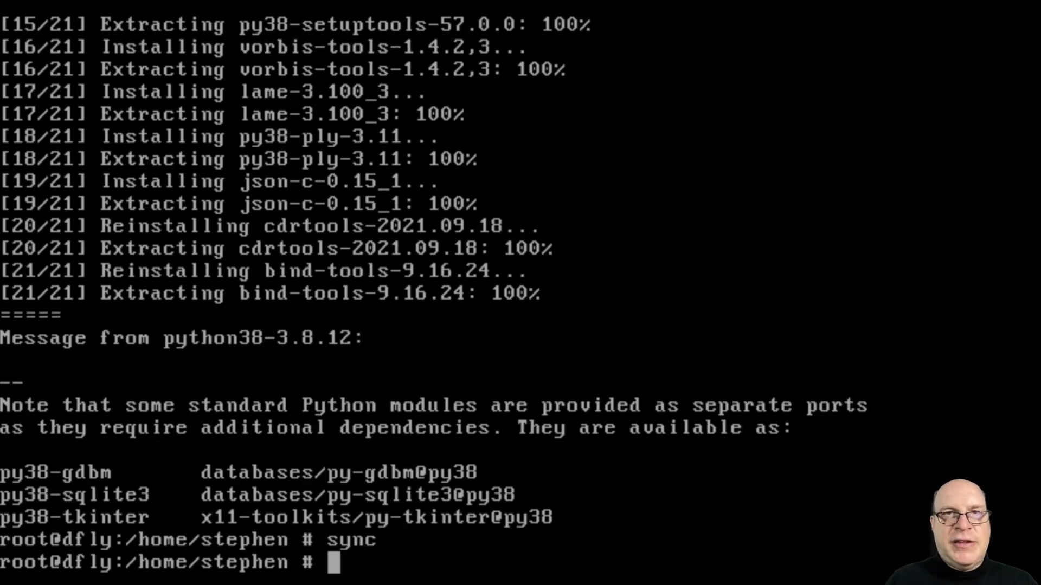
pyautogui.write('reboot')
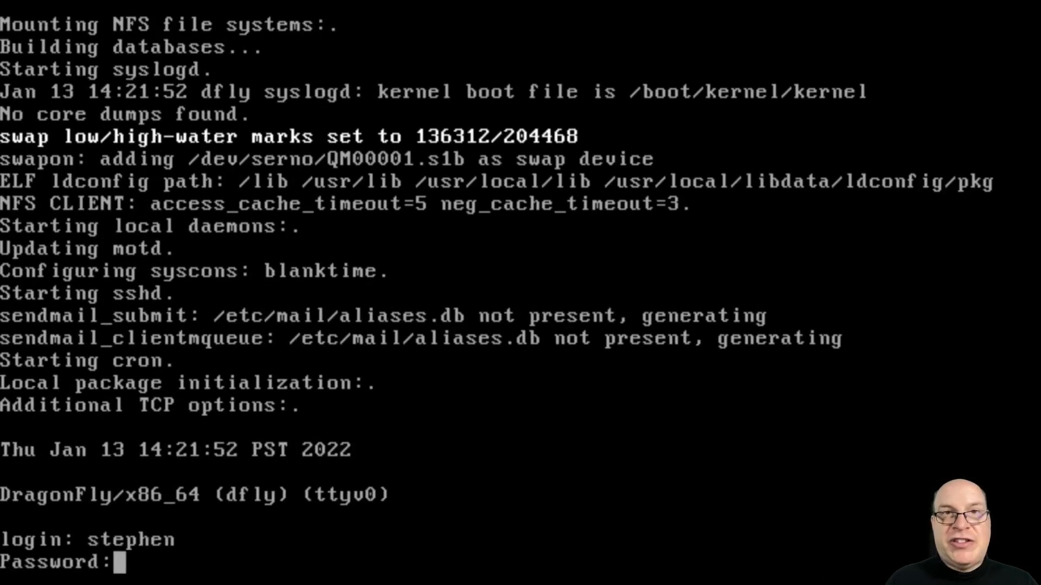
# - Submit stephen's password at the login prompt to reach the shell on dfly
pyautogui.press('Return')
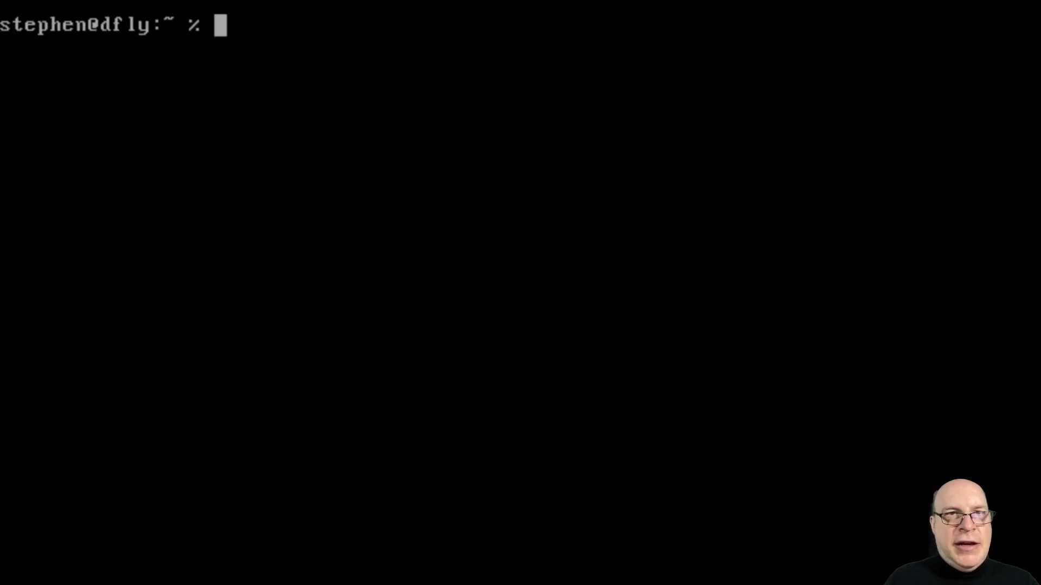
# - Switch to root with su and run 'pkg install doas', confirming with y
pyautogui.write('su')
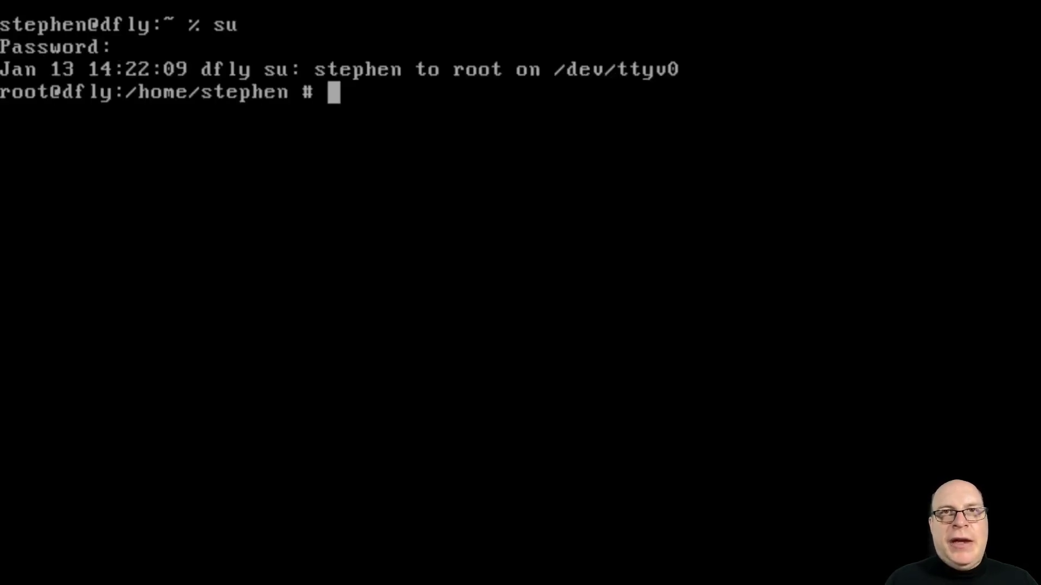
pyautogui.write('pkg in')
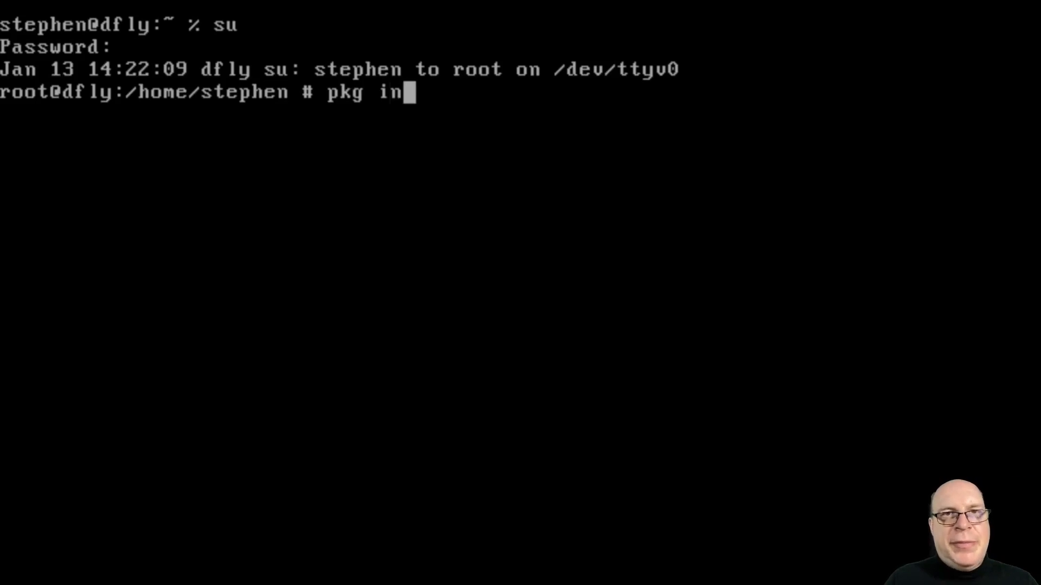
pyautogui.write('stall doas')
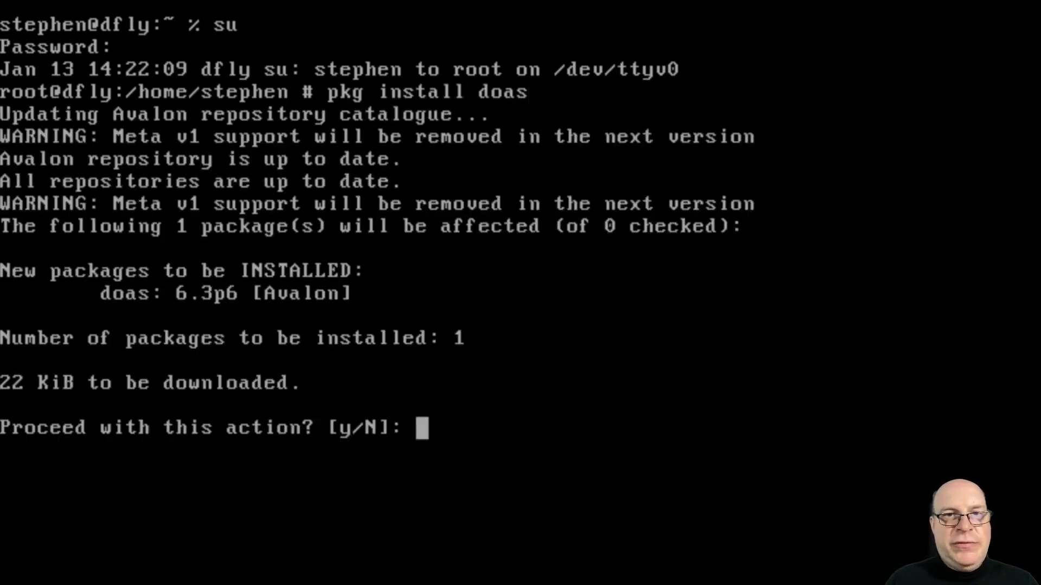
pyautogui.write('y')
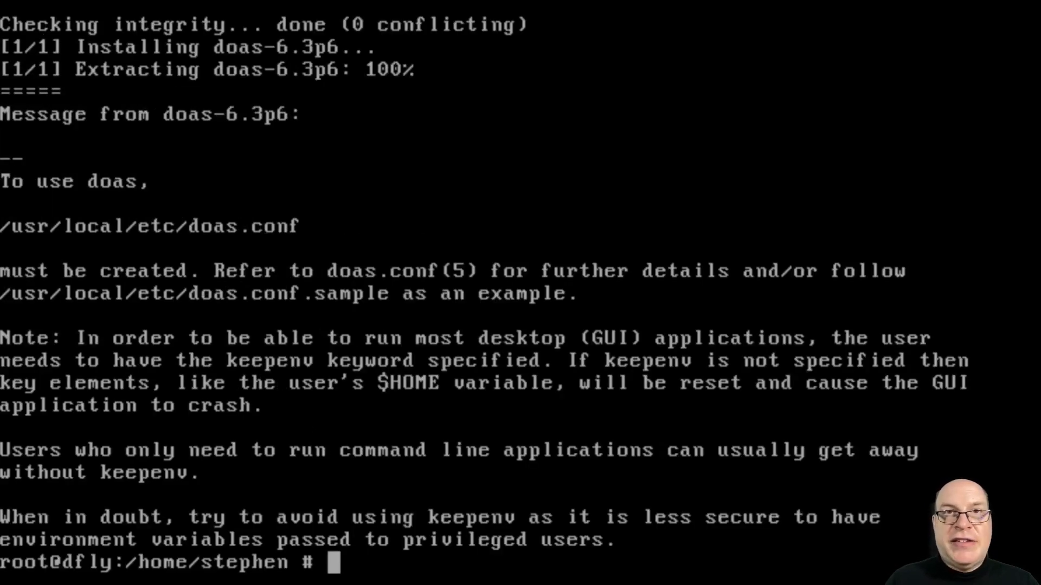
# - Write /usr/local/etc/doas.conf in vi with 'permit :wheel' and 'permit nopass stephen'
pyautogui.write('vi /')
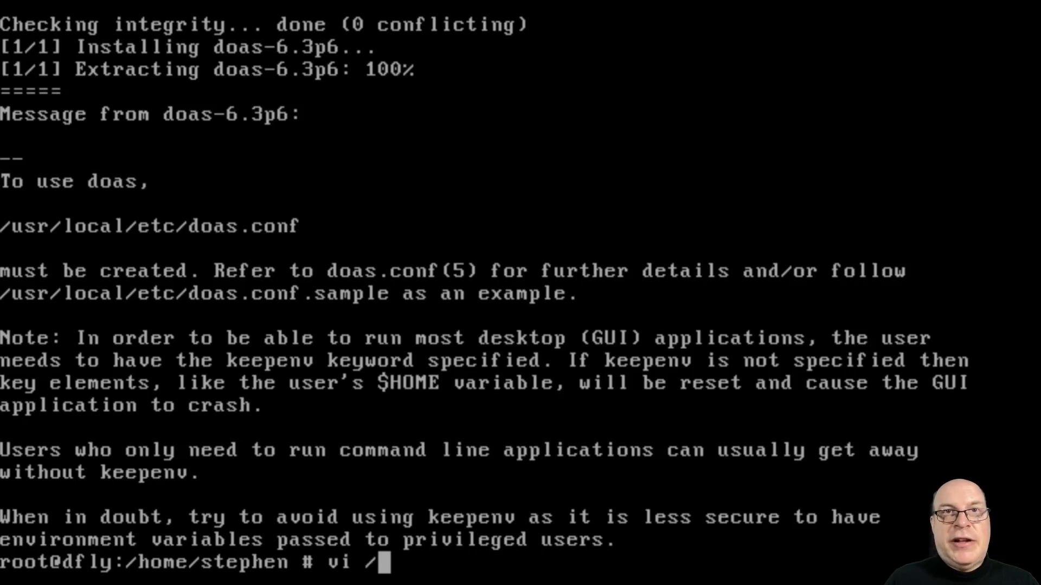
pyautogui.write('usr/local/et')
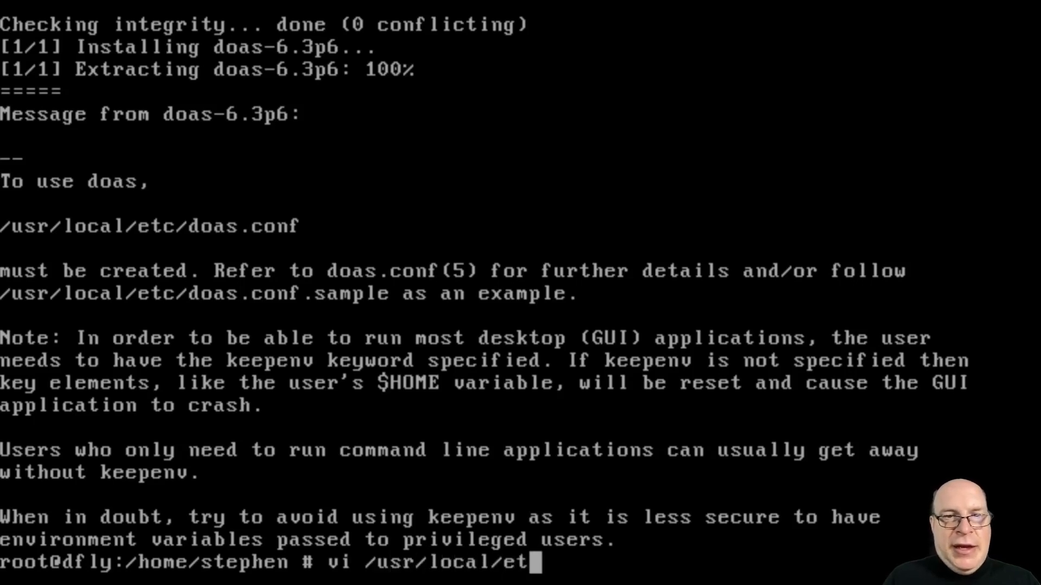
pyautogui.write('/d')
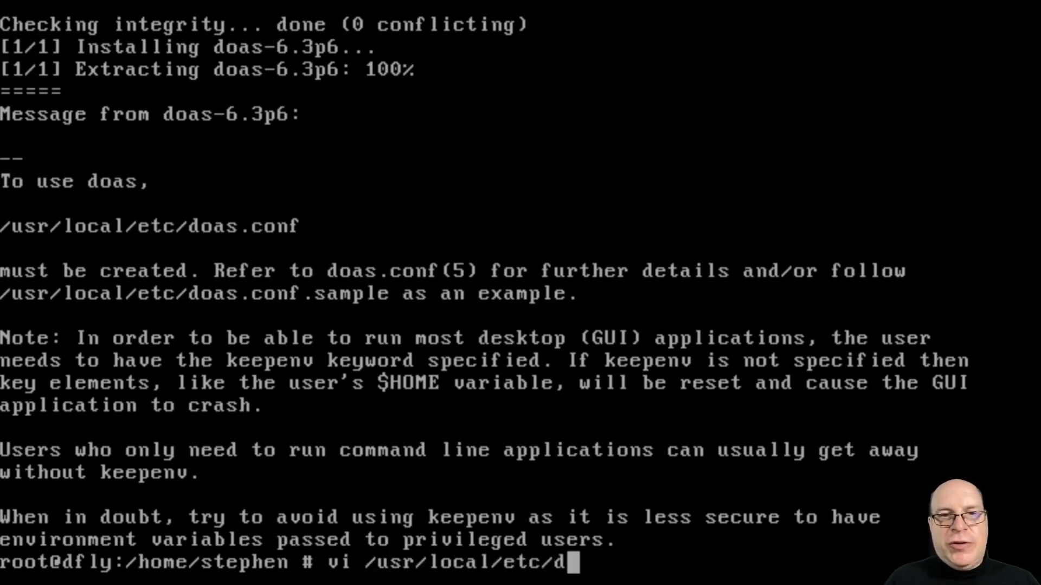
pyautogui.write('oas.conf')
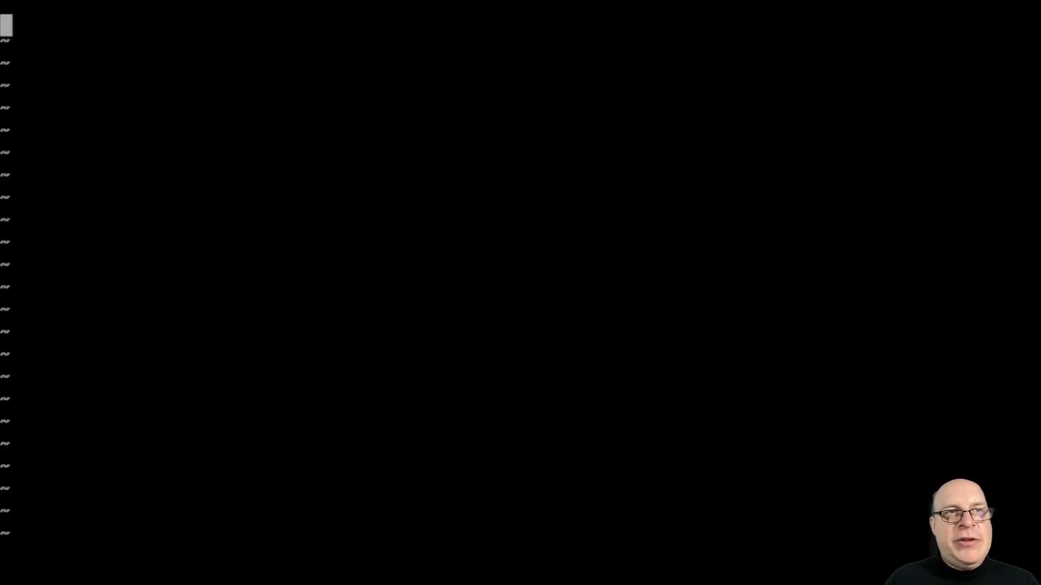
pyautogui.write('permit')
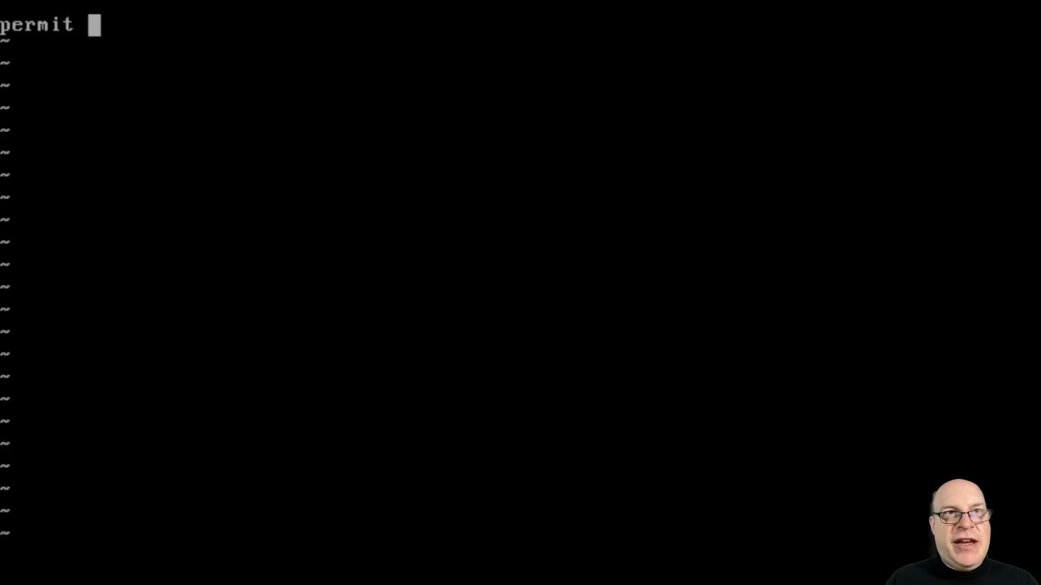
pyautogui.write(':wheel')
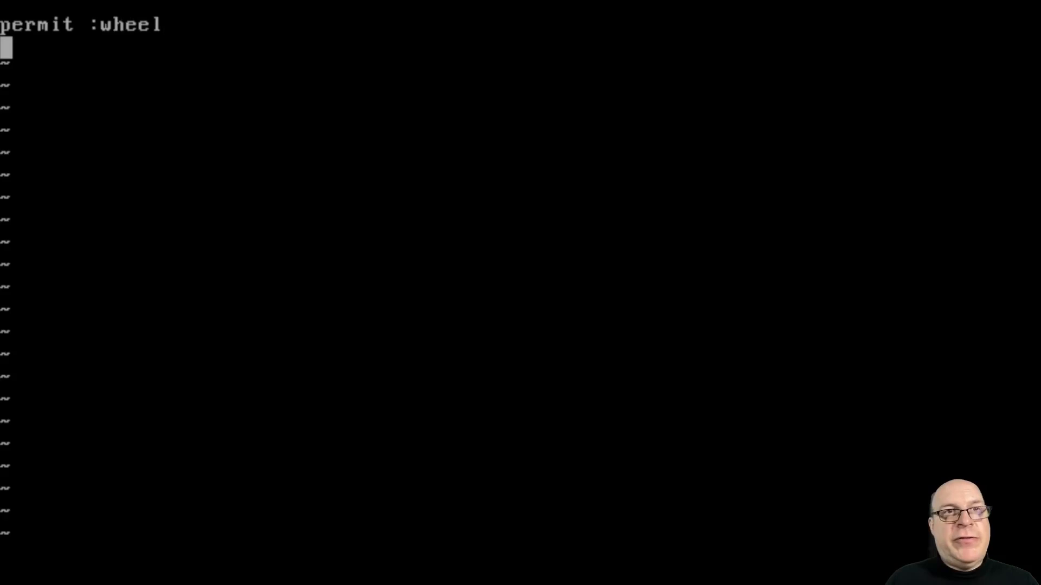
pyautogui.write('permit')
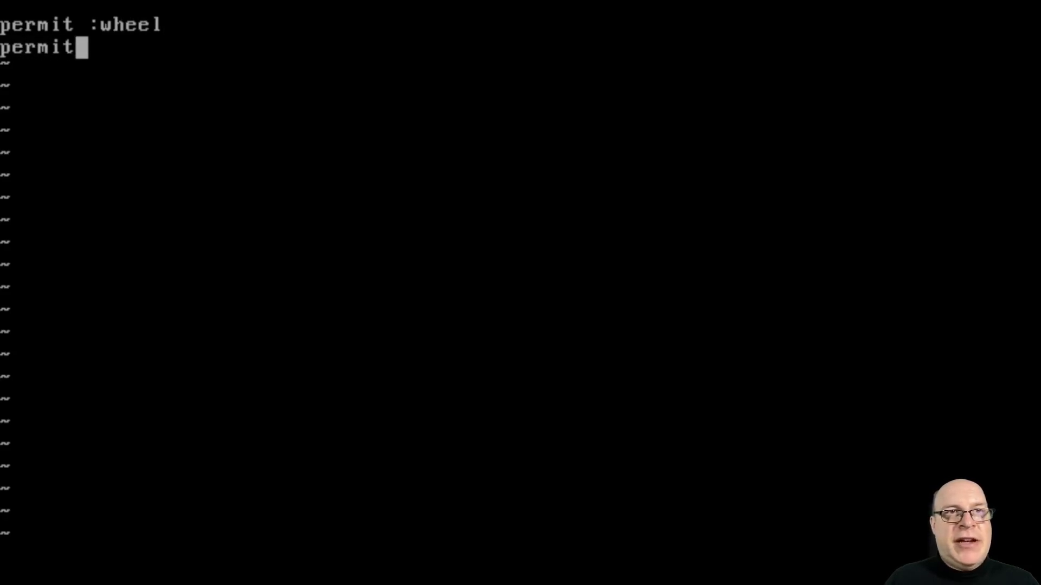
pyautogui.write('nopass')
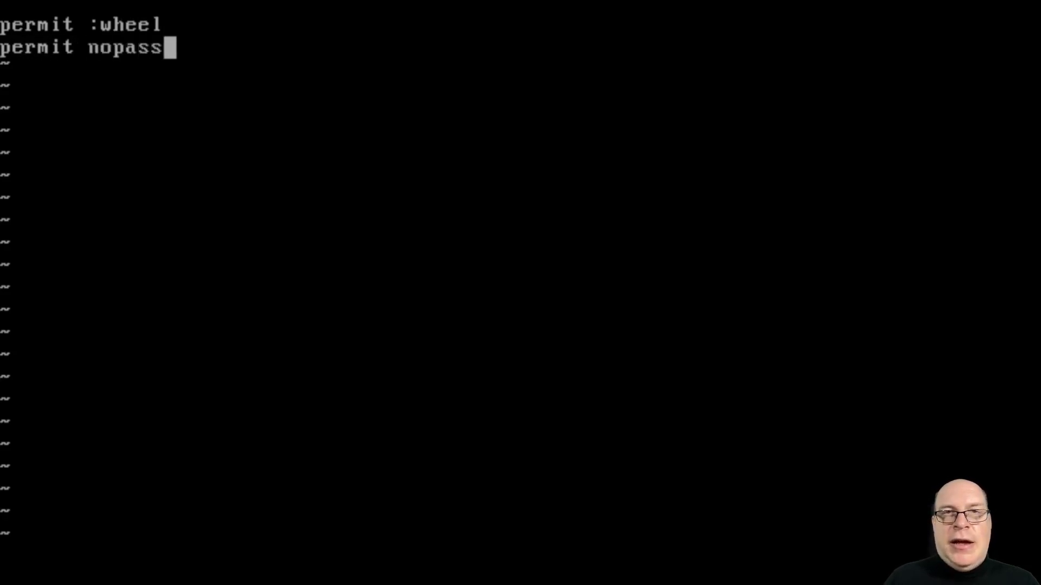
pyautogui.write('stephen')
pyautogui.write('exit')
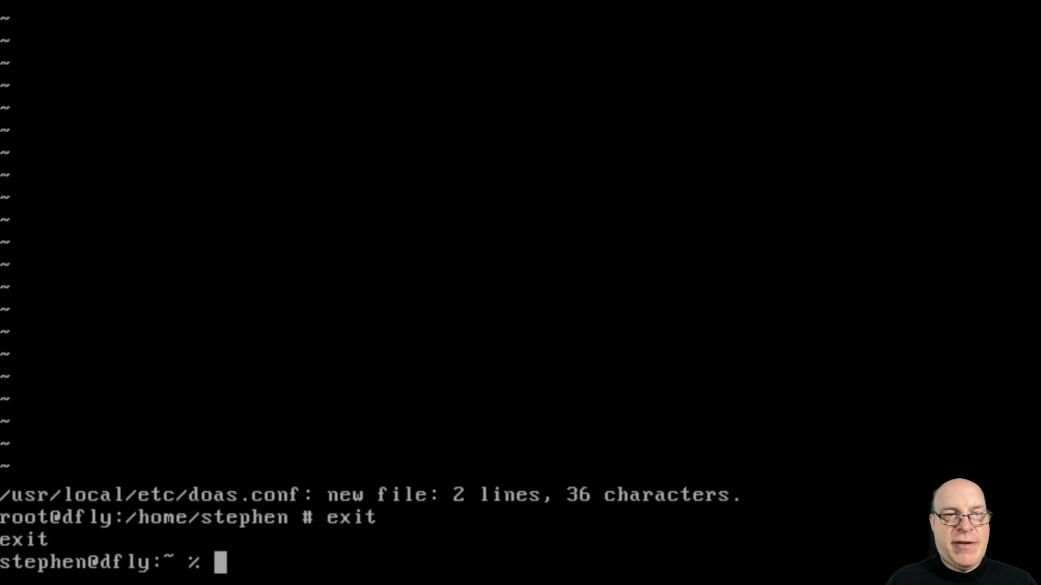
# - Run 'doas -u root pkg' as the regular user, then display /etc/fstab with cat
pyautogui.write('do')
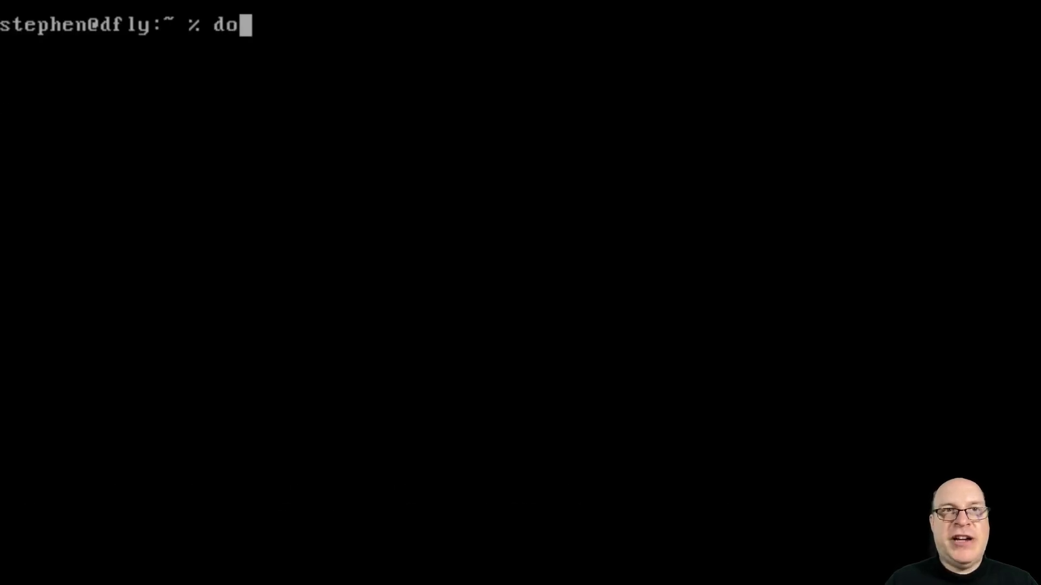
pyautogui.write('as -u')
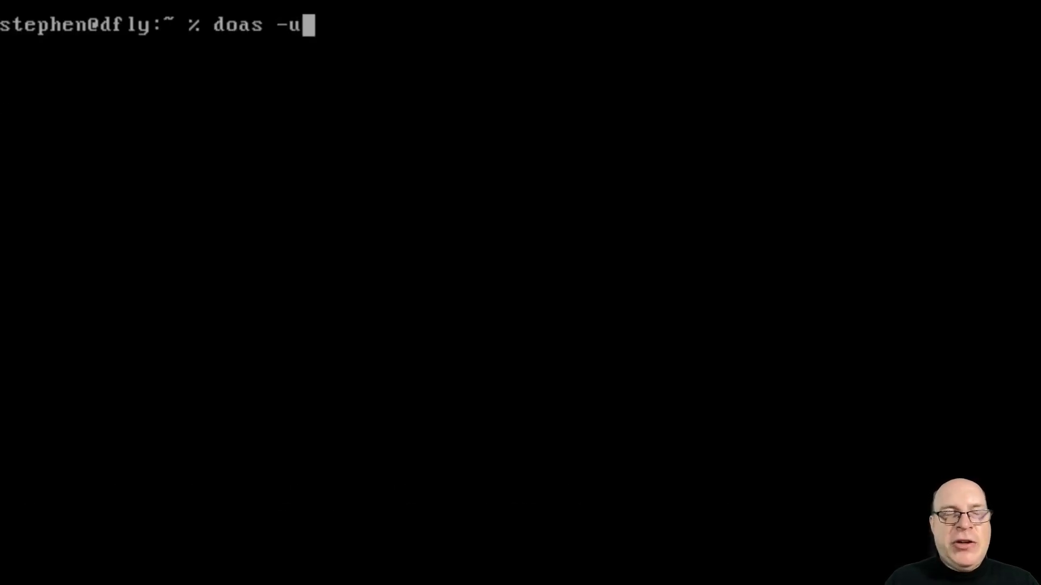
pyautogui.write('root pkg')
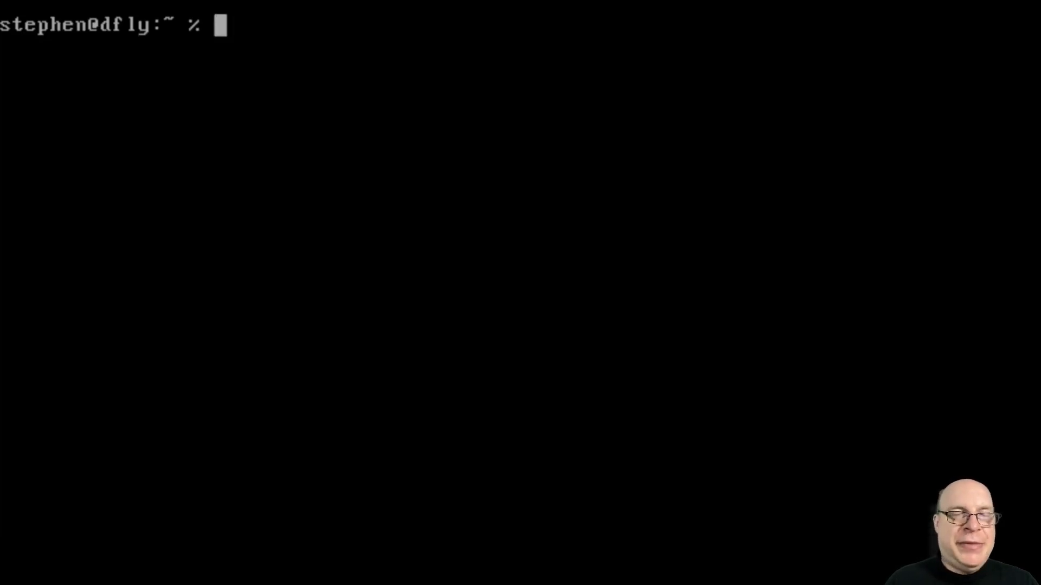
pyautogui.write('cat /etc/fstab')
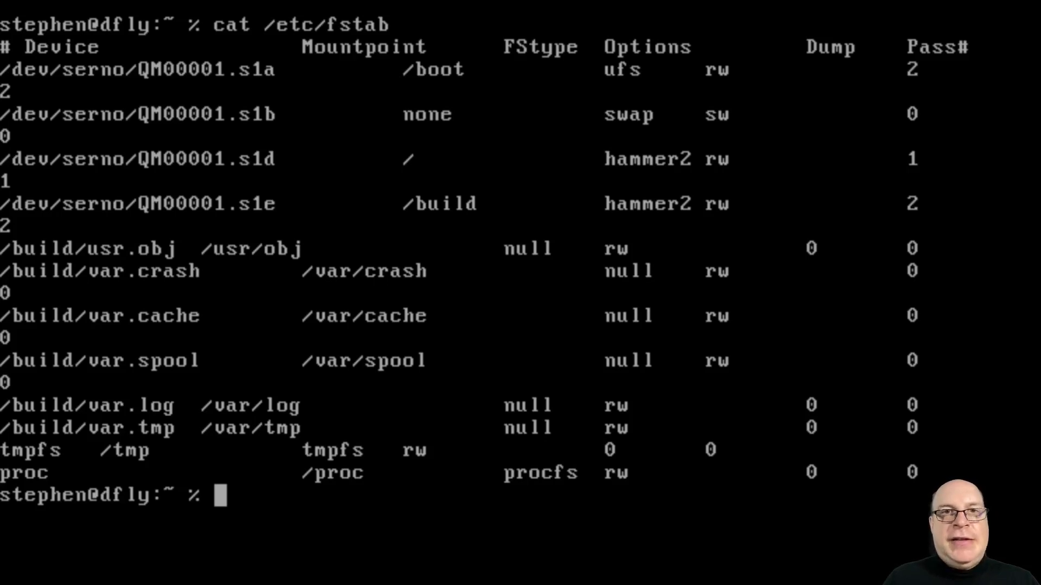
pyautogui.write('do')
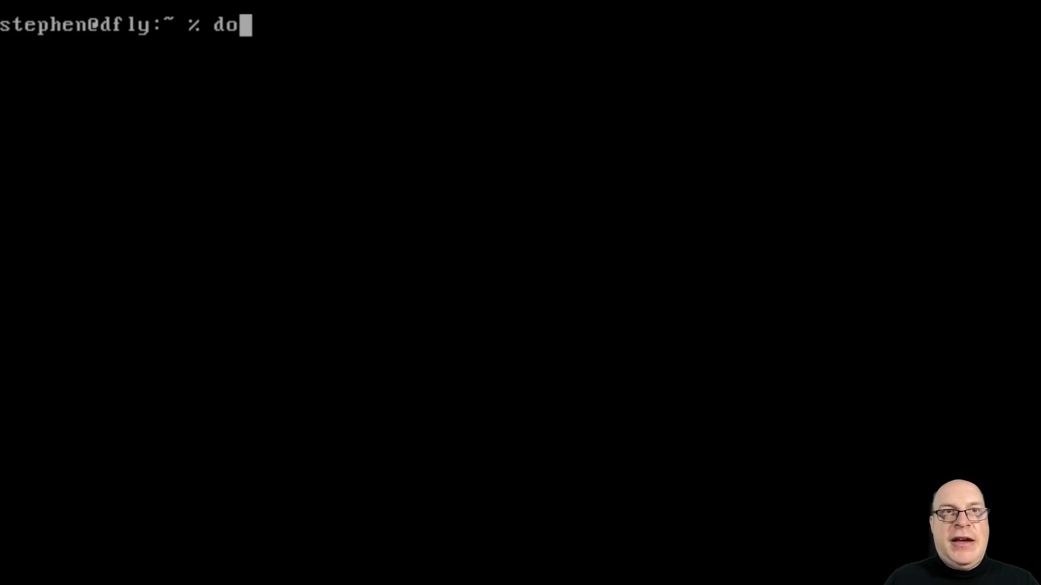
pyautogui.write('as -u')
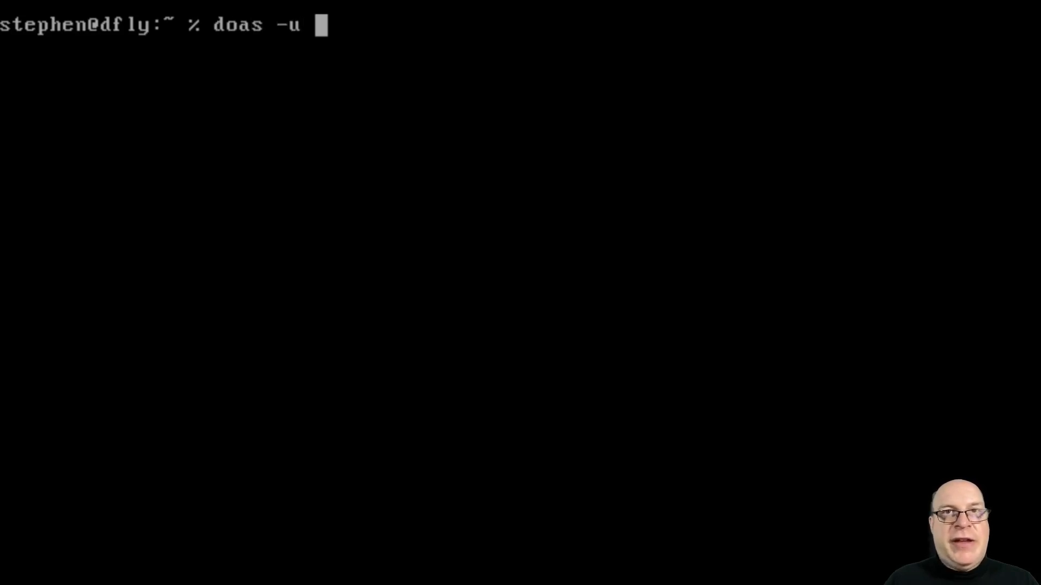
pyautogui.write('root hammer2')
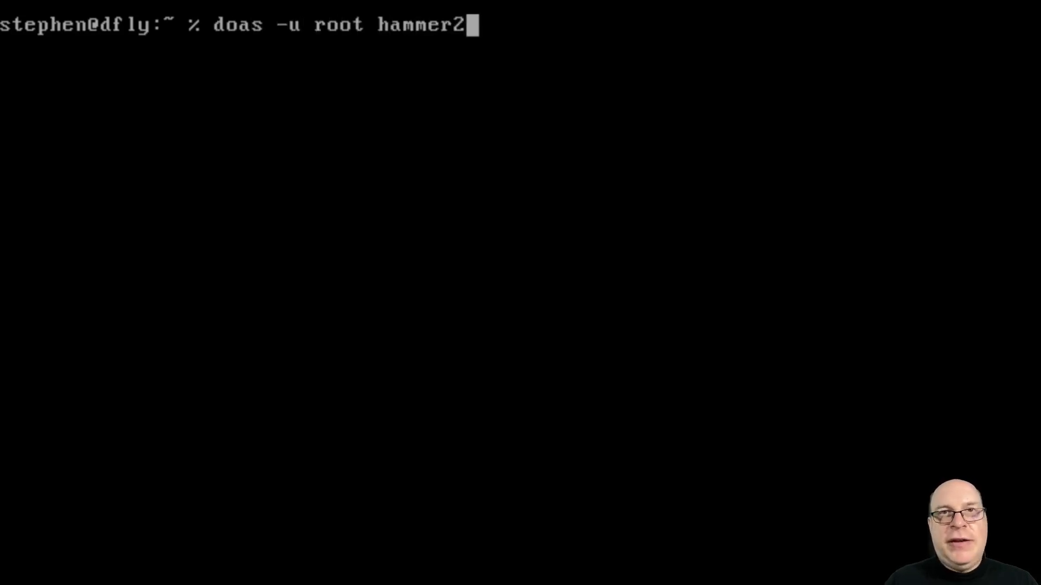
pyautogui.write('volume-list')
pyautogui.write('doas -u root hammer2')
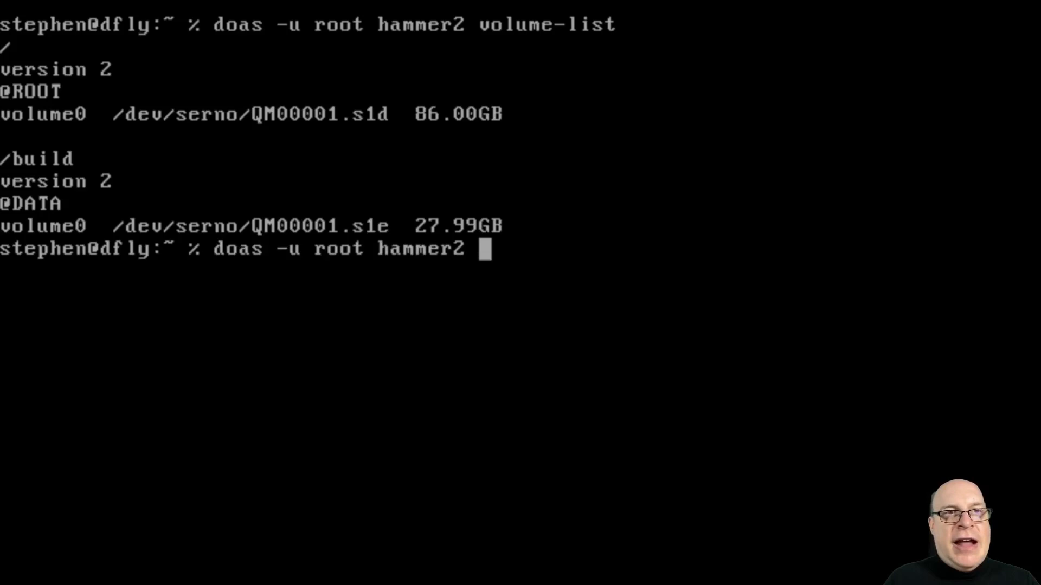
pyautogui.write('pfs-list')
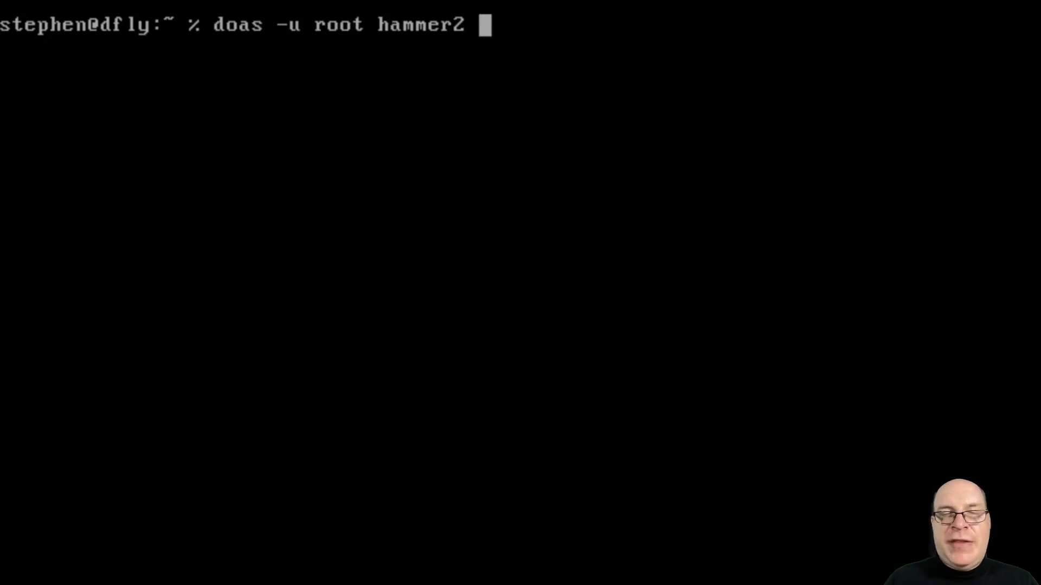
# - Snapshot / as 'as_installed' with hammer2, then begin 'doas -u root hammer2 pfs-list'
pyautogui.write('snapshot')
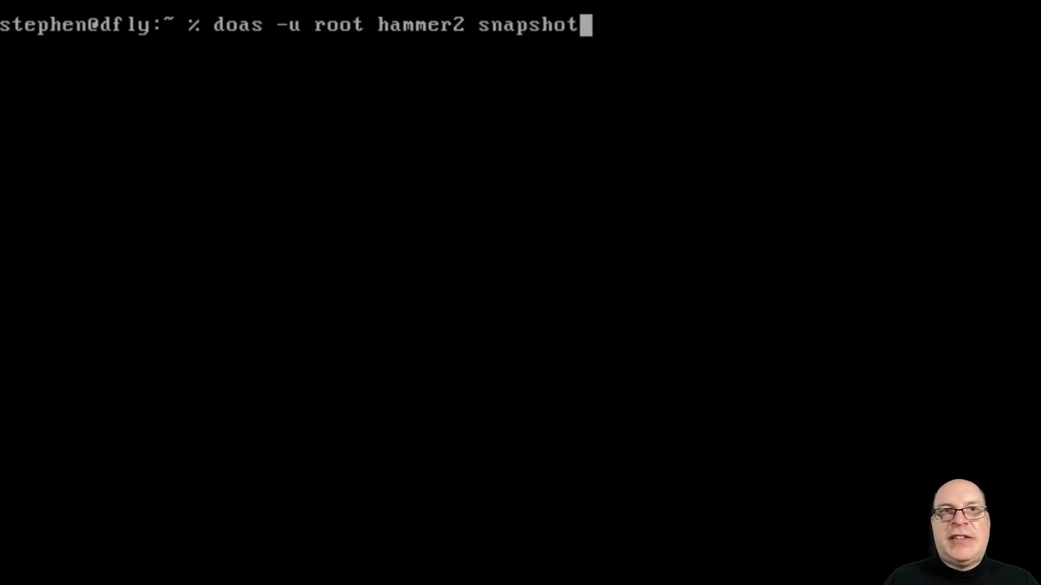
pyautogui.write('/')
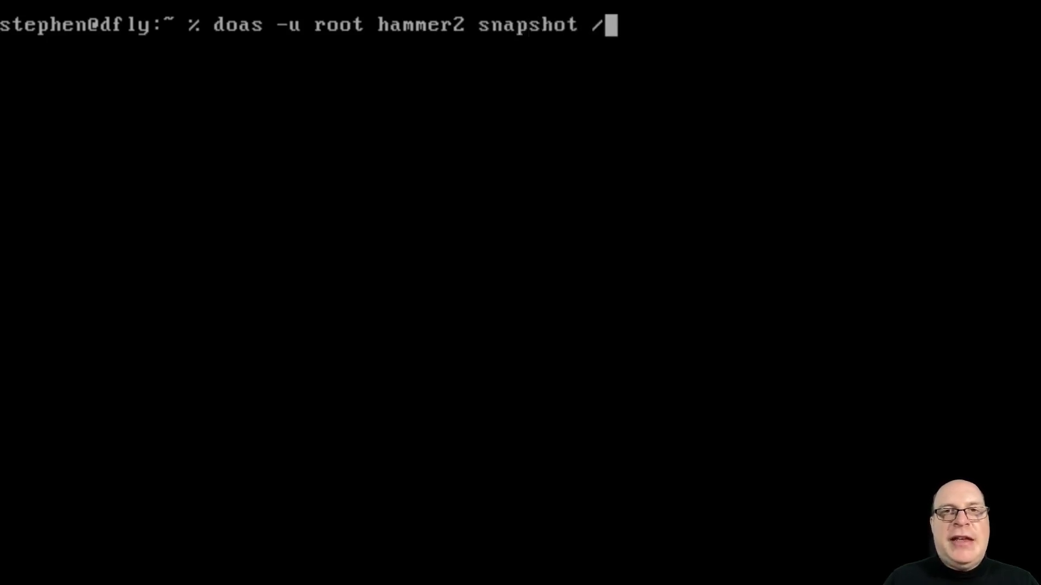
pyautogui.write('as_insta')
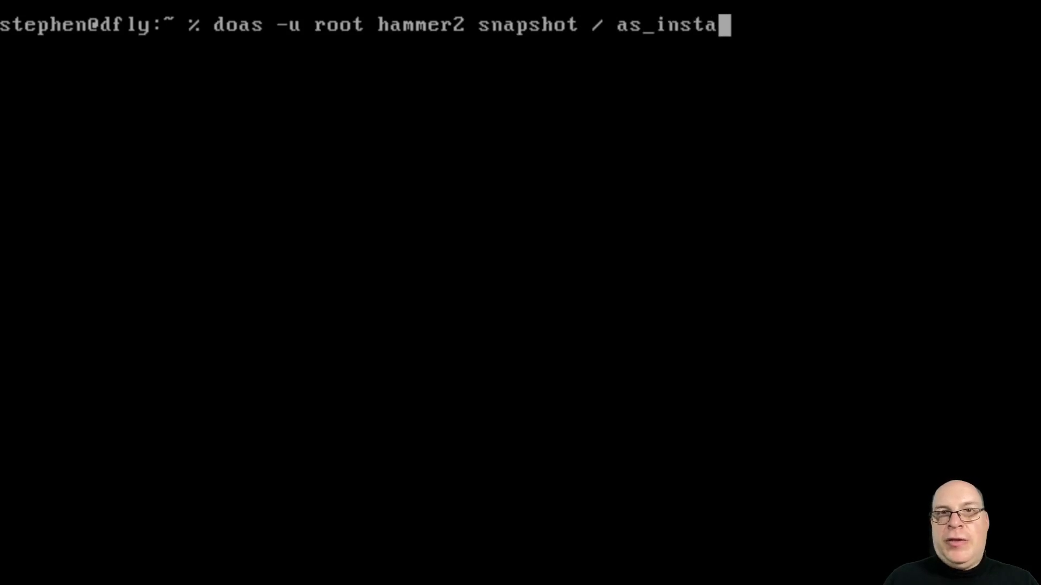
pyautogui.write('lled')
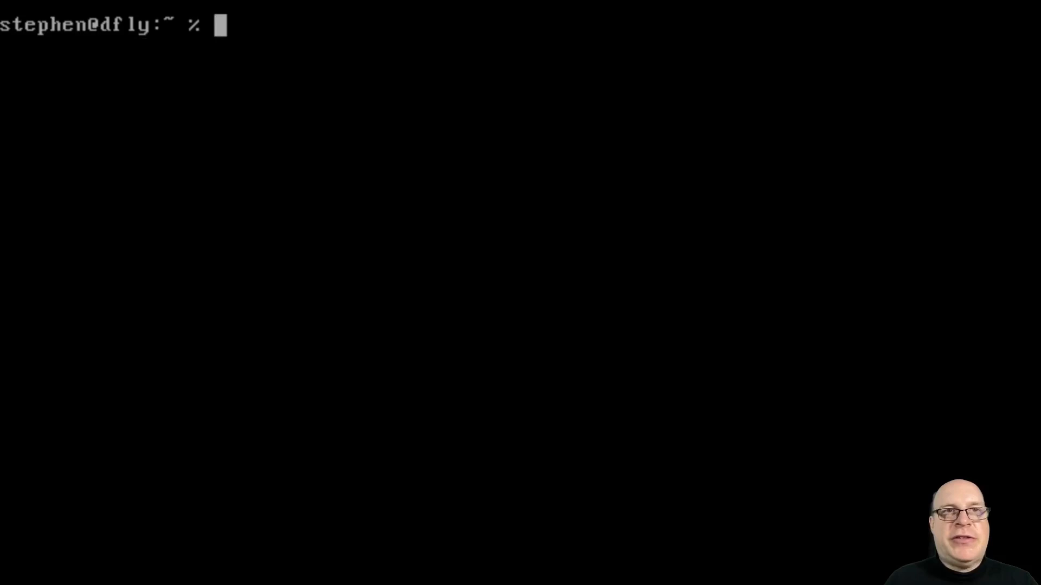
pyautogui.write('doas -u root hammer2 pfs-list')
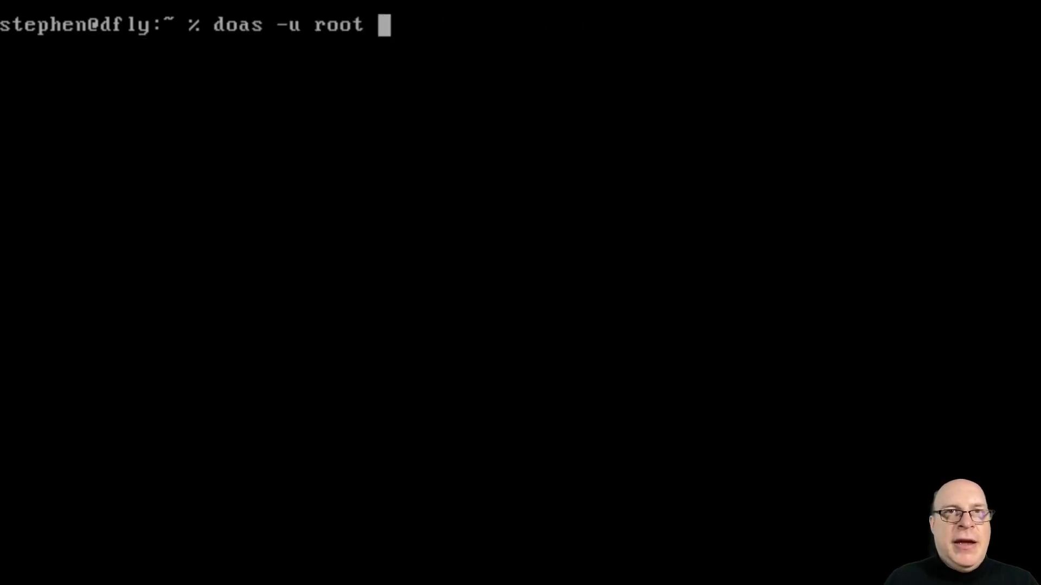
# - Install xorg and xfce with doas pkg install, confirming y for all 318 packages
pyautogui.write('pkg')
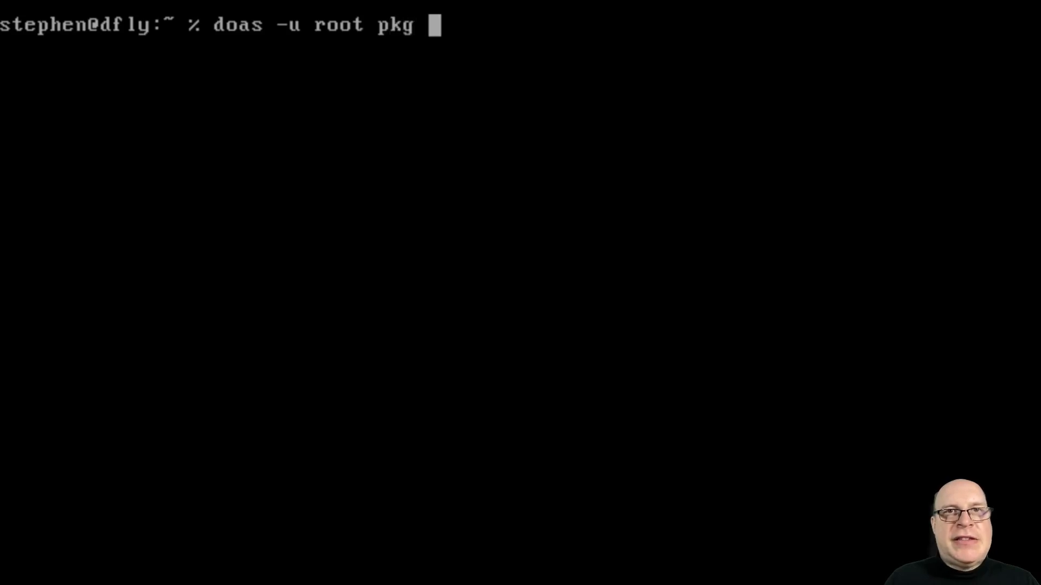
pyautogui.write('install')
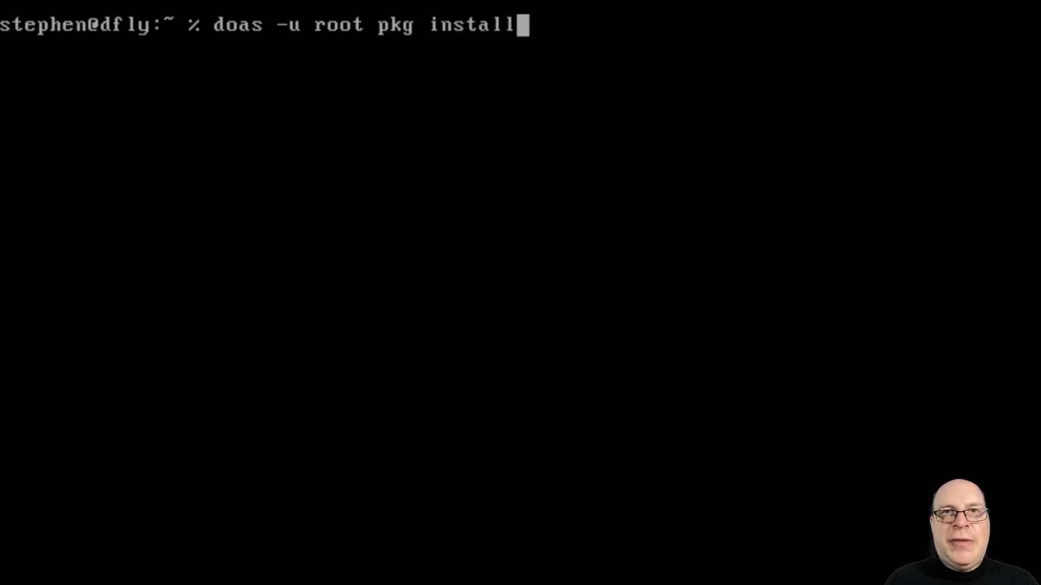
pyautogui.write('xorg')
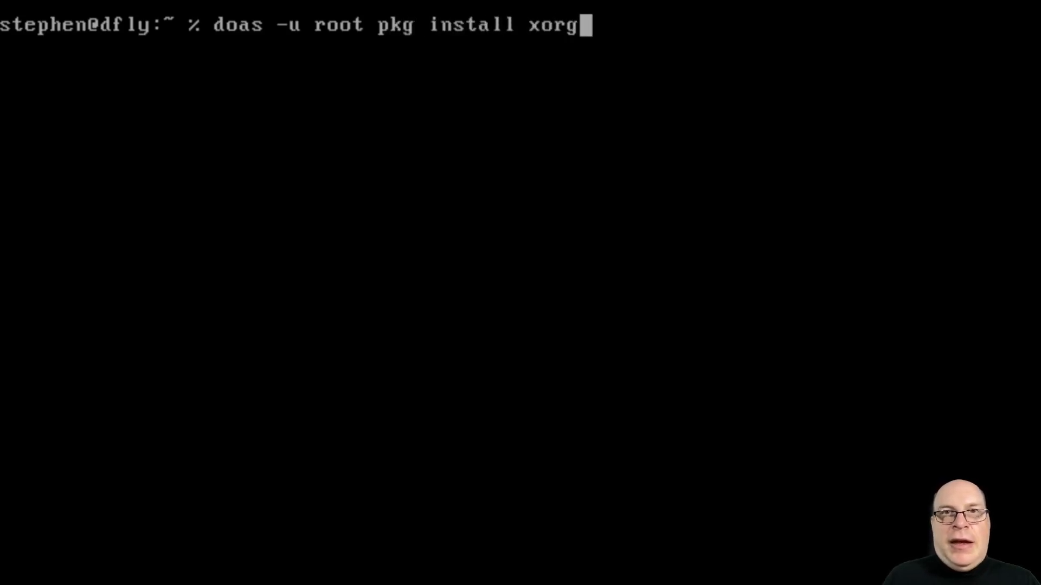
pyautogui.write('xfce')
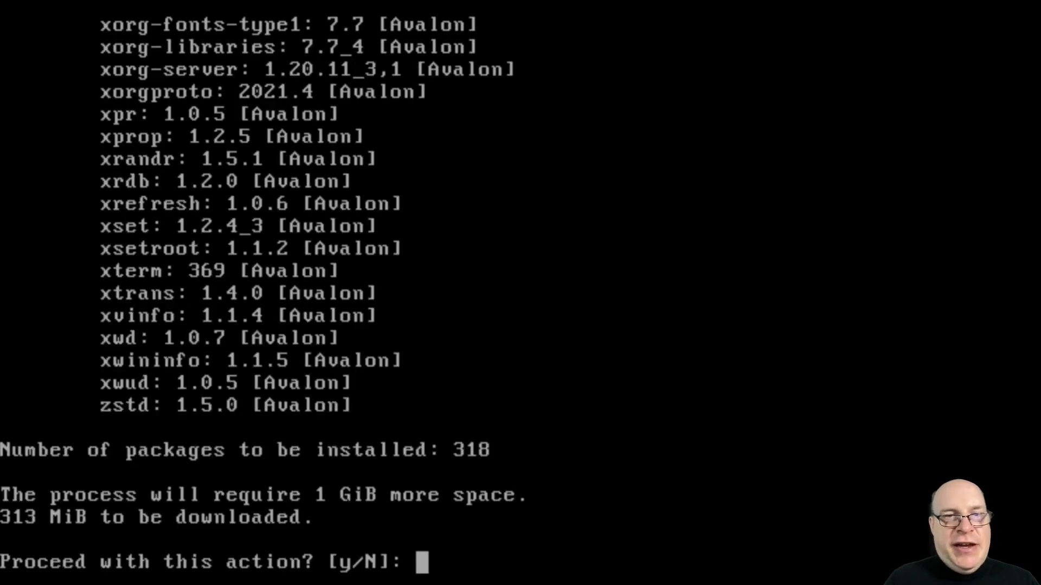
pyautogui.write('y')
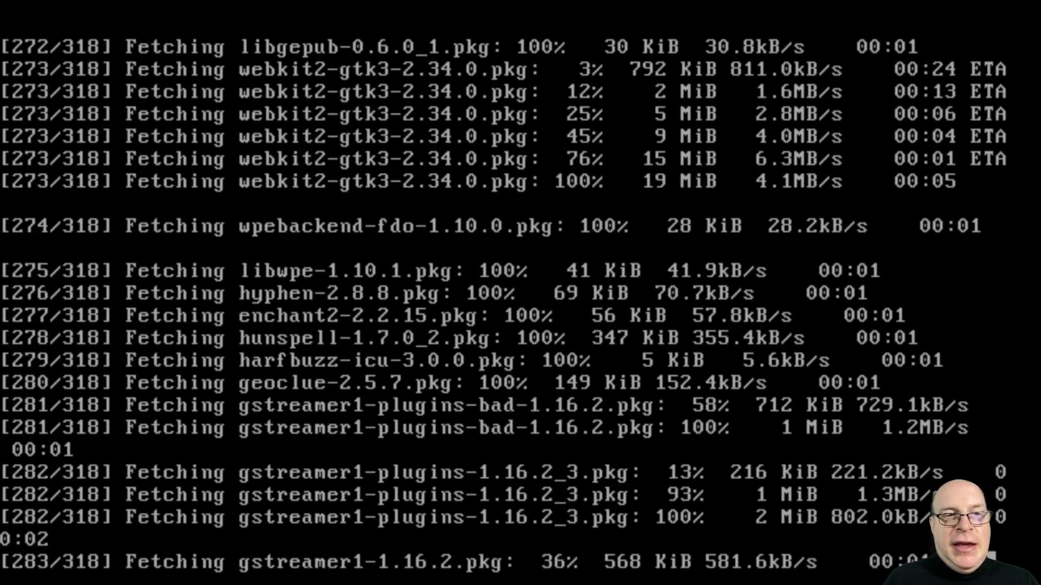
pyautogui.scroll(-3)
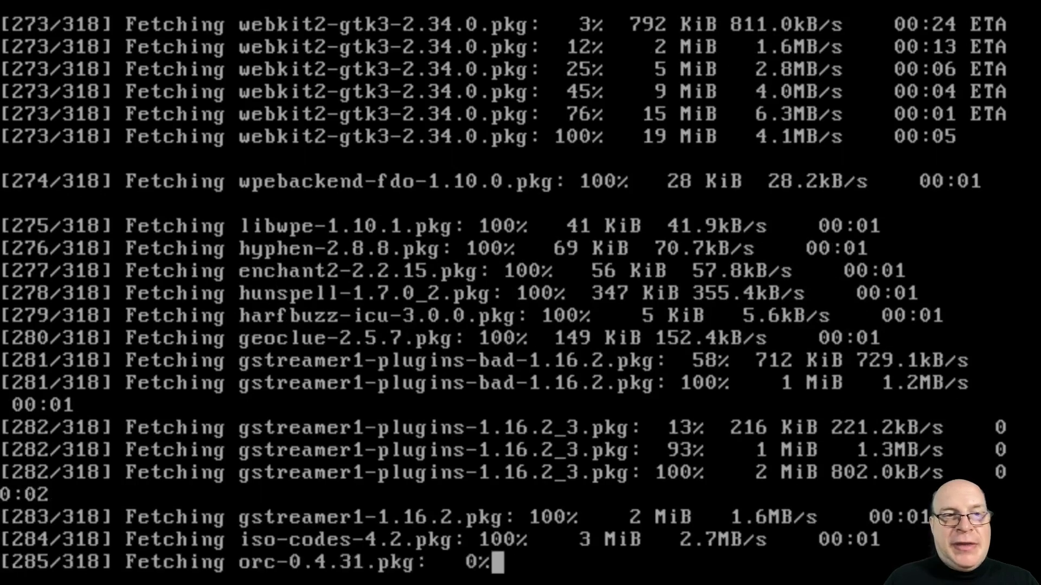
pyautogui.scroll(-3)
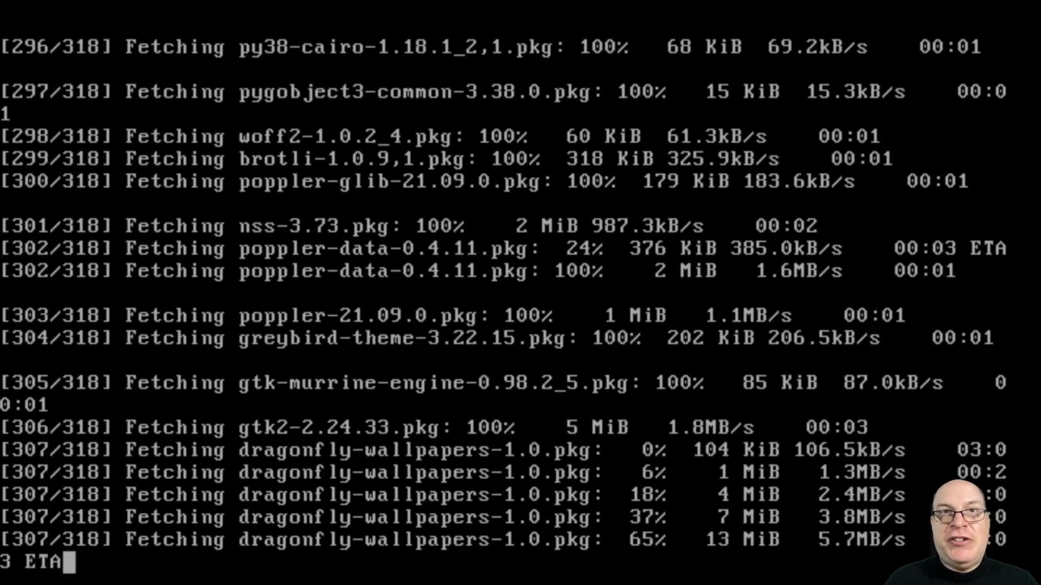
pyautogui.scroll(-3)
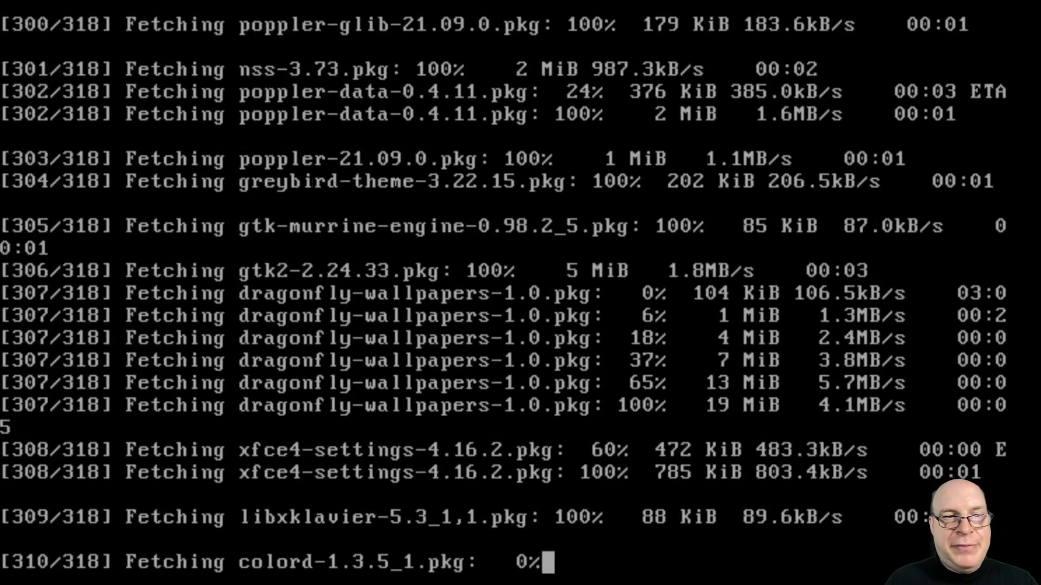
pyautogui.scroll(-3)
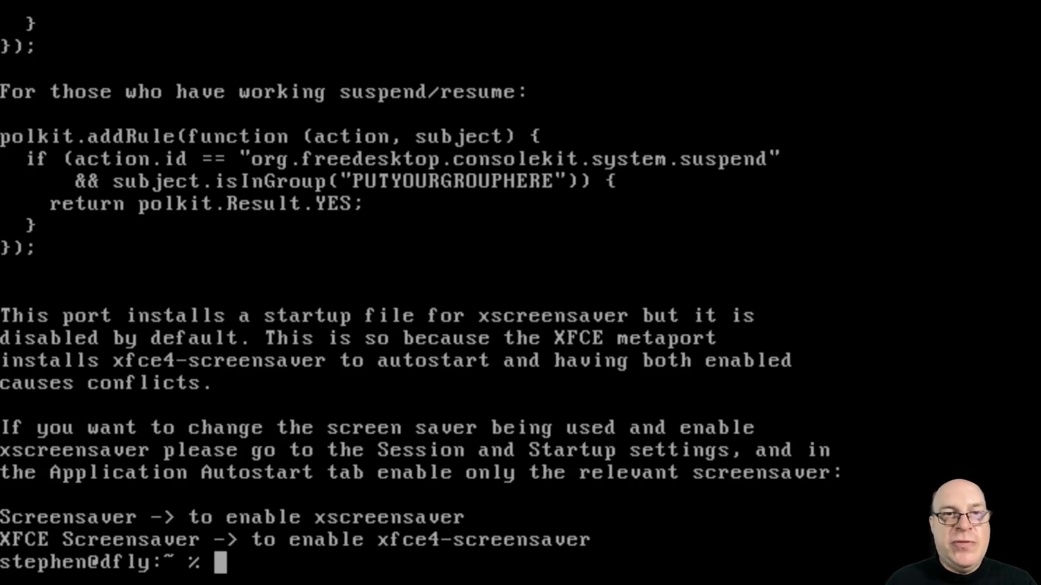
# - Open /etc/rc.conf in vi as root and add dbus_enable="YES"
pyautogui.write('doas -u root pkg install xorg xfc')
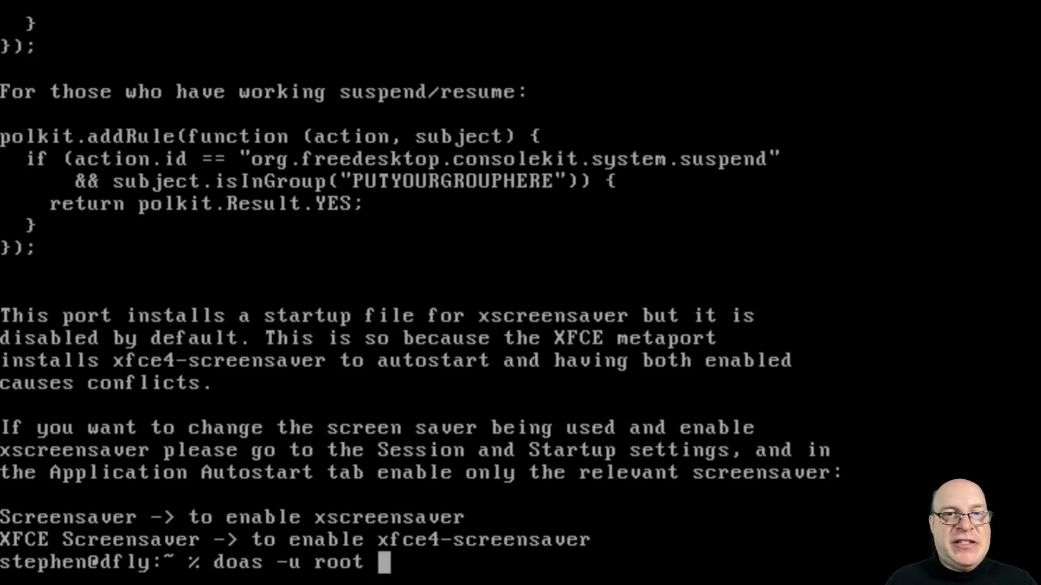
pyautogui.write('vi /et')
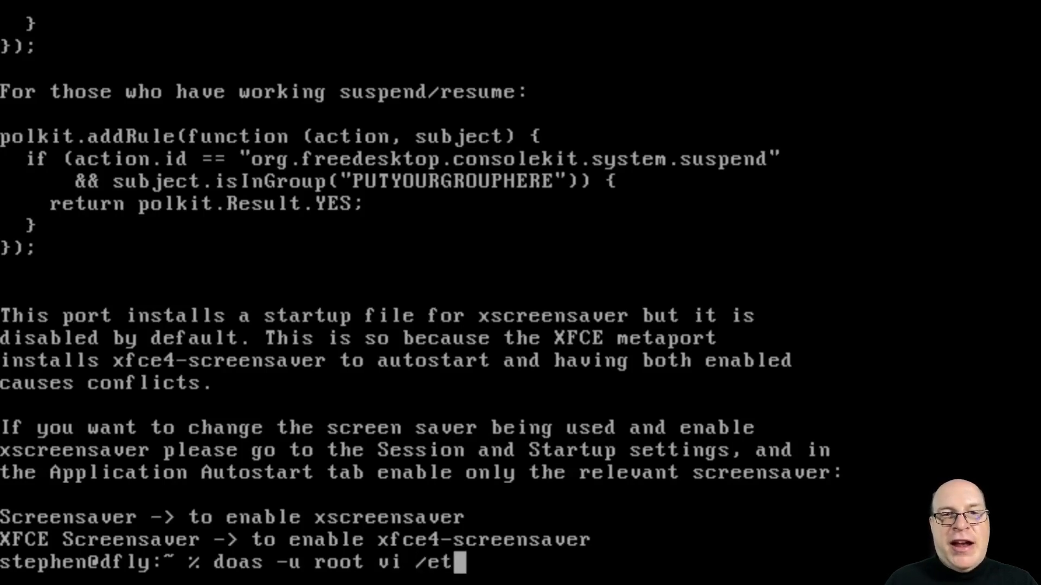
pyautogui.write('/rc.c')
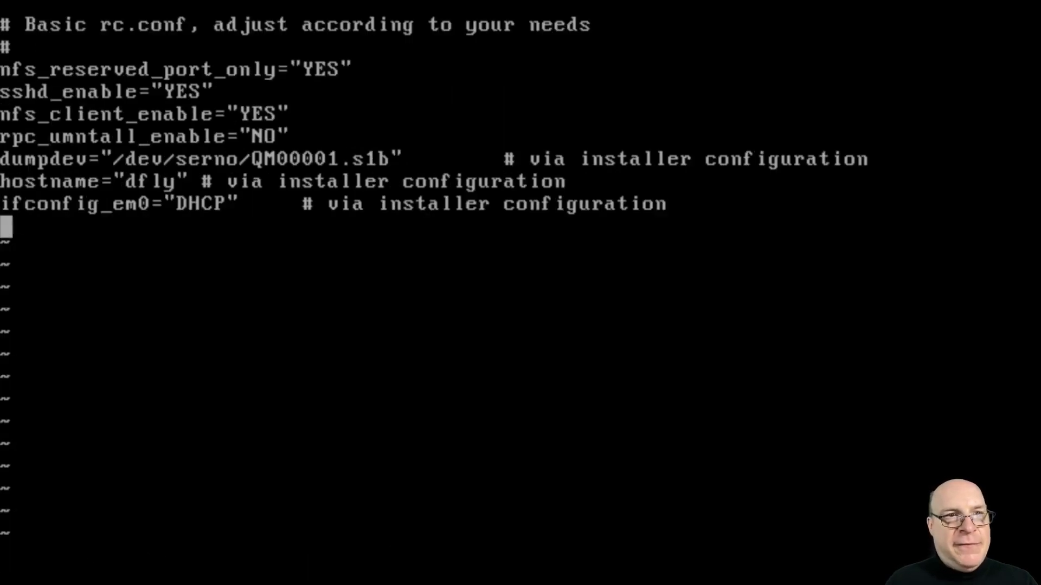
pyautogui.write('dbus')
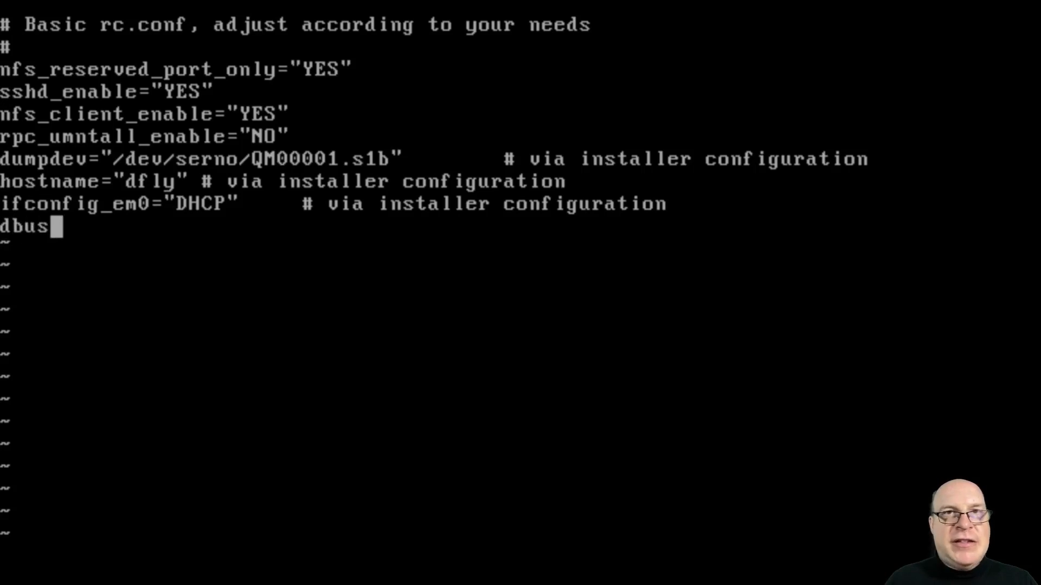
pyautogui.write('_enable')
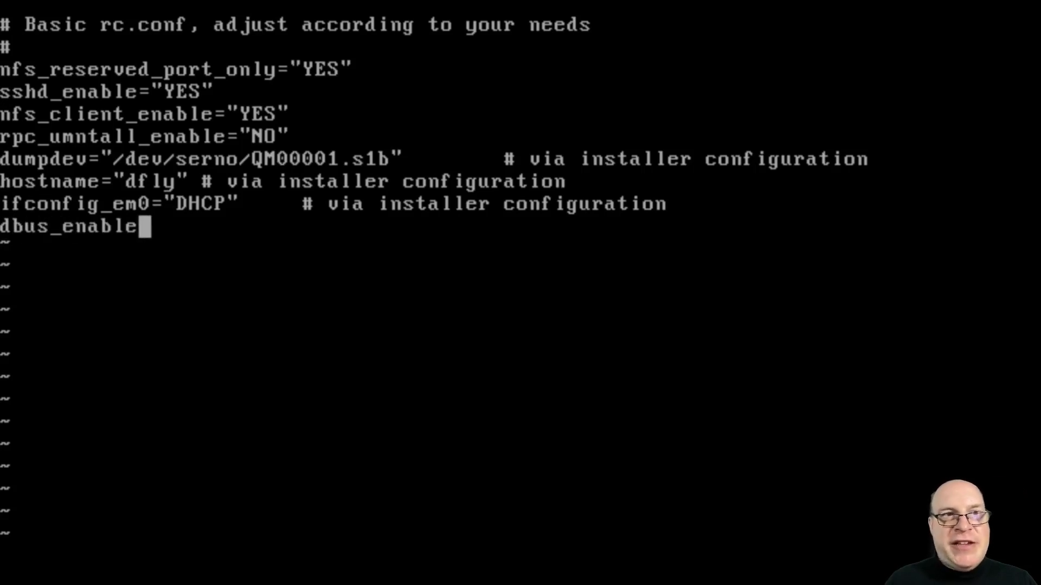
pyautogui.write('="YES')
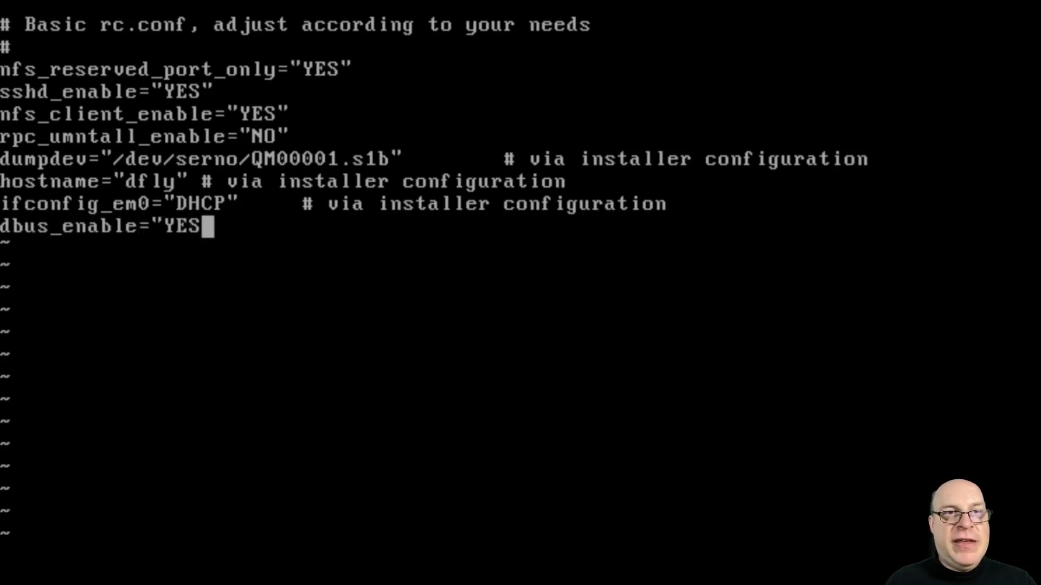
pyautogui.write('"')
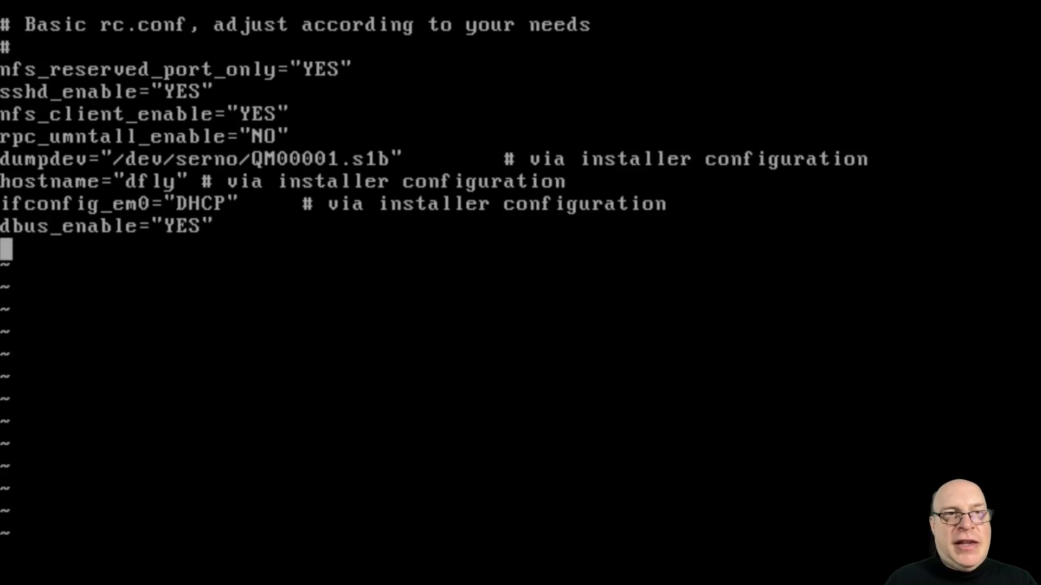
# - Add hald_enable="YES", save rc.conf, and run sync
pyautogui.write('ha')
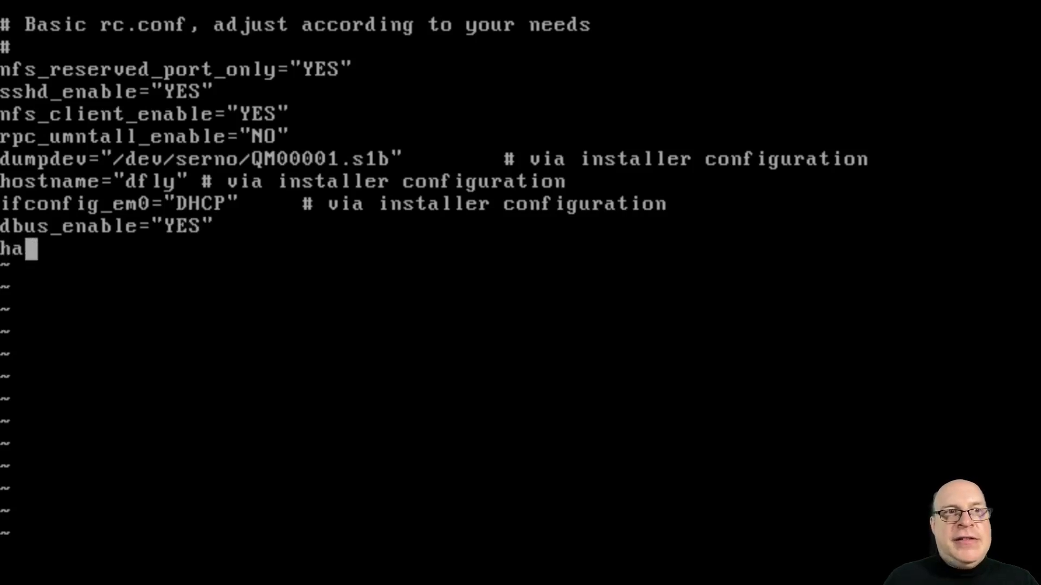
pyautogui.write('ld_enable')
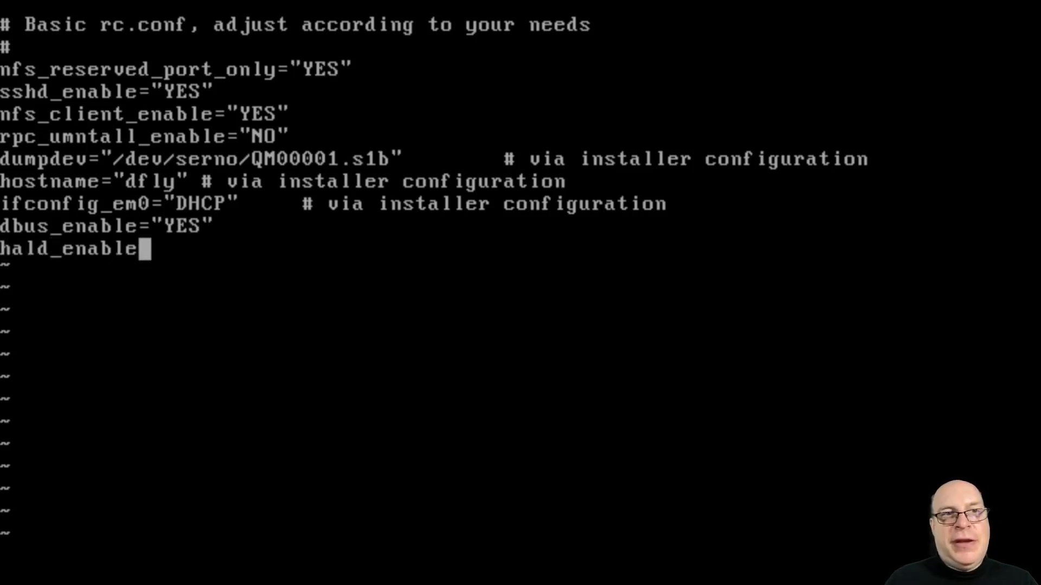
pyautogui.write('="Y')
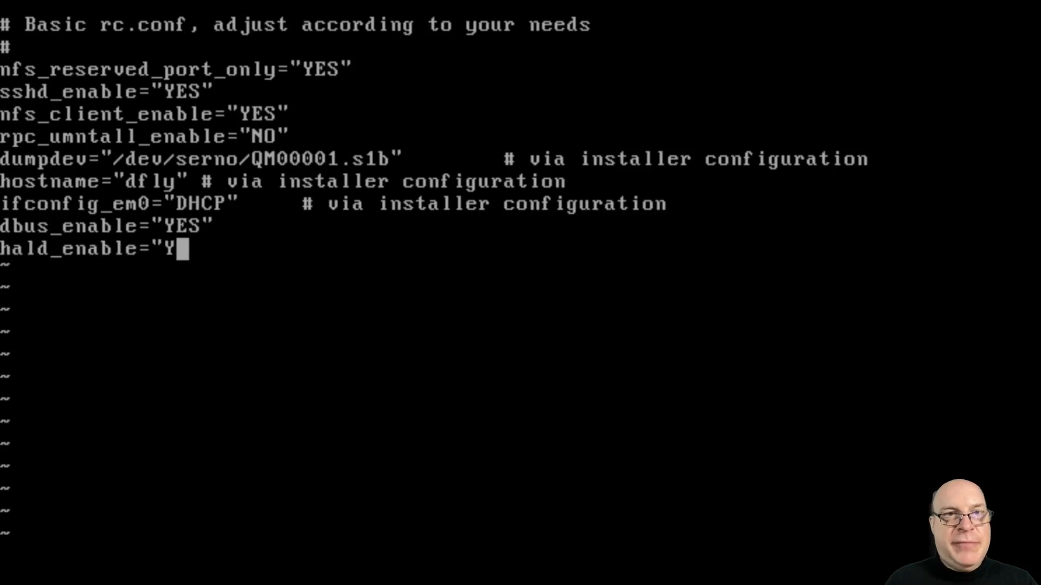
pyautogui.write('ES"')
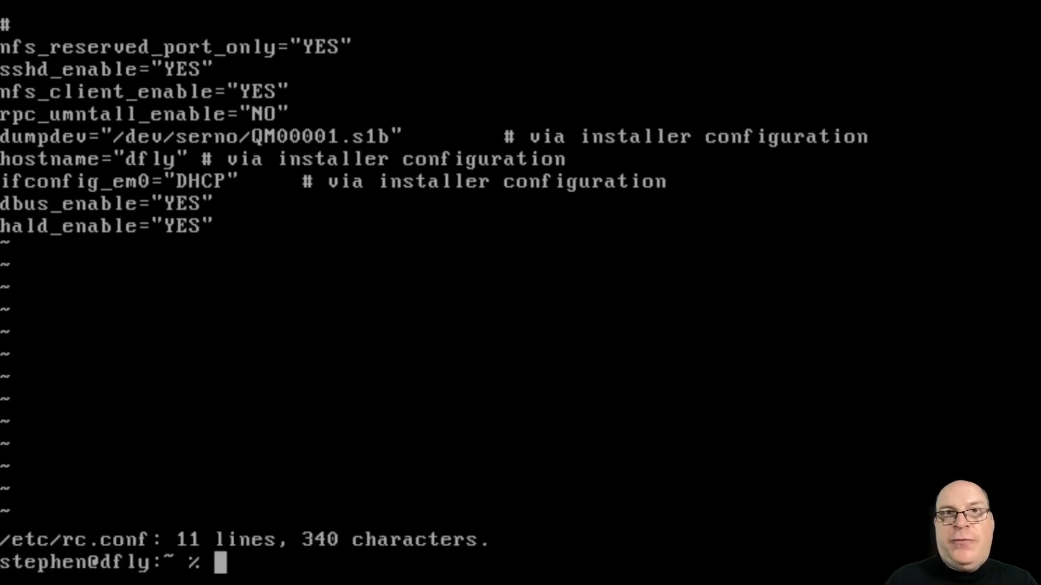
pyautogui.write('sync')
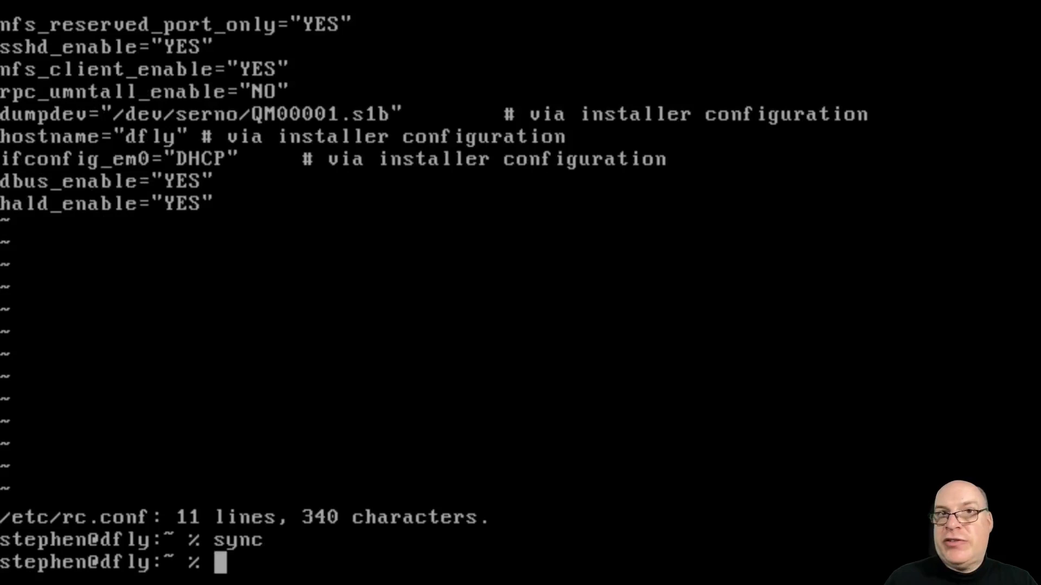
# - After rebooting, log in as stephen and start the XFCE desktop with startx
pyautogui.write('doas -u root vi')
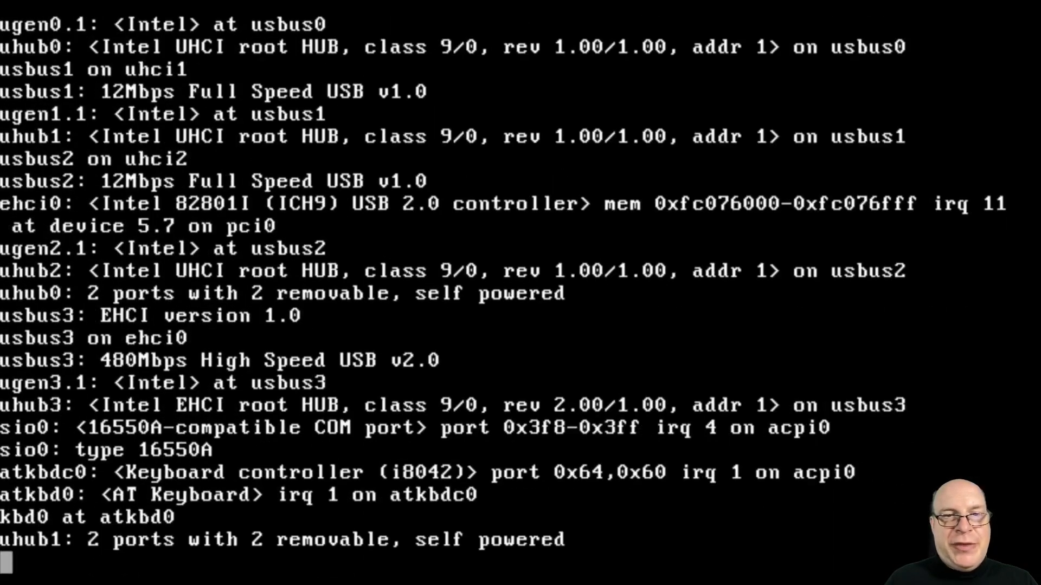
pyautogui.scroll(-3)
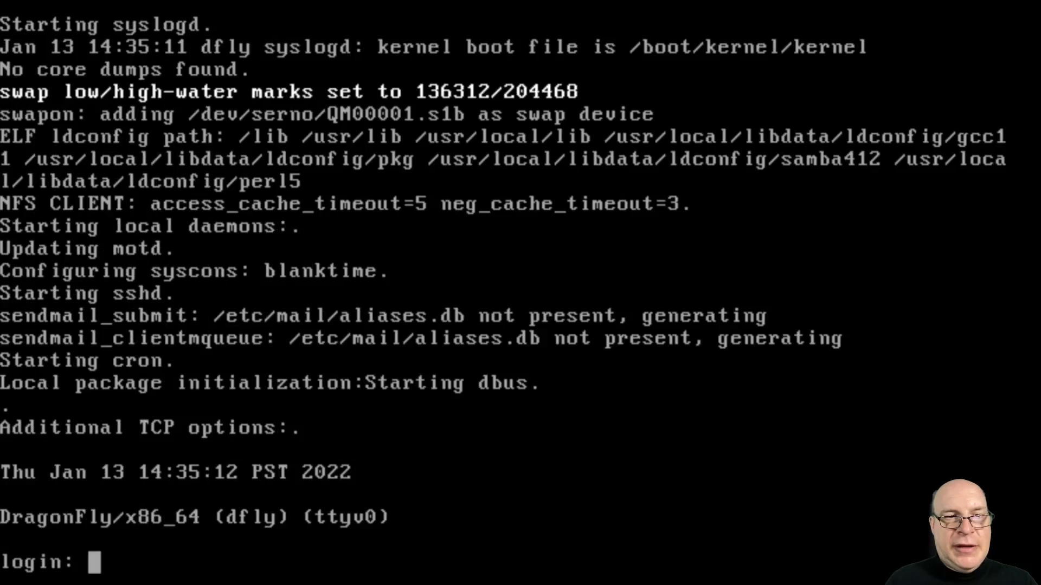
pyautogui.write('stephen')
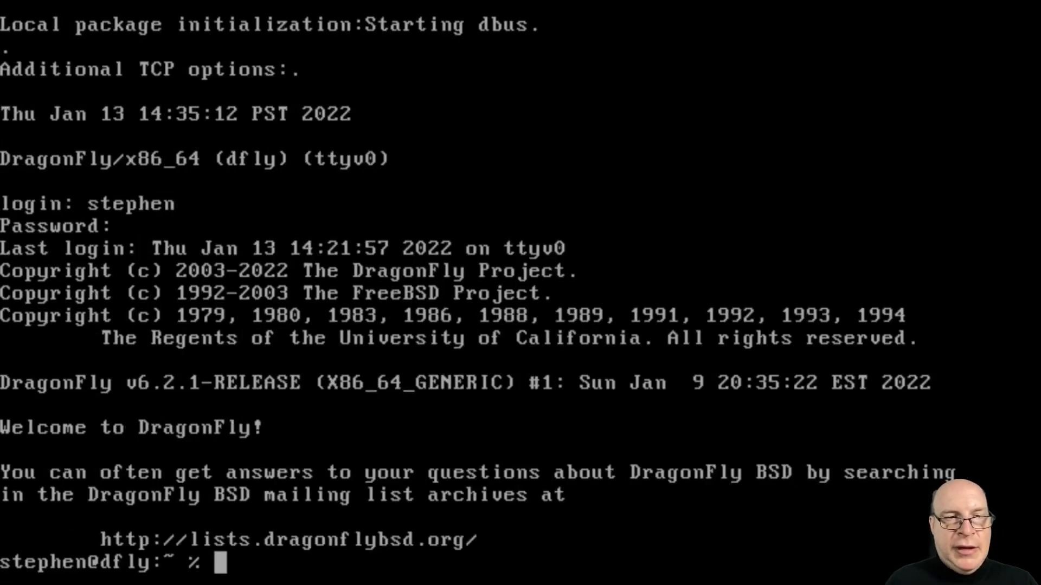
pyautogui.write('startx')
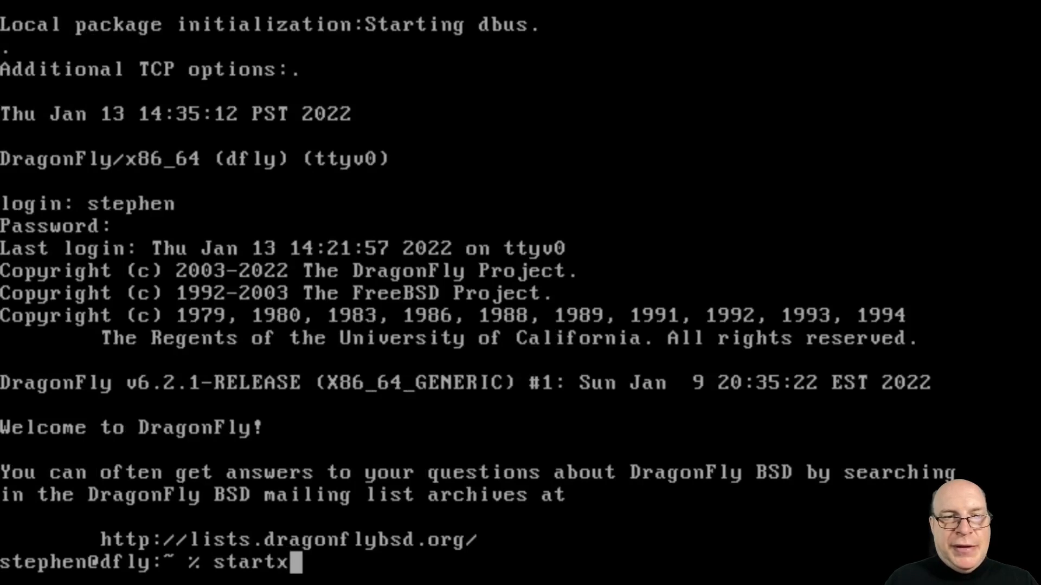
pyautogui.write('fce4')
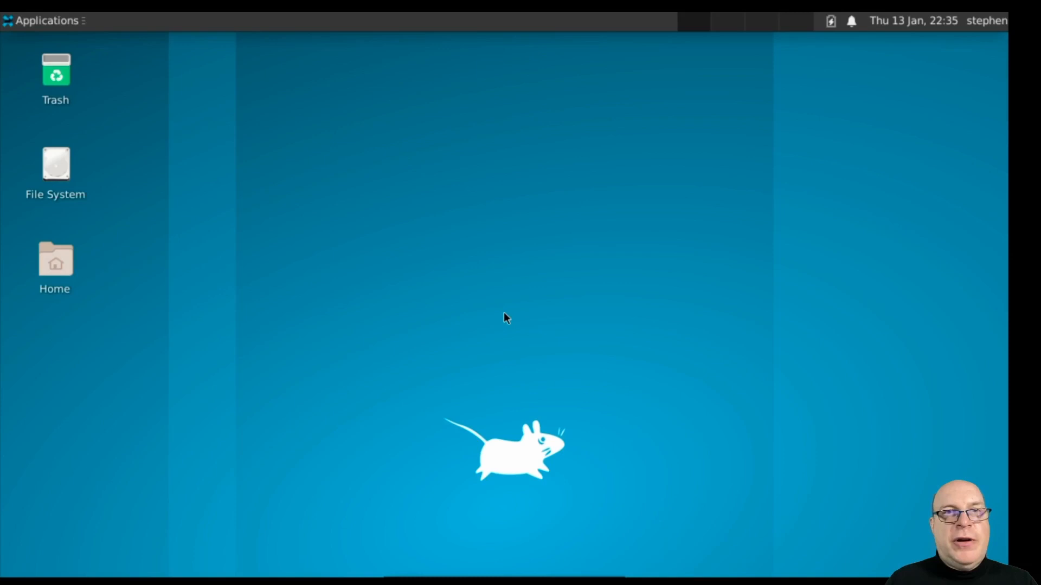
pyautogui.moveTo(444, 264)
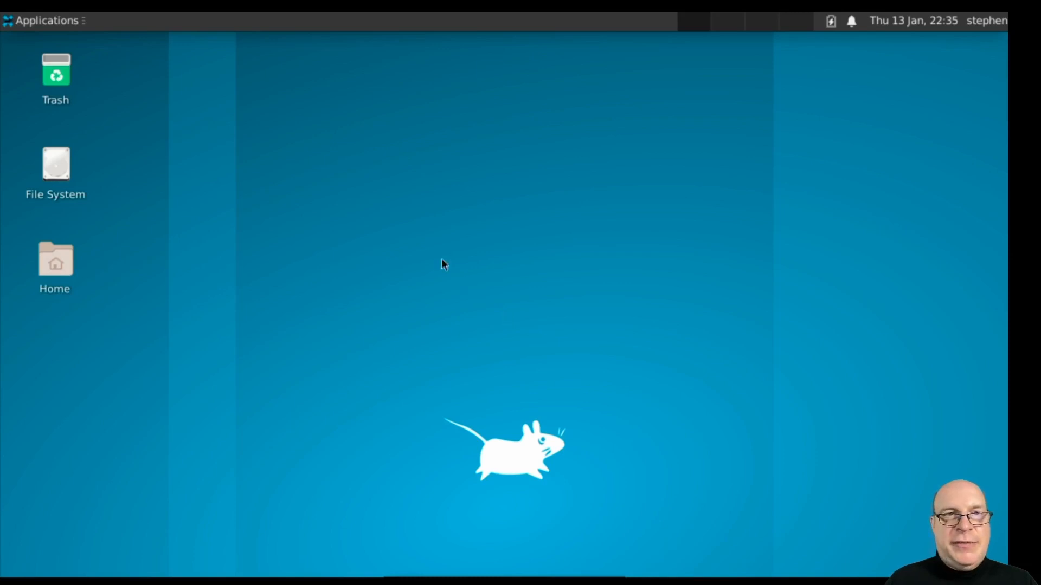
# - Set the resolution to 1280x720 in XFCE Display settings, then open a terminal
pyautogui.click(44, 21)
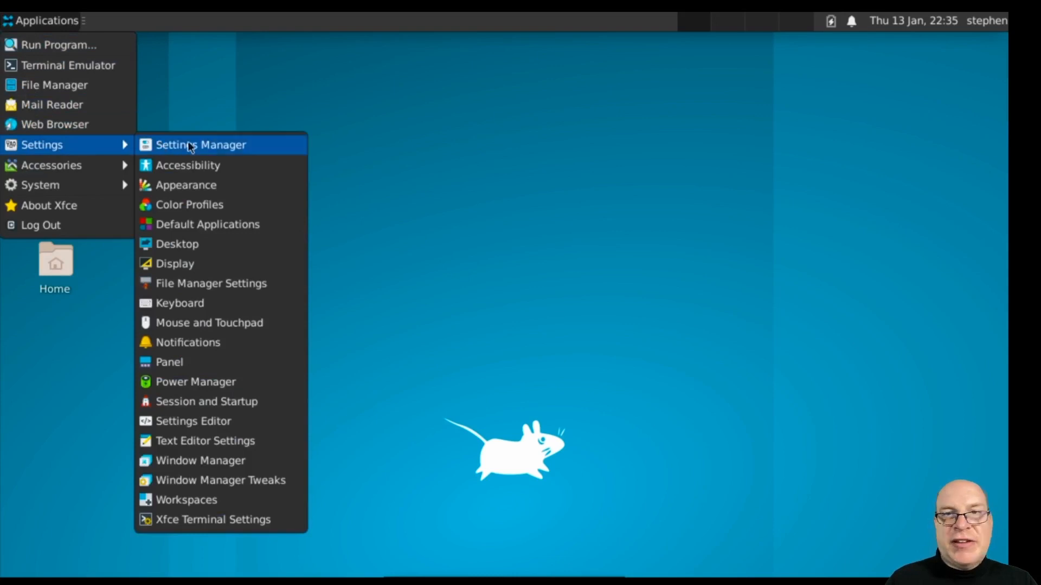
pyautogui.click(174, 264)
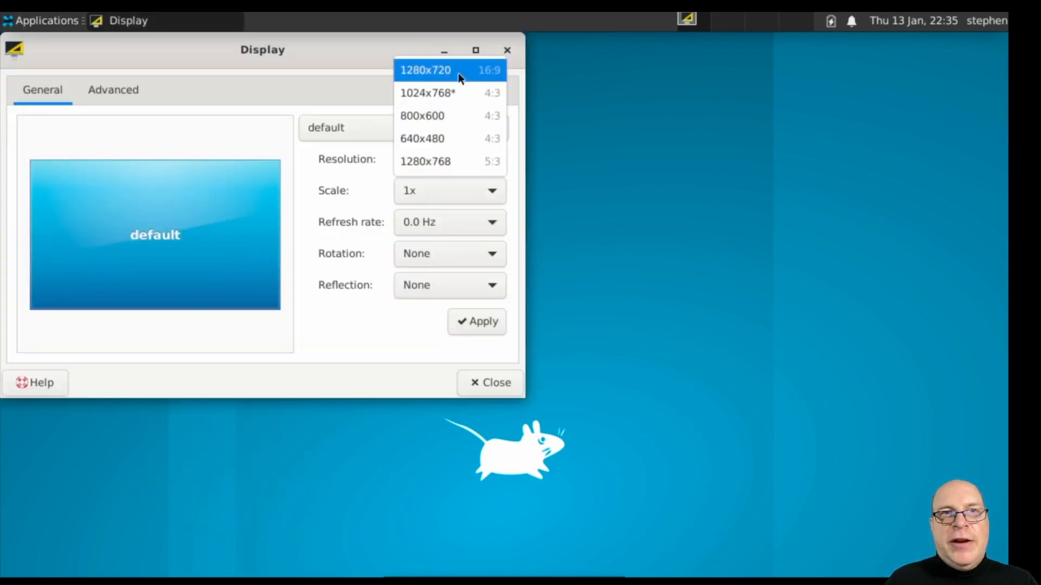
pyautogui.click(425, 70)
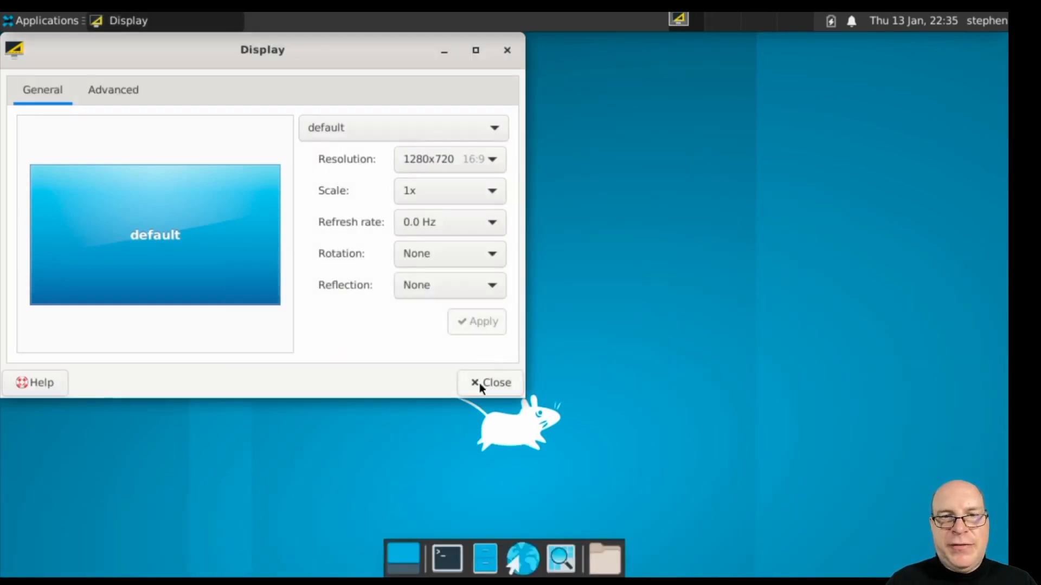
pyautogui.click(490, 382)
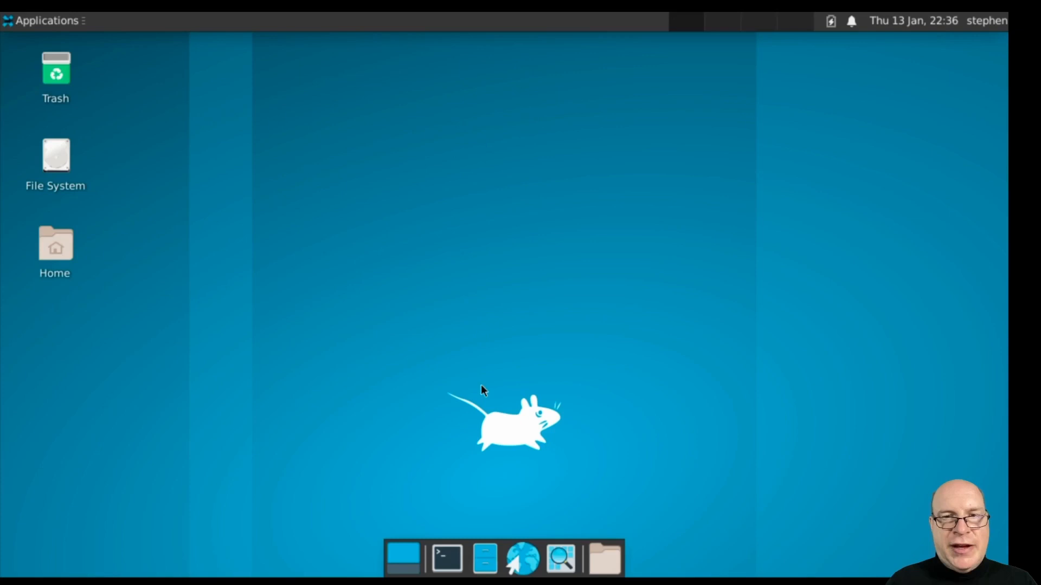
pyautogui.moveTo(448, 543)
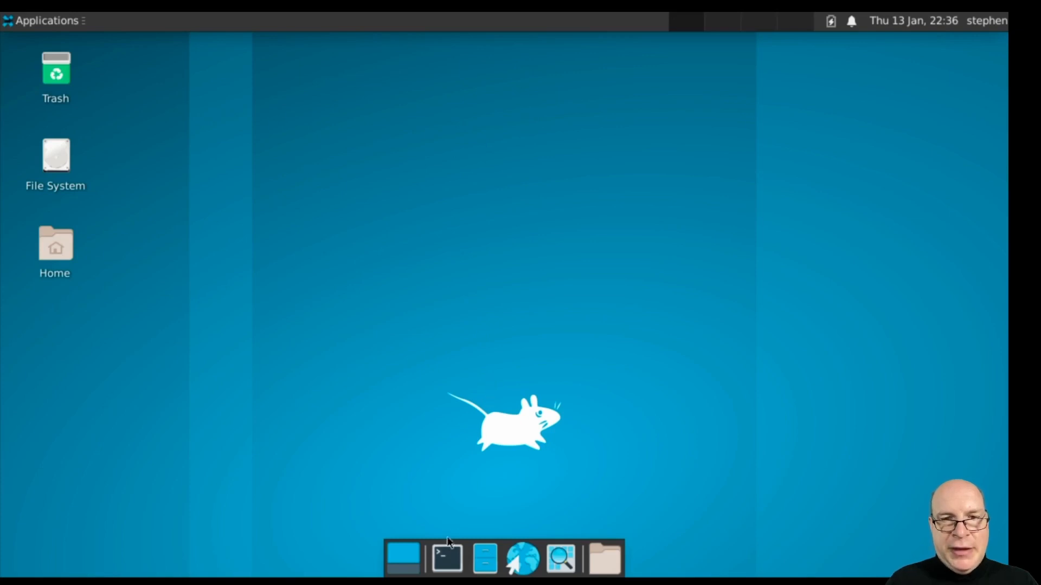
pyautogui.click(446, 558)
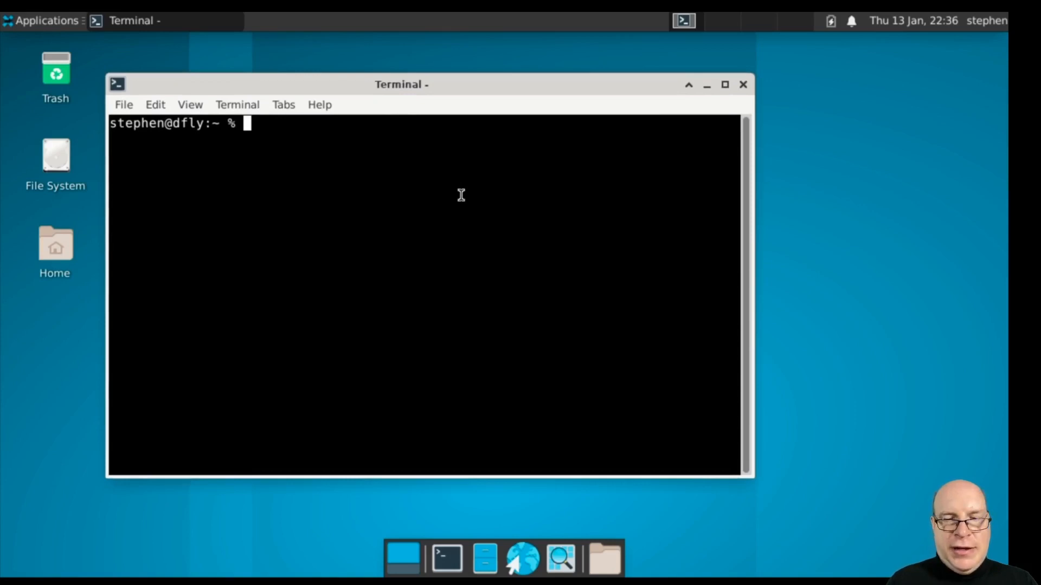
# - Install neofetch, firefox and libreoffice with doas pkg install, confirming with y
pyautogui.write('doas -u root')
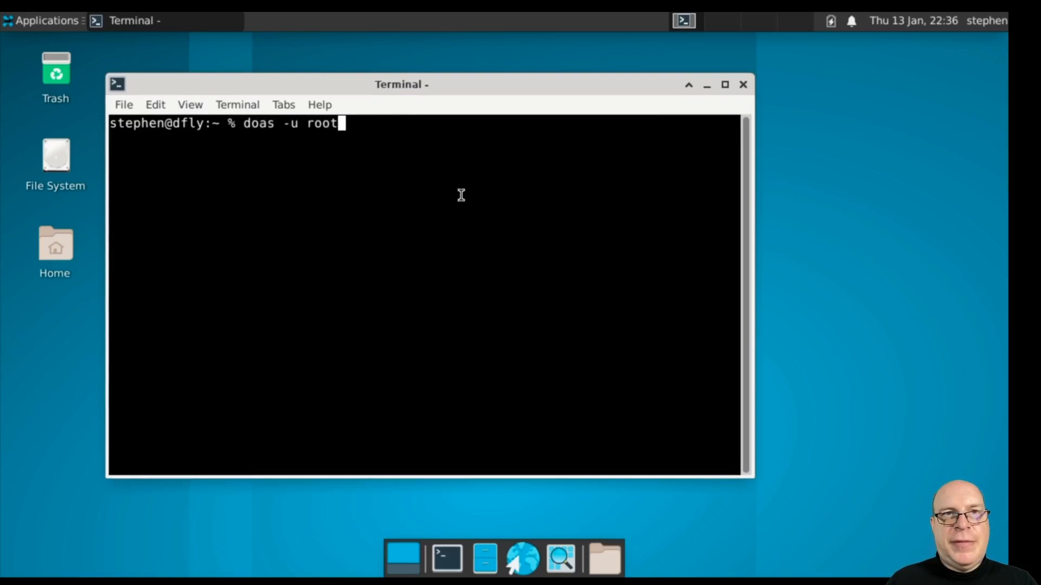
pyautogui.write('pkg install')
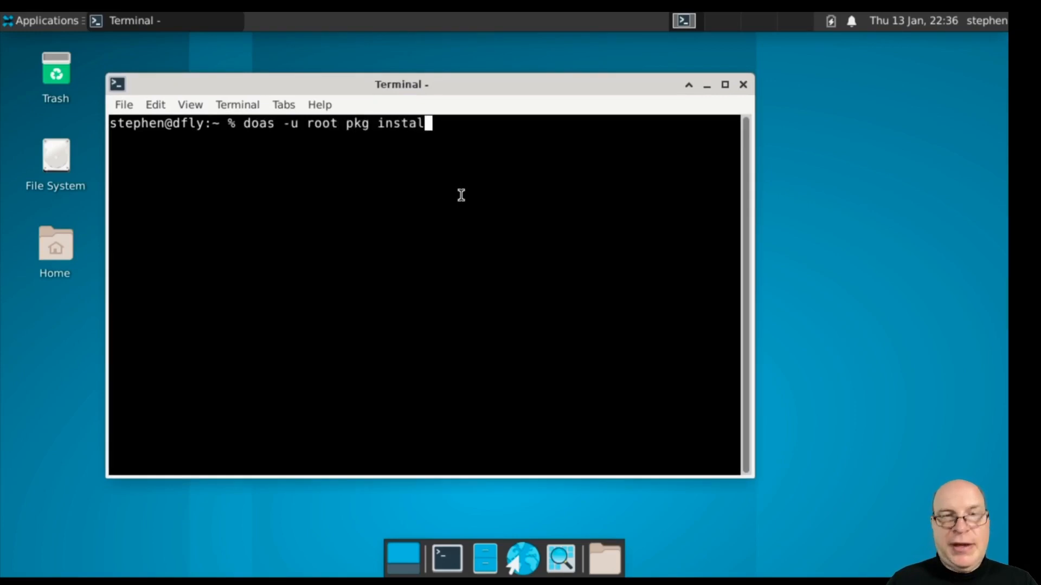
pyautogui.write('neofetch f')
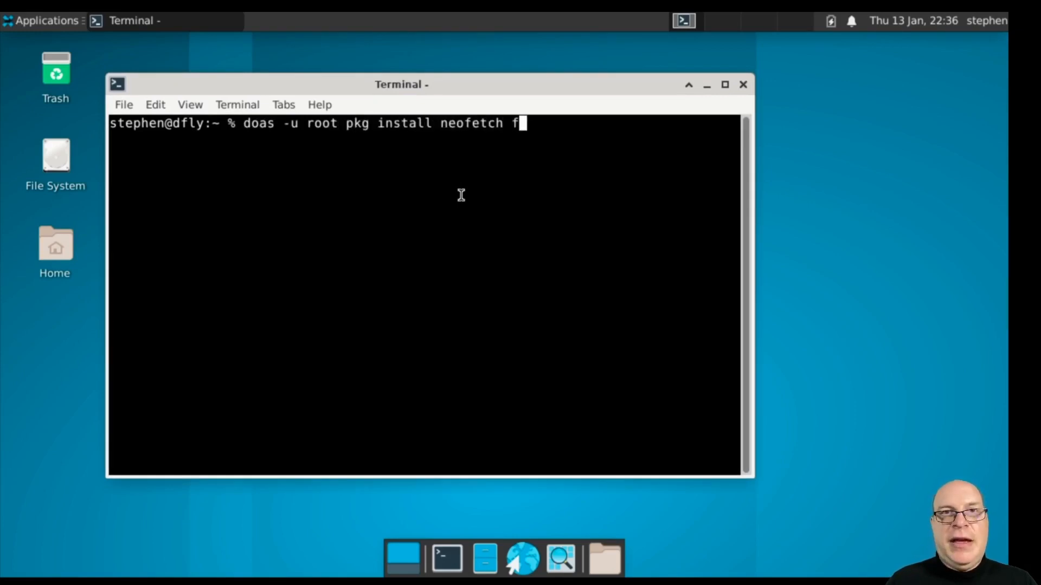
pyautogui.write('irefox lib')
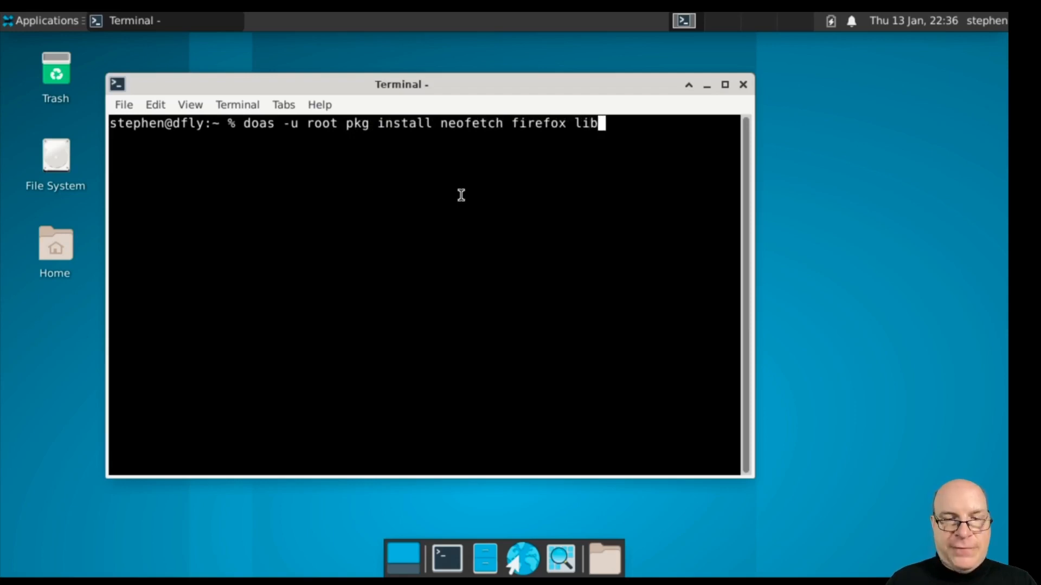
pyautogui.write('reoffice')
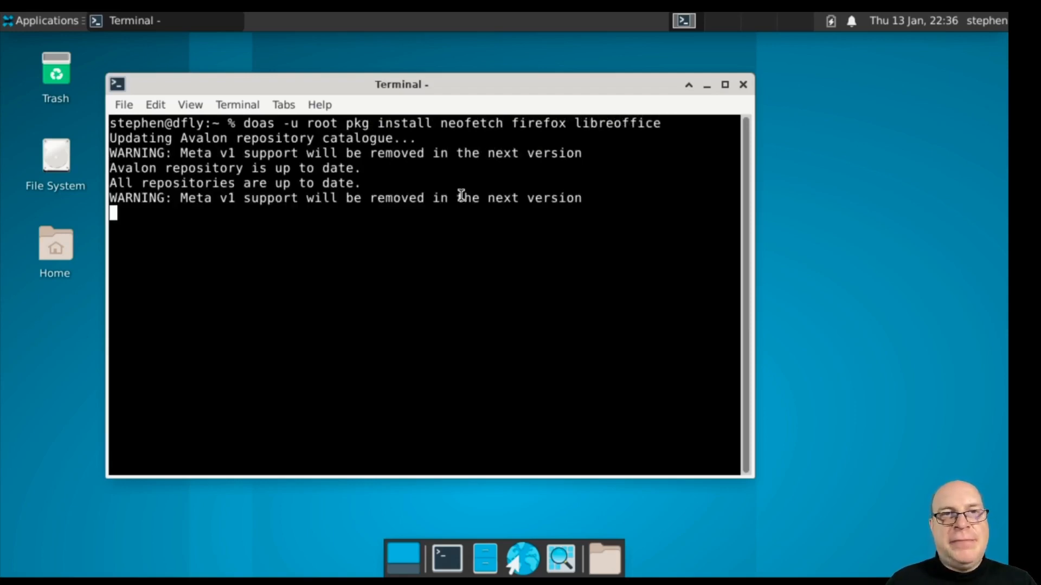
pyautogui.write('y')
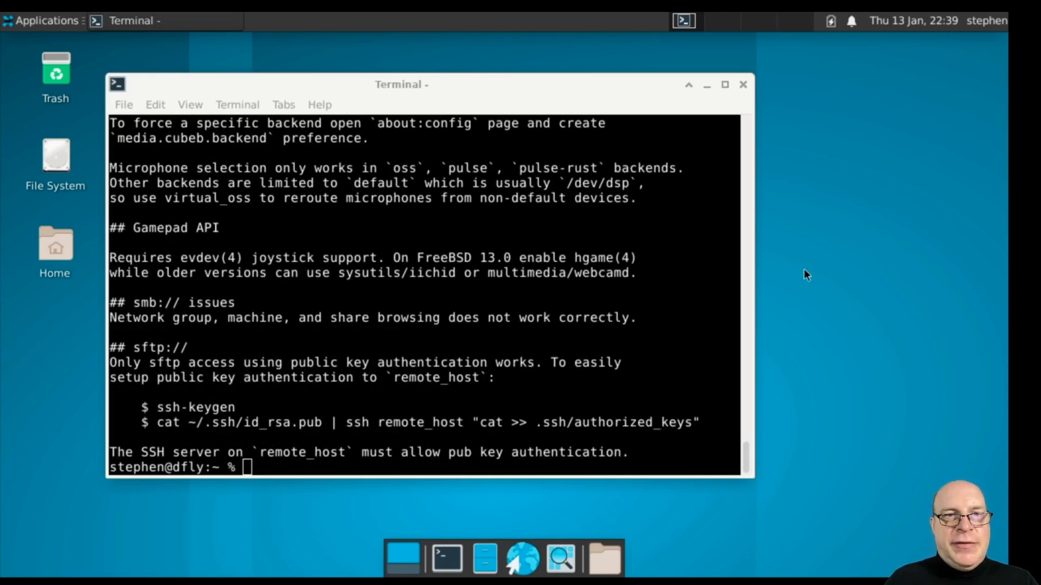
pyautogui.moveTo(725, 300)
pyautogui.write('neofetch')
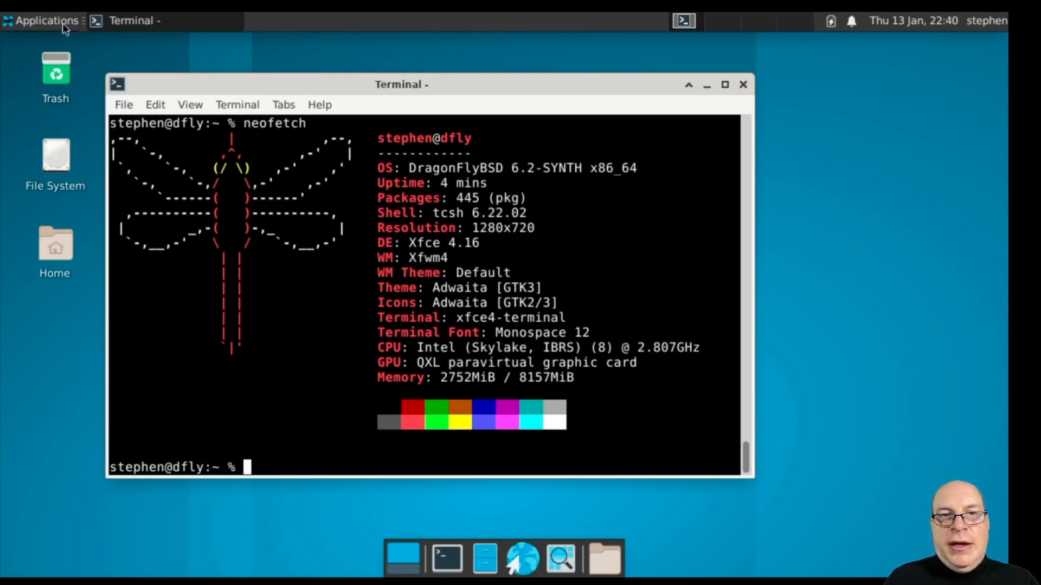
# - Launch LibreOffice from the Applications menu's Office submenu
pyautogui.click(42, 20)
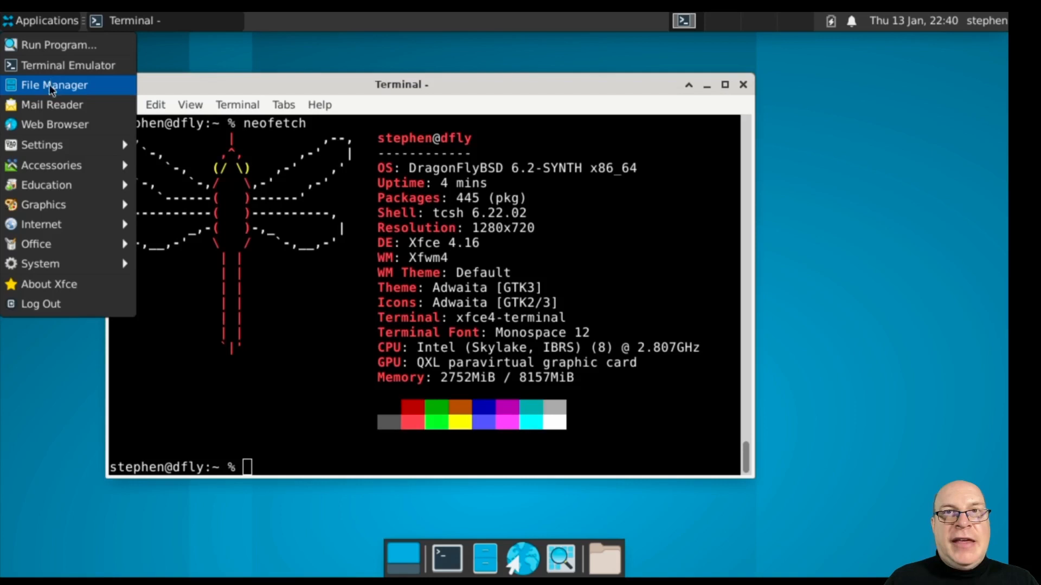
pyautogui.moveTo(41, 145)
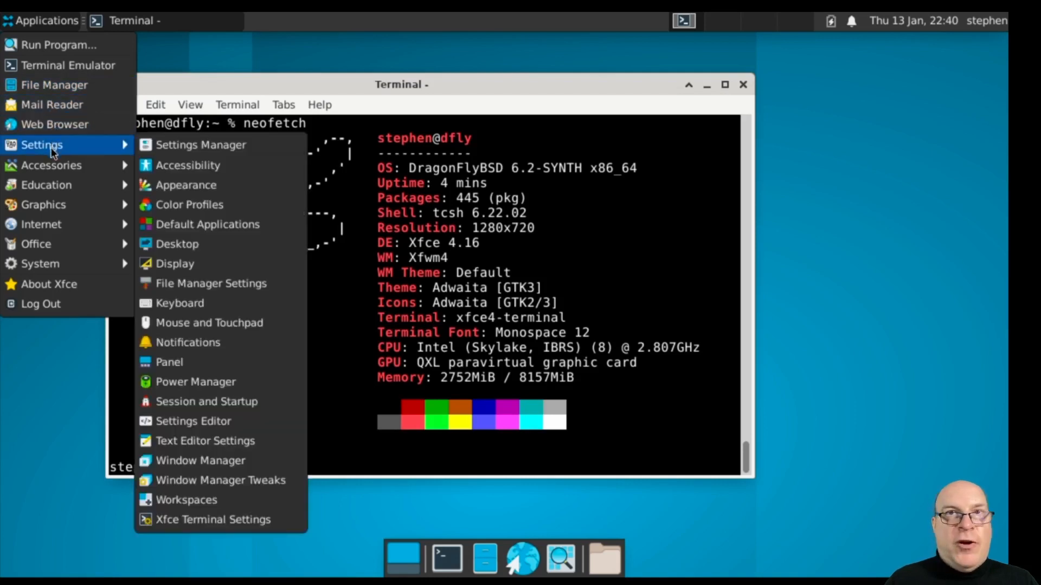
pyautogui.moveTo(78, 175)
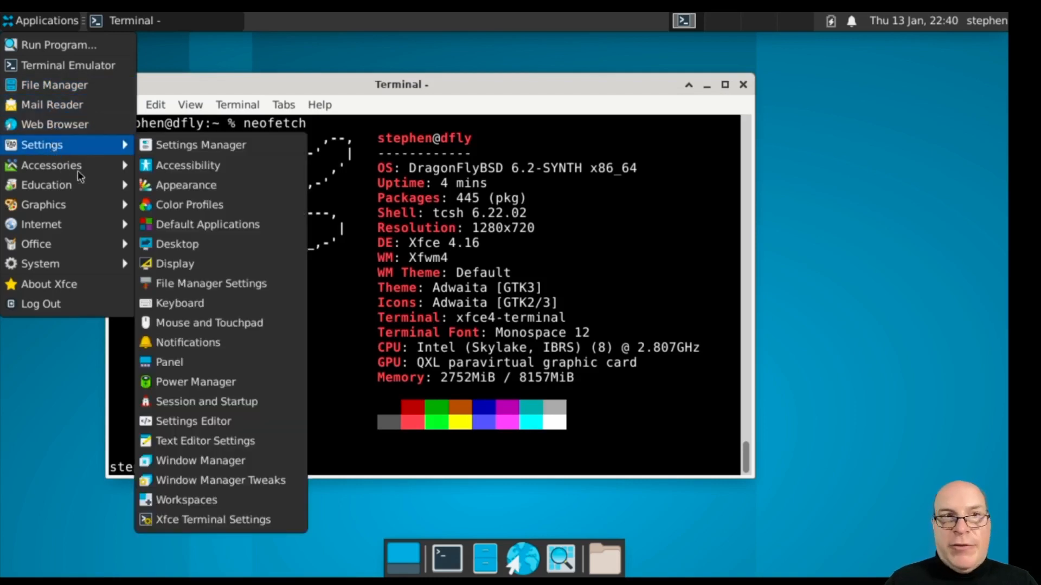
pyautogui.moveTo(44, 204)
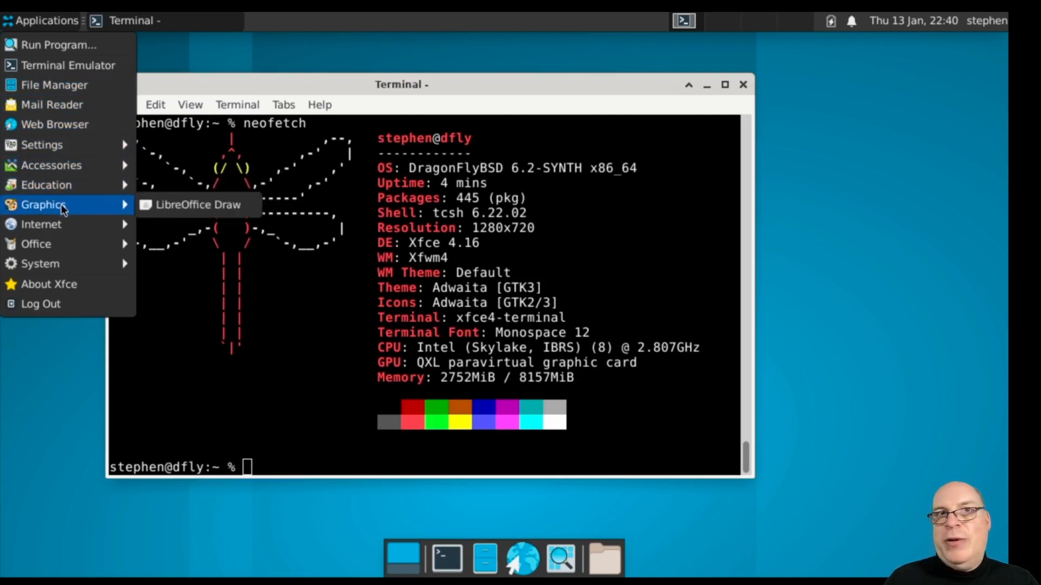
pyautogui.moveTo(46, 185)
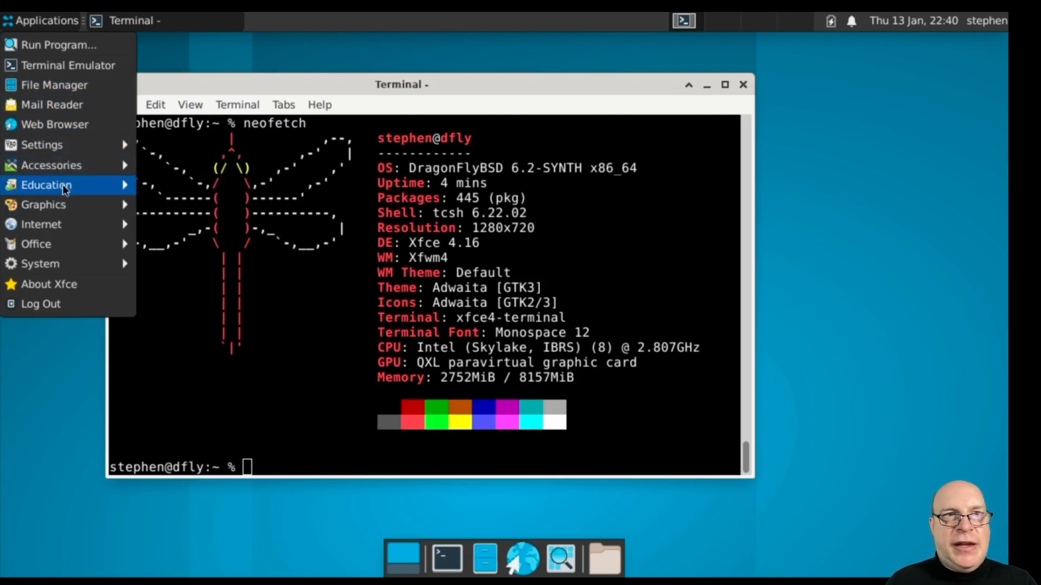
pyautogui.moveTo(41, 224)
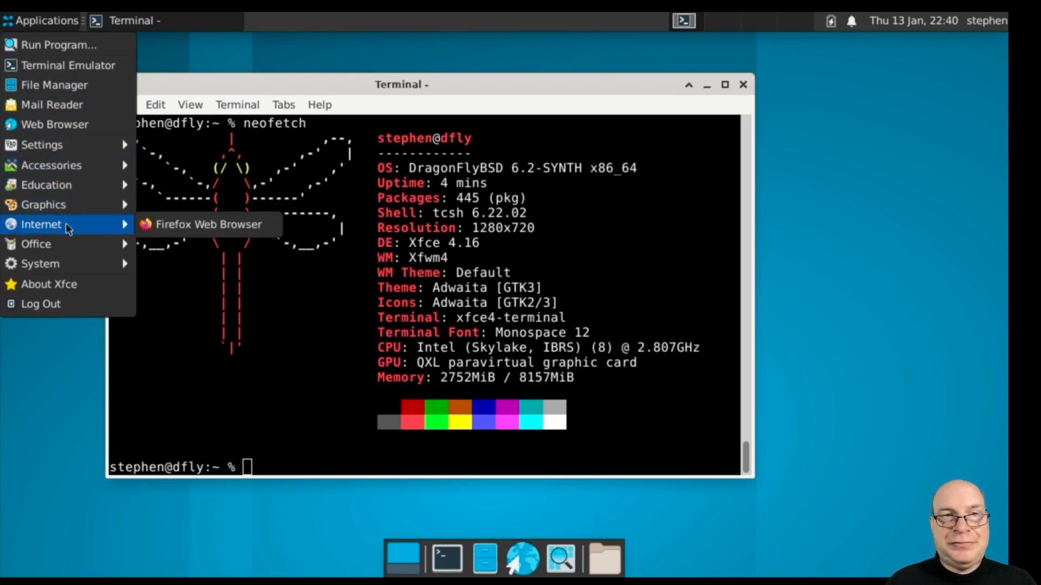
pyautogui.moveTo(37, 243)
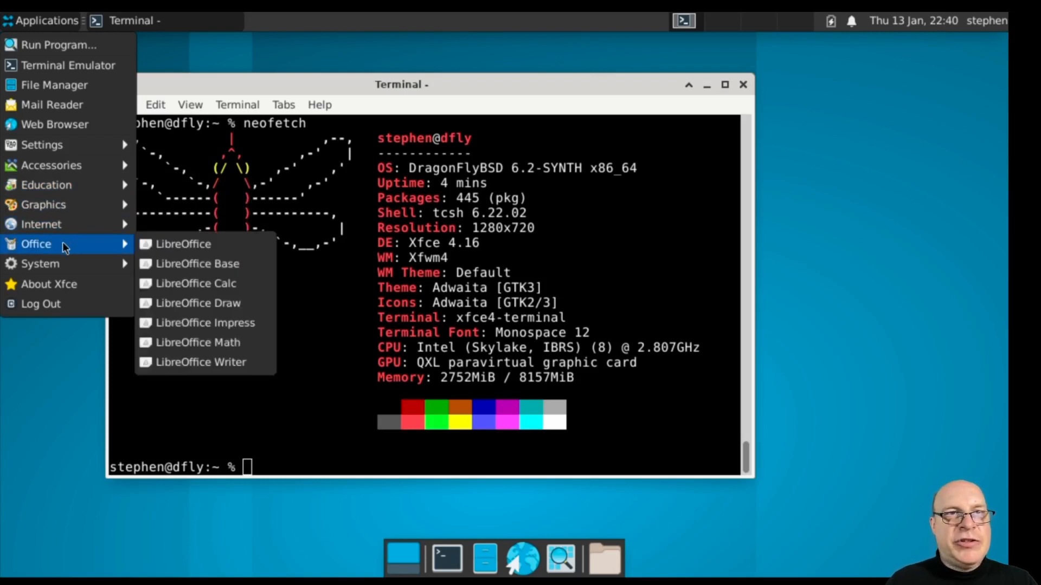
pyautogui.click(184, 244)
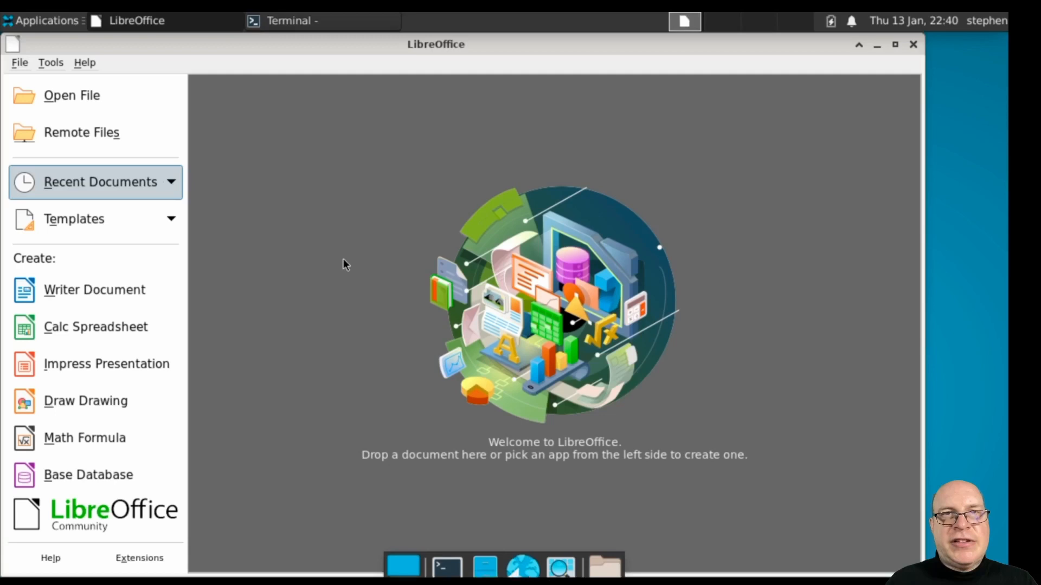
# - View LibreOffice version 7.2.1.2 under Help > About, then dismiss the dialog
pyautogui.click(85, 62)
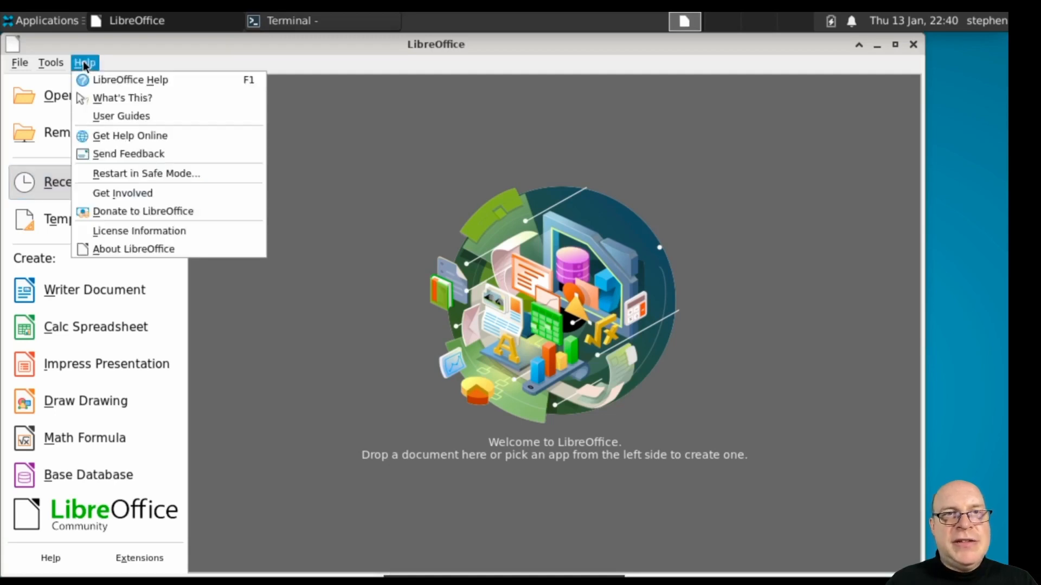
pyautogui.click(84, 61)
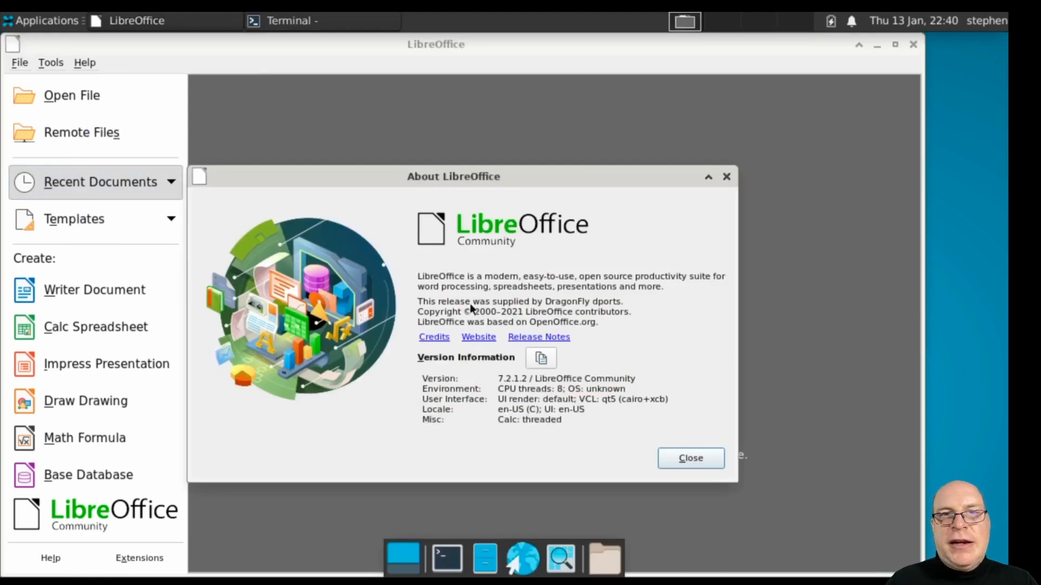
pyautogui.moveTo(624, 406)
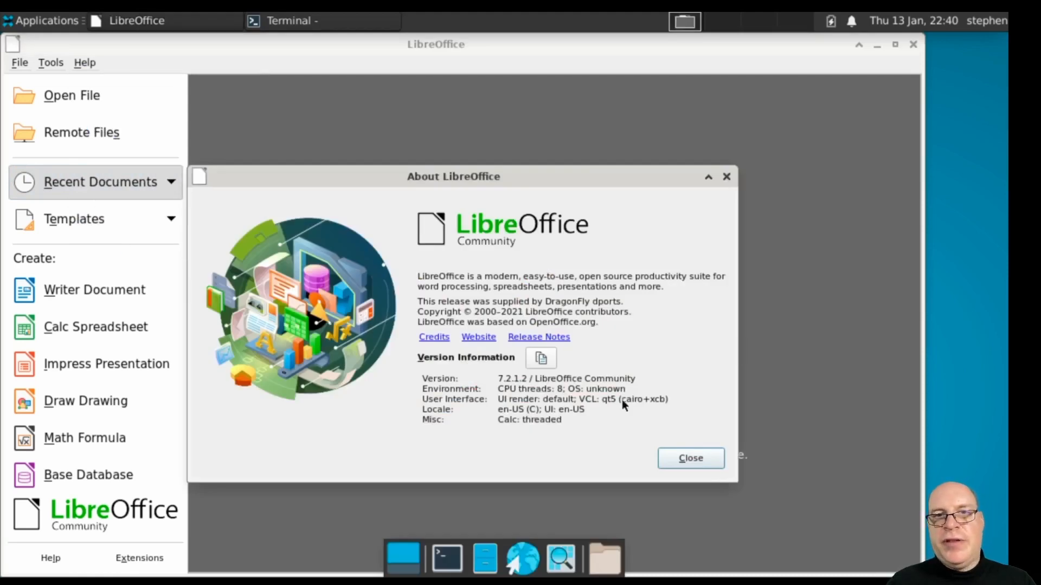
pyautogui.click(690, 458)
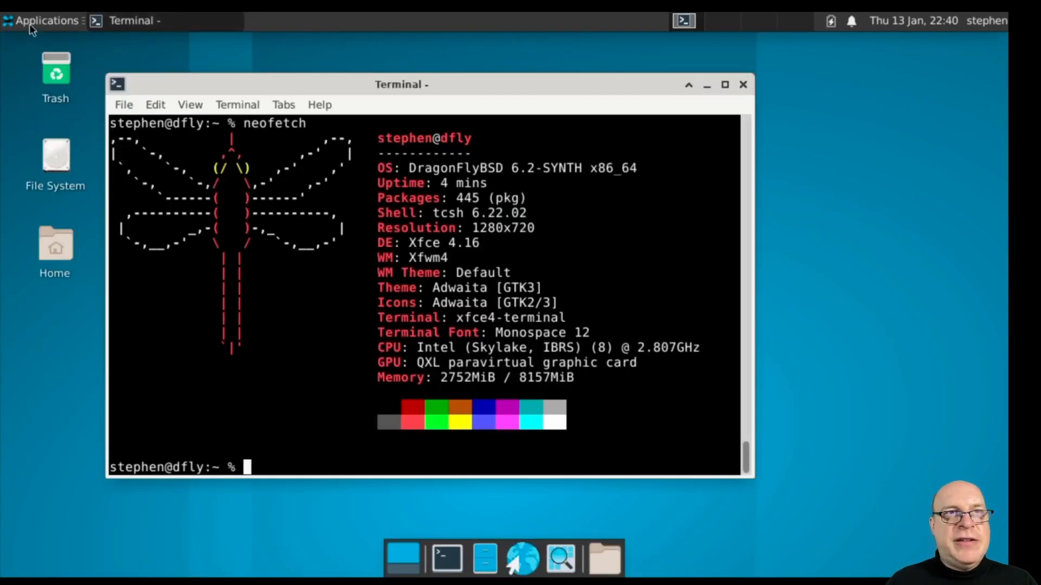
# - Check About Xfce showing DragonFlyBSD 6.2-SYNTH with Xfce 4.16, then close it
pyautogui.click(43, 21)
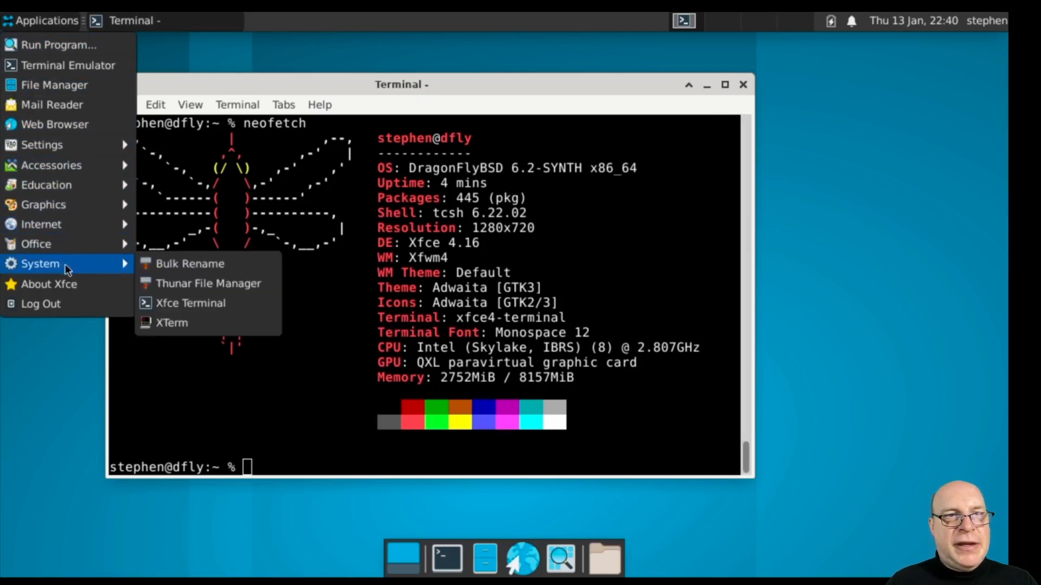
pyautogui.click(50, 284)
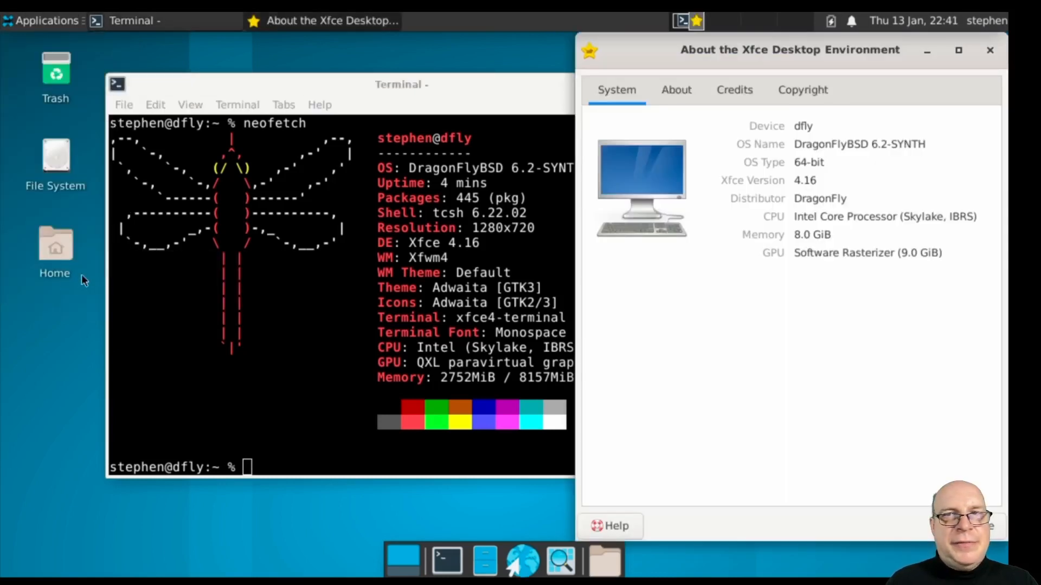
pyautogui.click(957, 50)
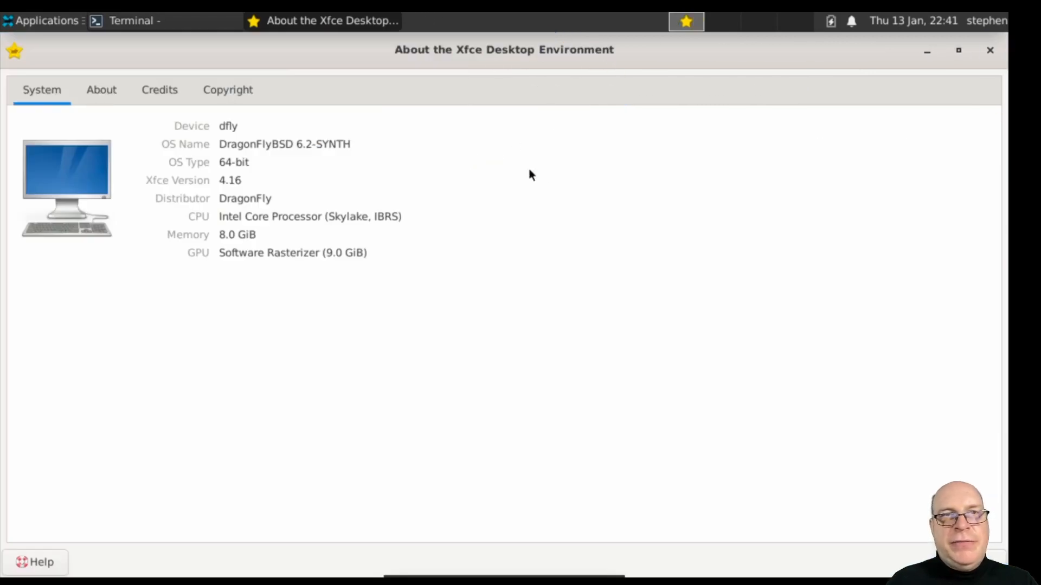
# - Launch the Firefox web browser from the bottom dock
pyautogui.click(146, 21)
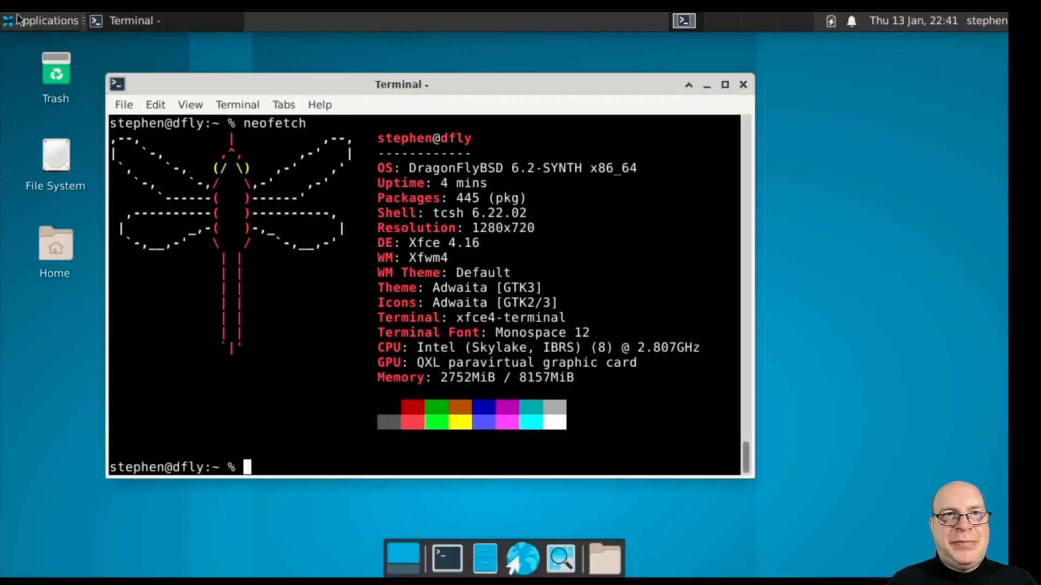
pyautogui.click(42, 21)
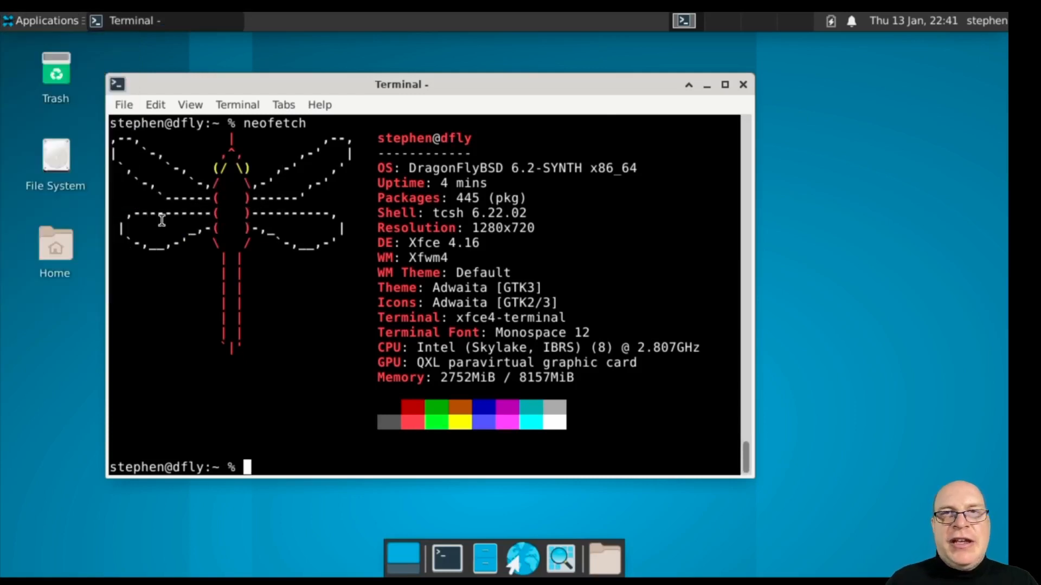
pyautogui.click(522, 558)
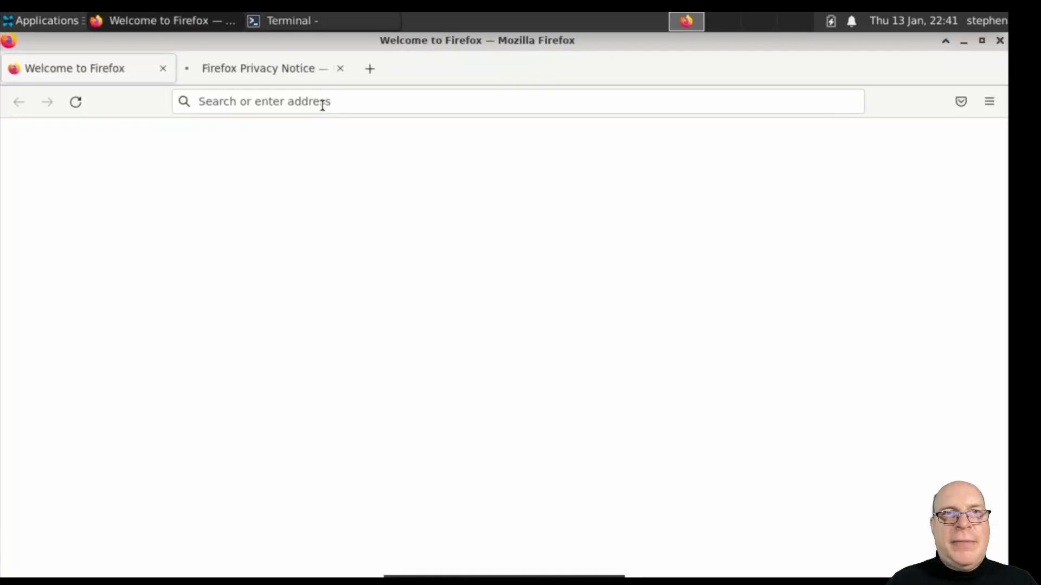
pyautogui.click(340, 68)
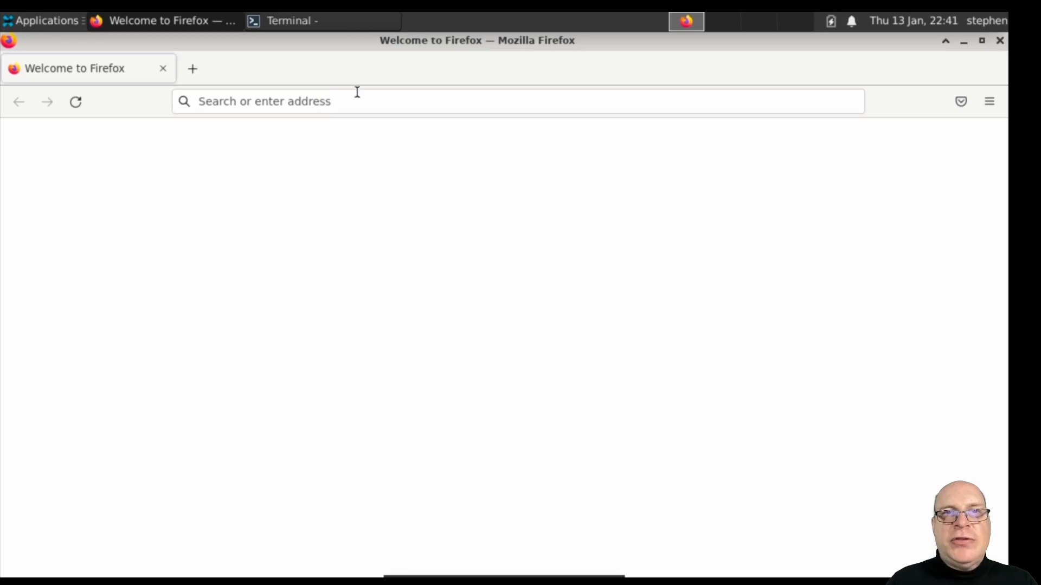
pyautogui.click(332, 101)
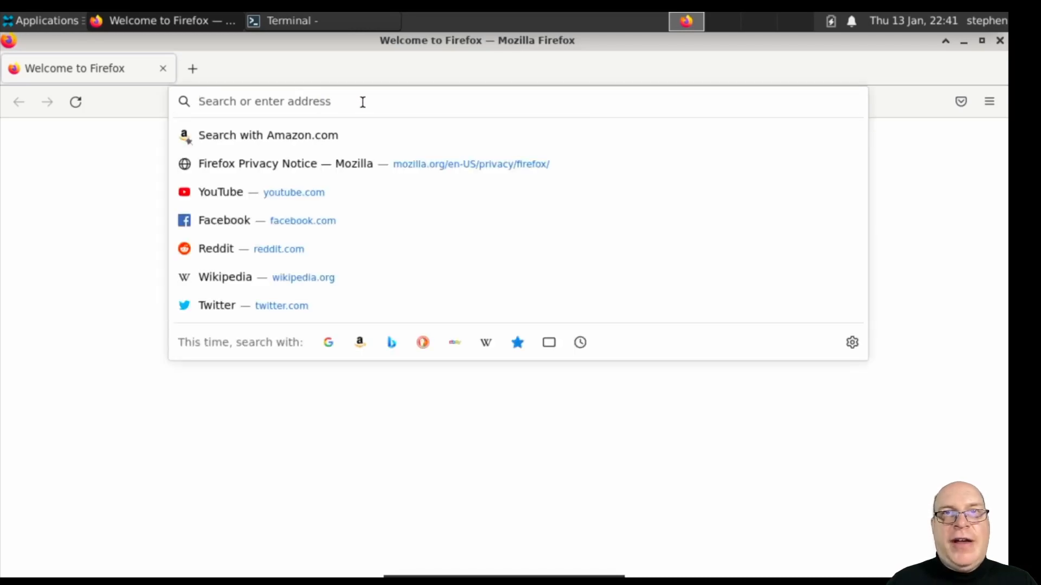
pyautogui.write('https://www.dragonfly')
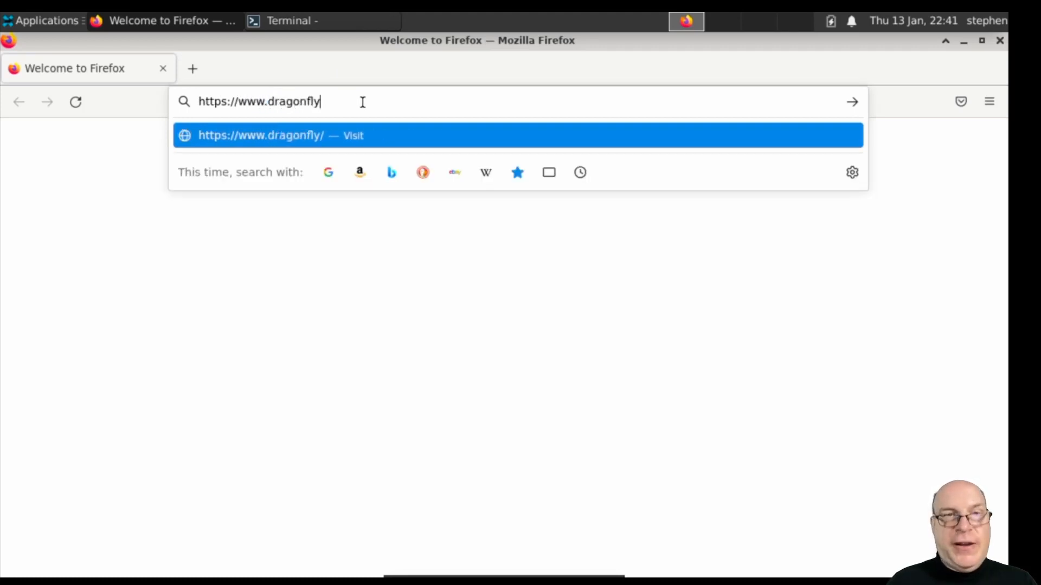
pyautogui.write('bsd.org')
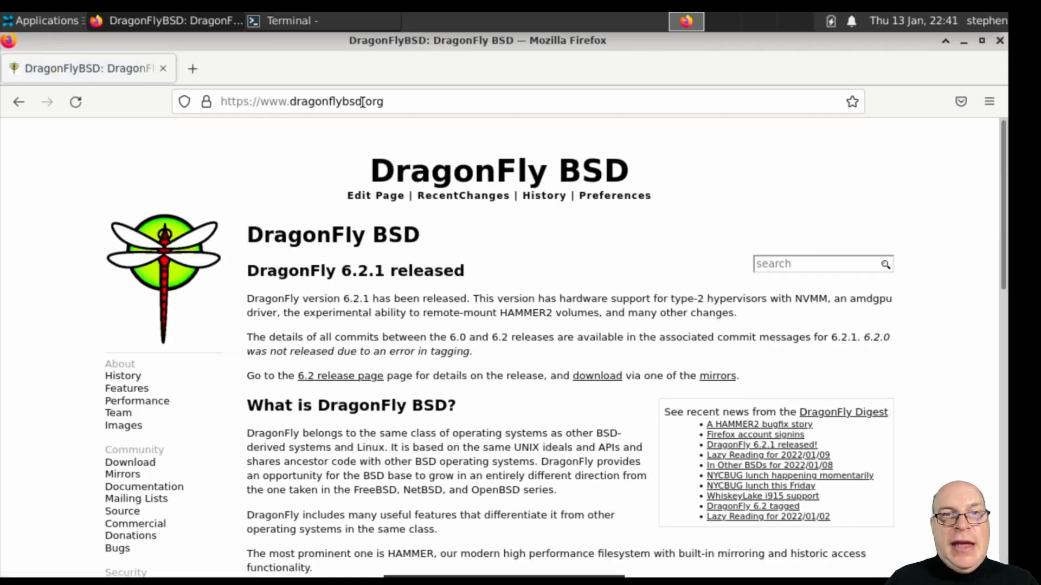
pyautogui.moveTo(326, 294)
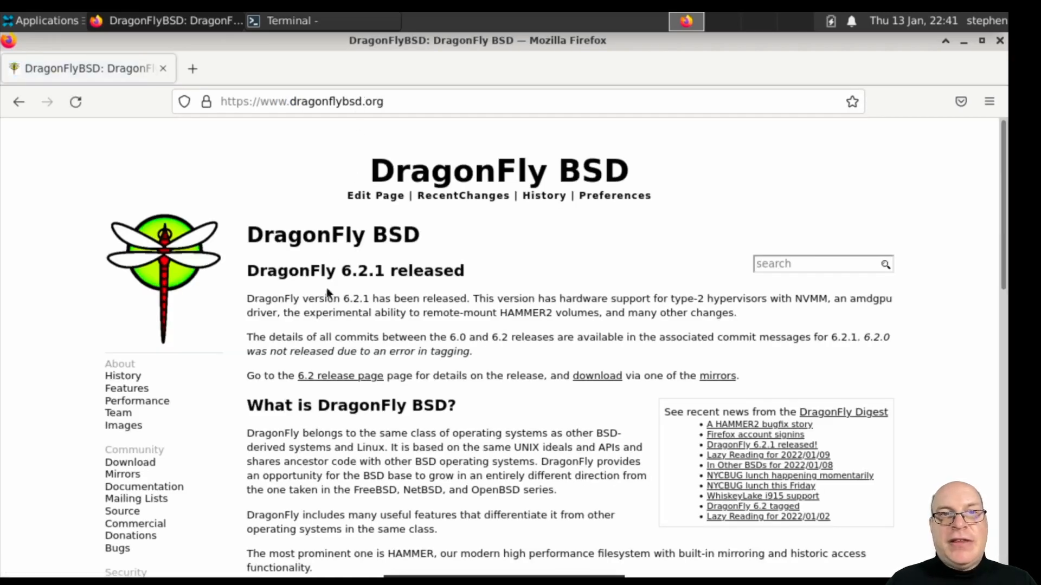
pyautogui.moveTo(208, 384)
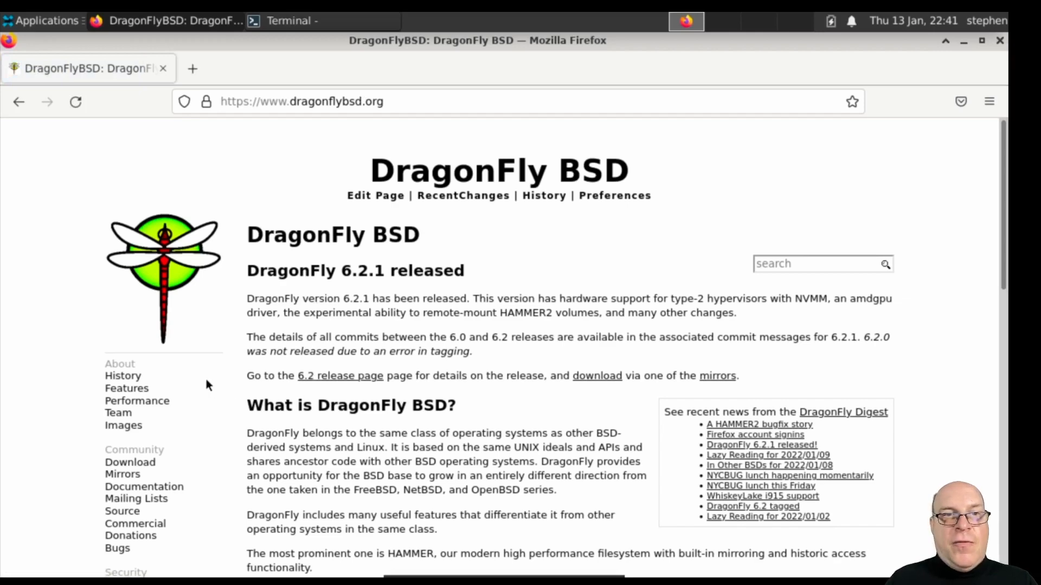
# - Open the DragonFly BSD History page and zoom in the text
pyautogui.click(122, 376)
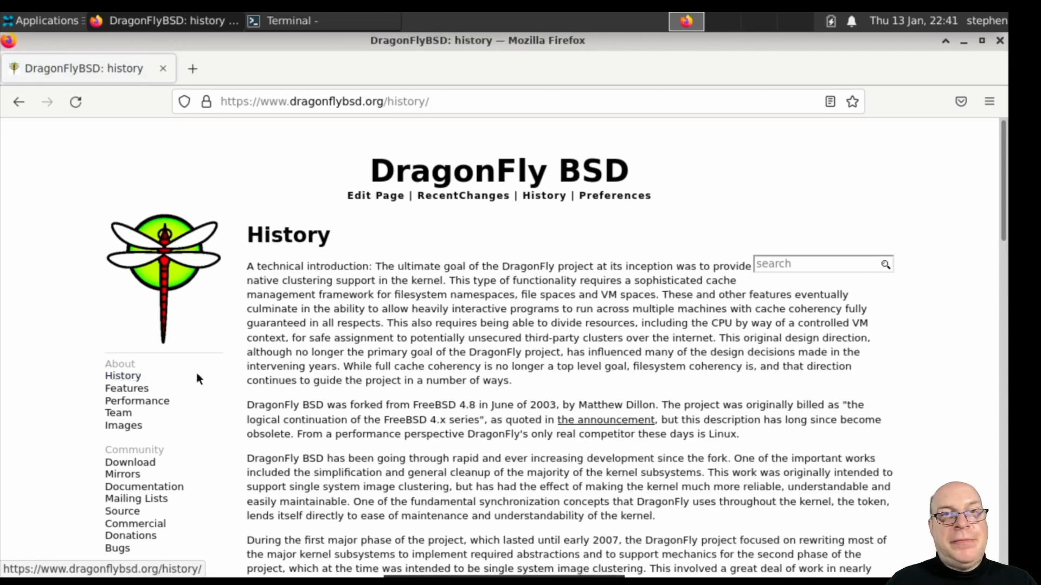
pyautogui.scroll(-3)
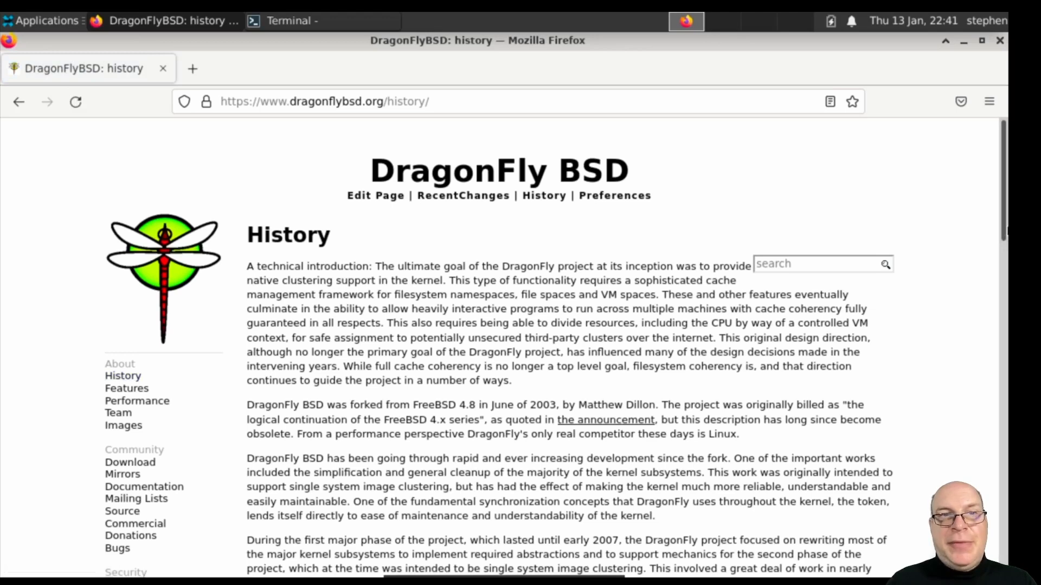
pyautogui.moveTo(987, 248)
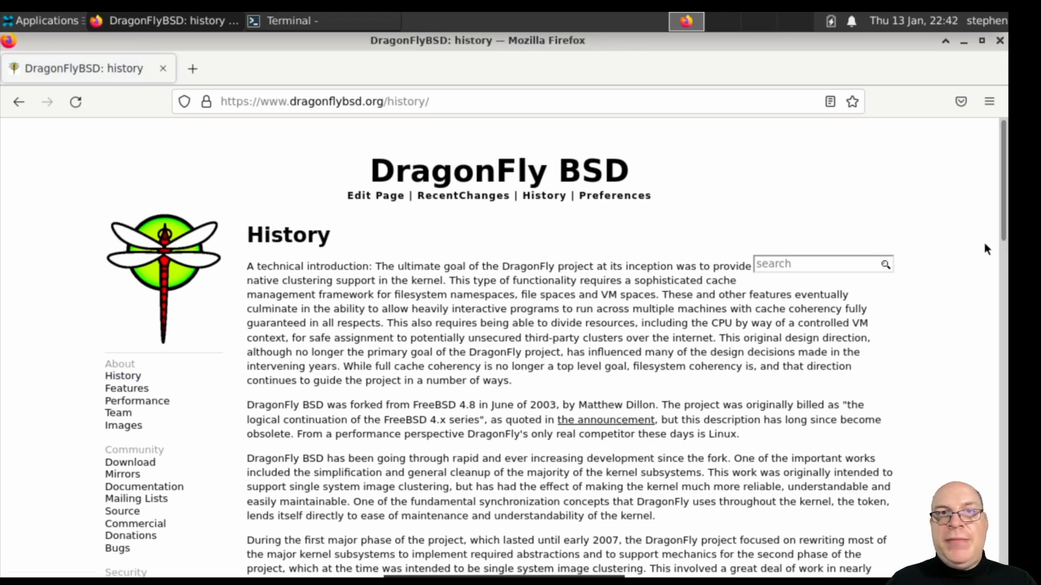
pyautogui.press('ctrl+plus')
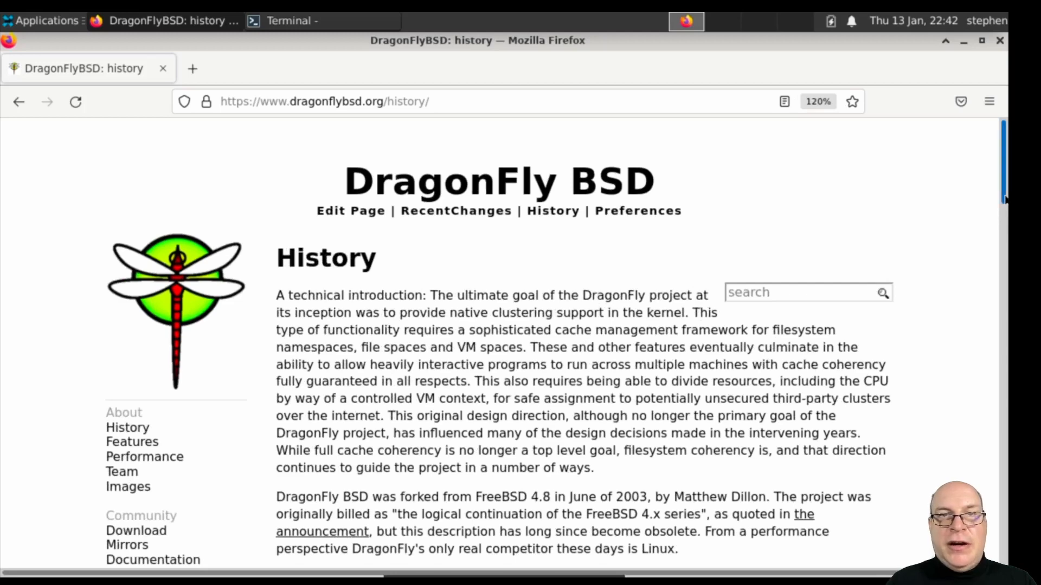
# - Scroll through the History page down to the photograph
pyautogui.scroll(-3)
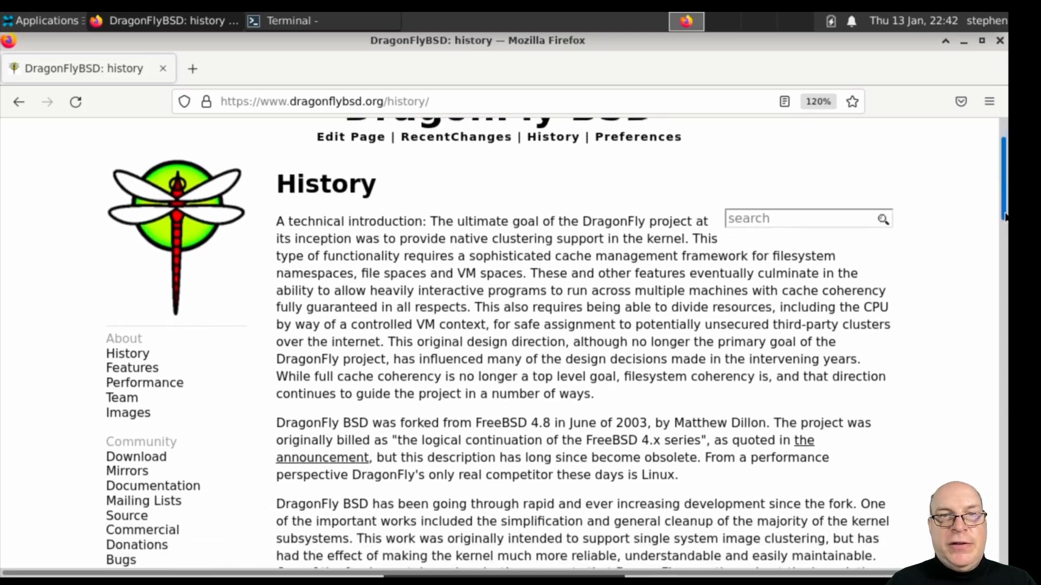
pyautogui.scroll(-3)
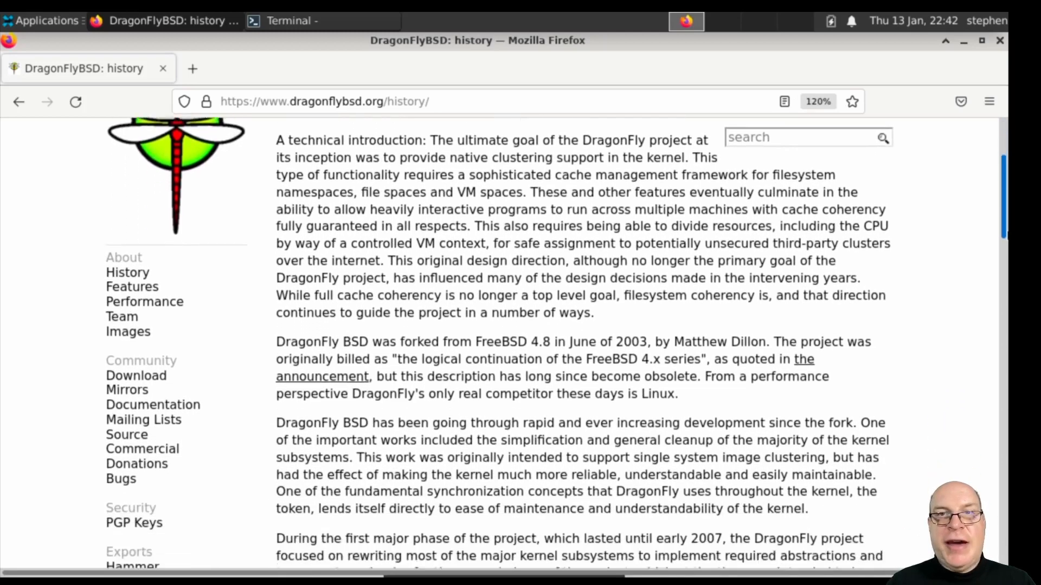
pyautogui.scroll(-3)
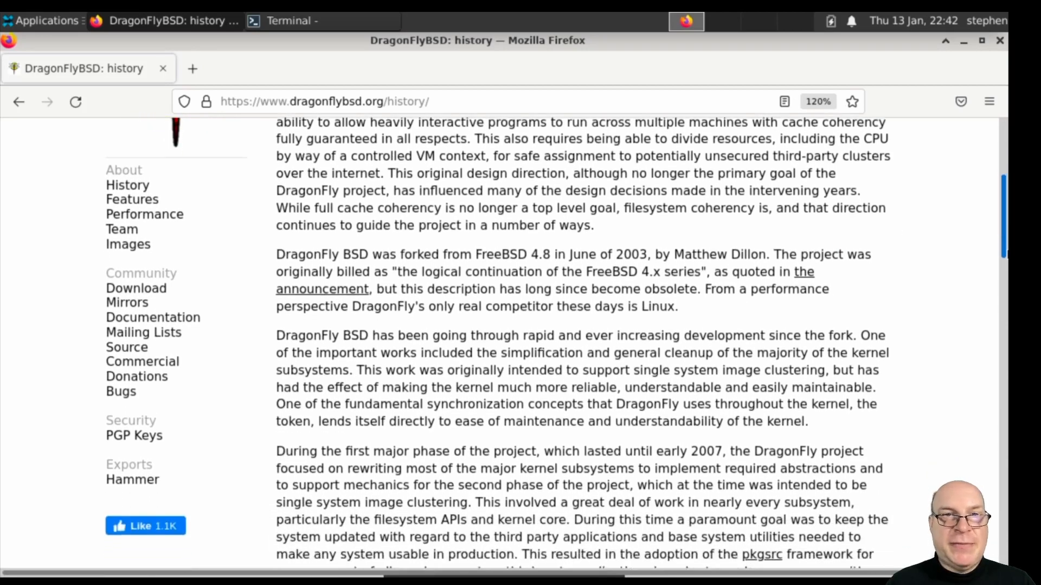
pyautogui.scroll(-3)
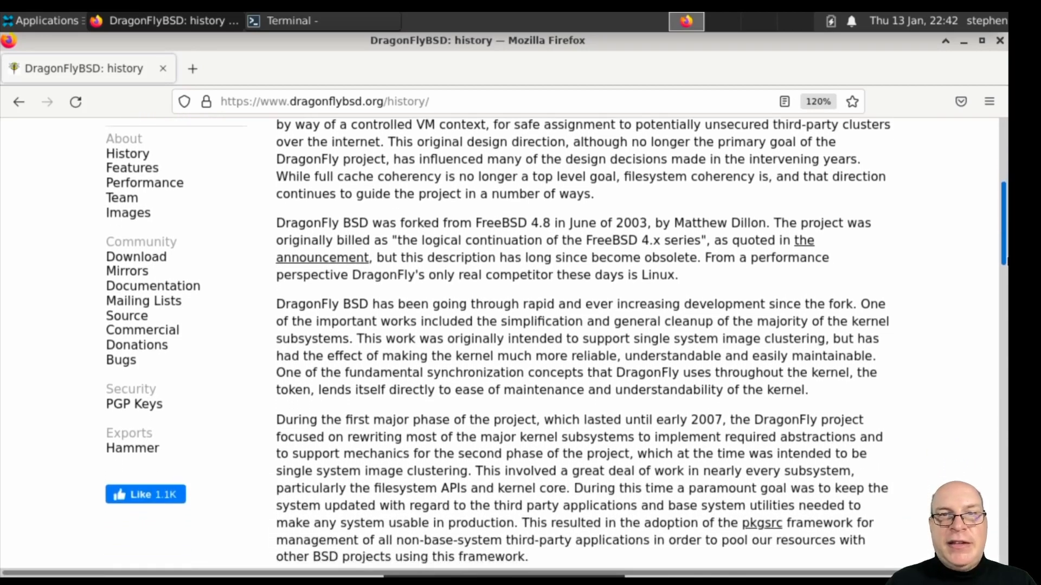
pyautogui.scroll(-3)
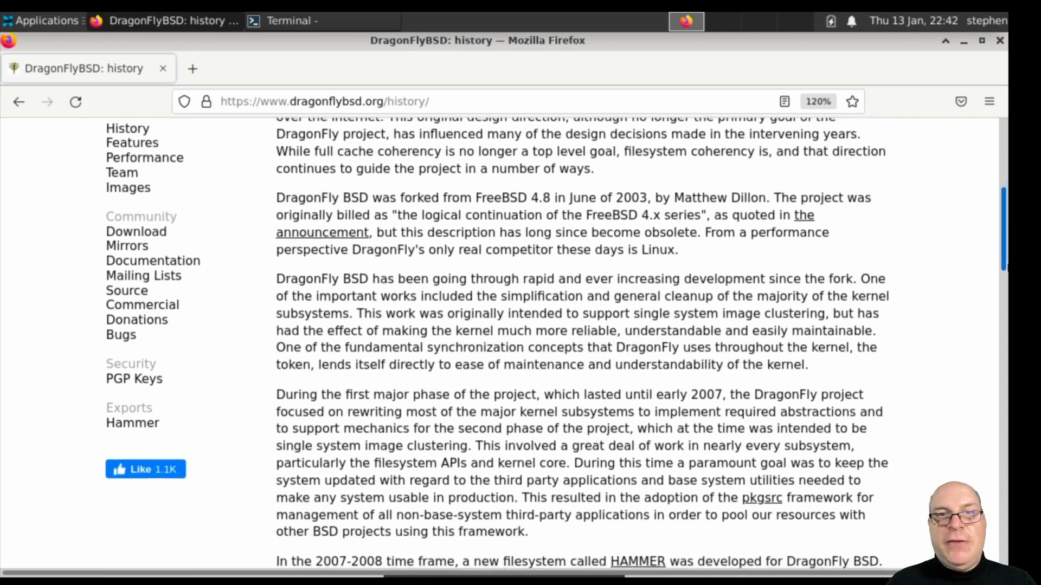
pyautogui.scroll(-3)
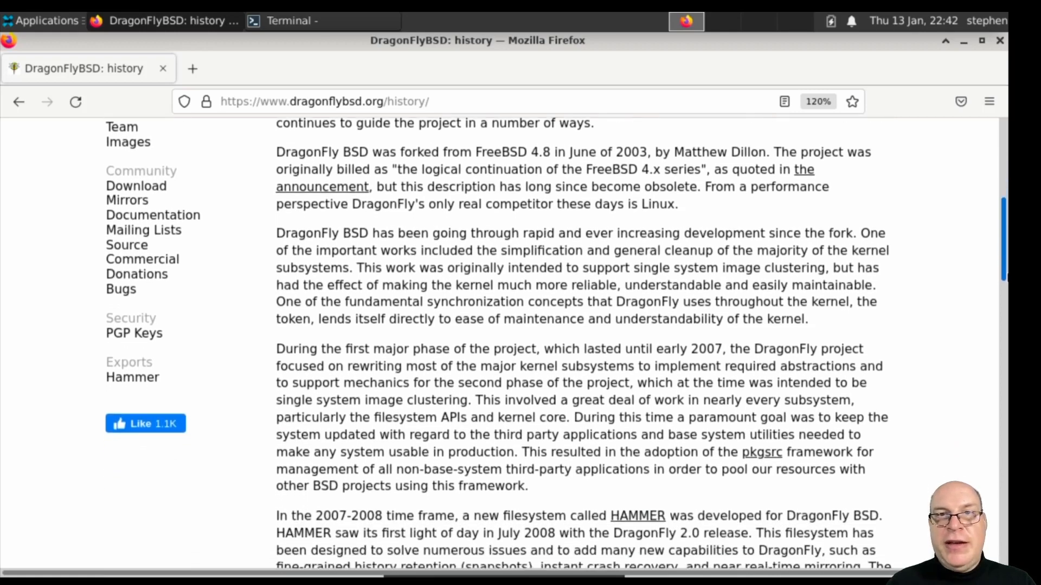
pyautogui.scroll(-3)
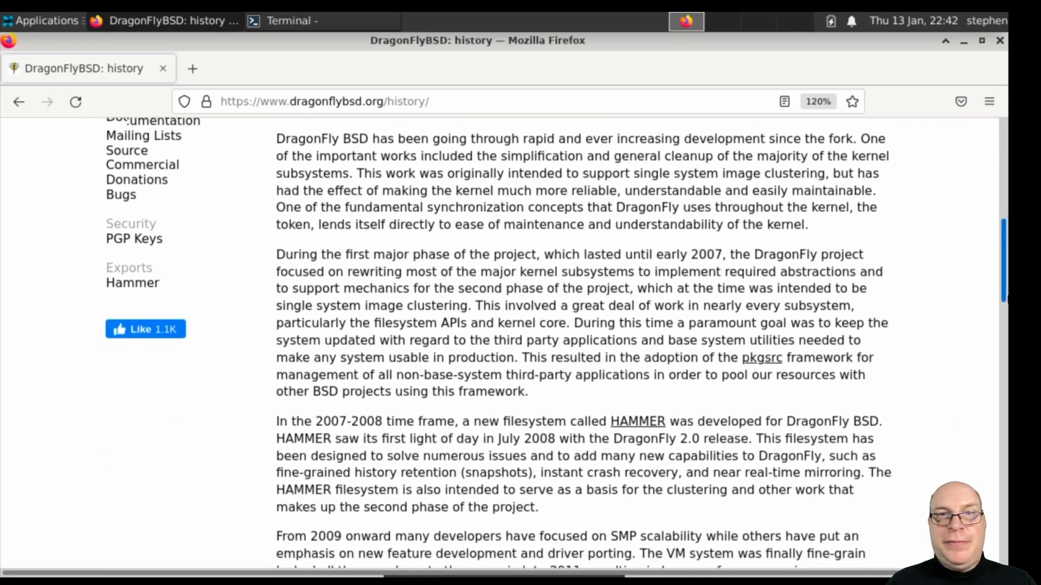
pyautogui.scroll(-3)
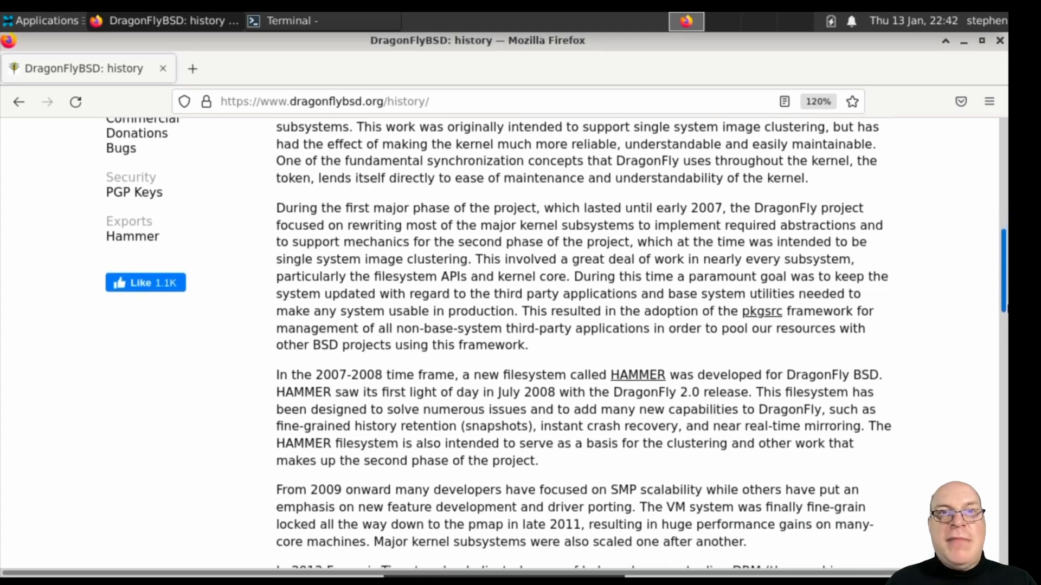
pyautogui.scroll(-3)
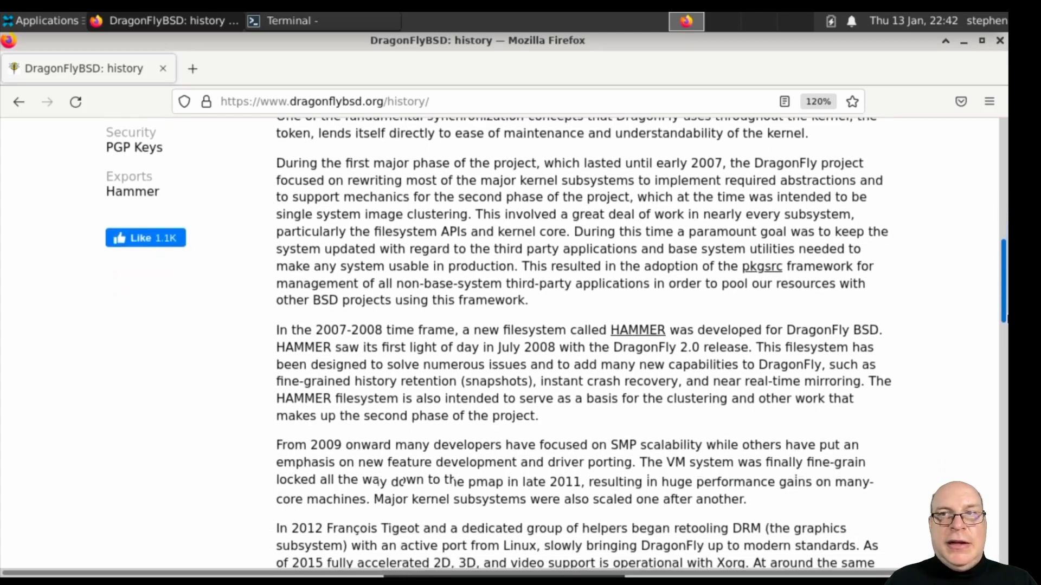
pyautogui.scroll(-3)
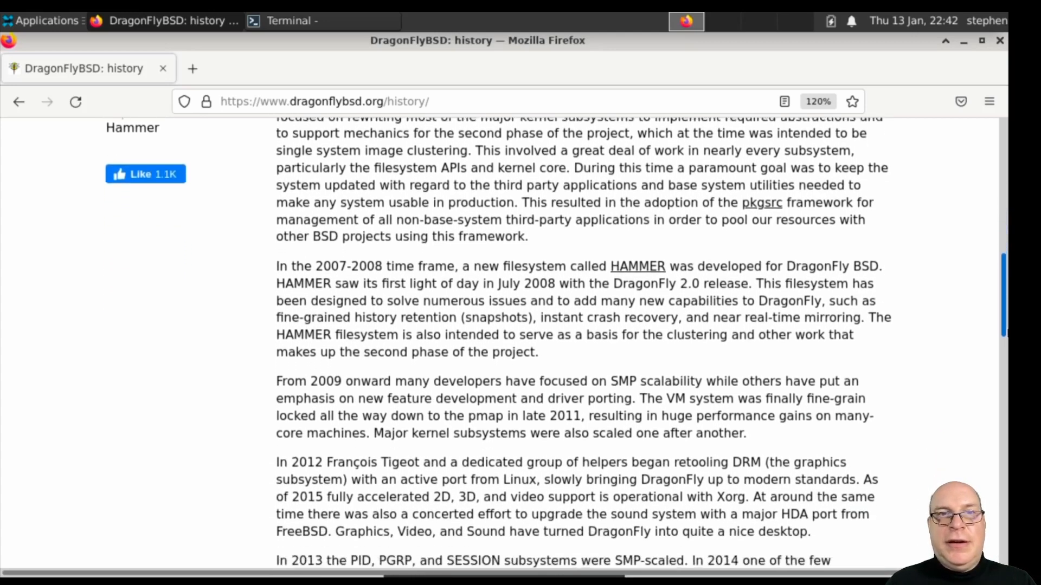
pyautogui.scroll(-3)
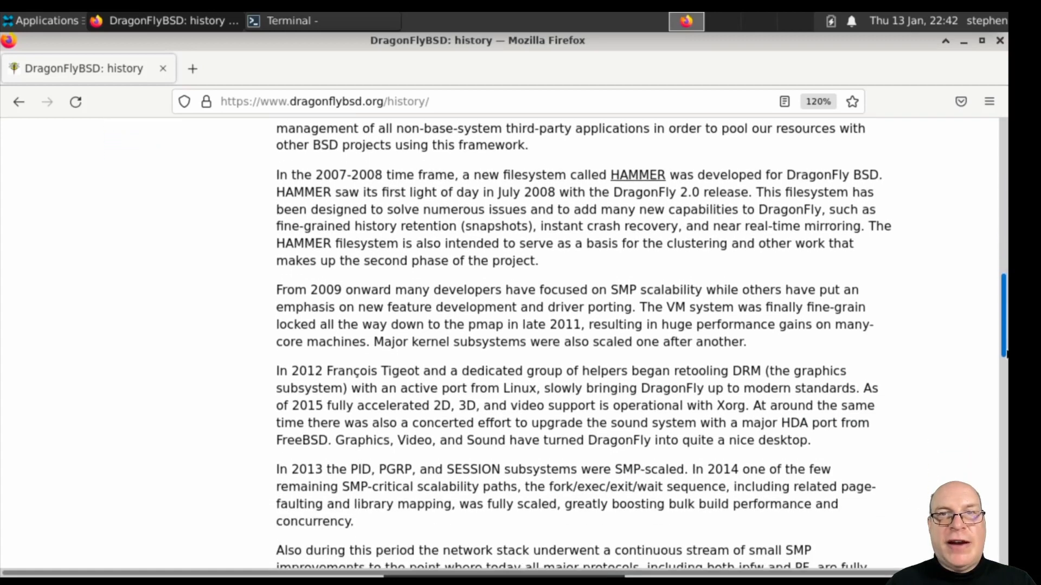
pyautogui.scroll(-3)
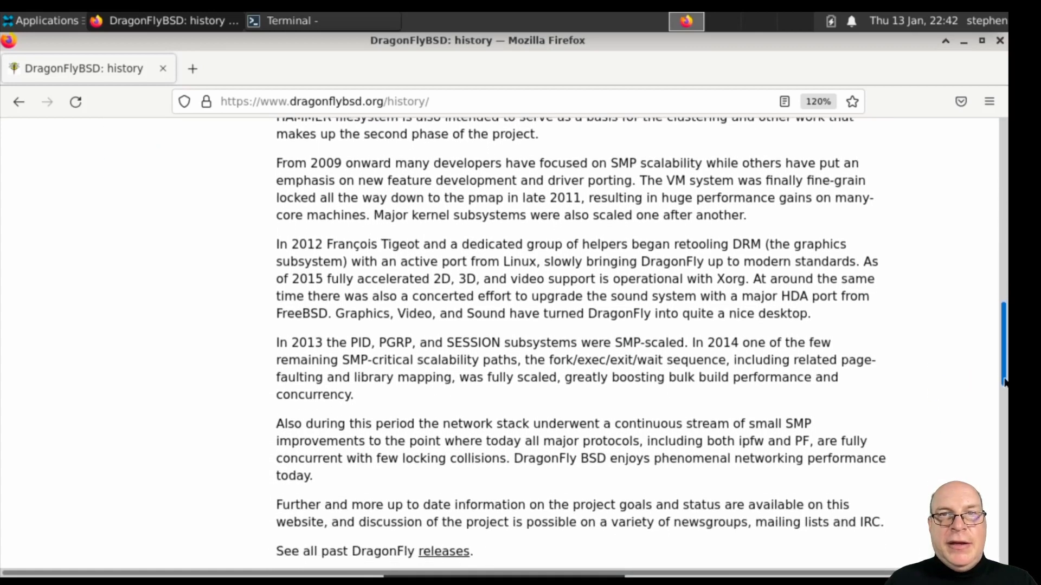
pyautogui.scroll(-3)
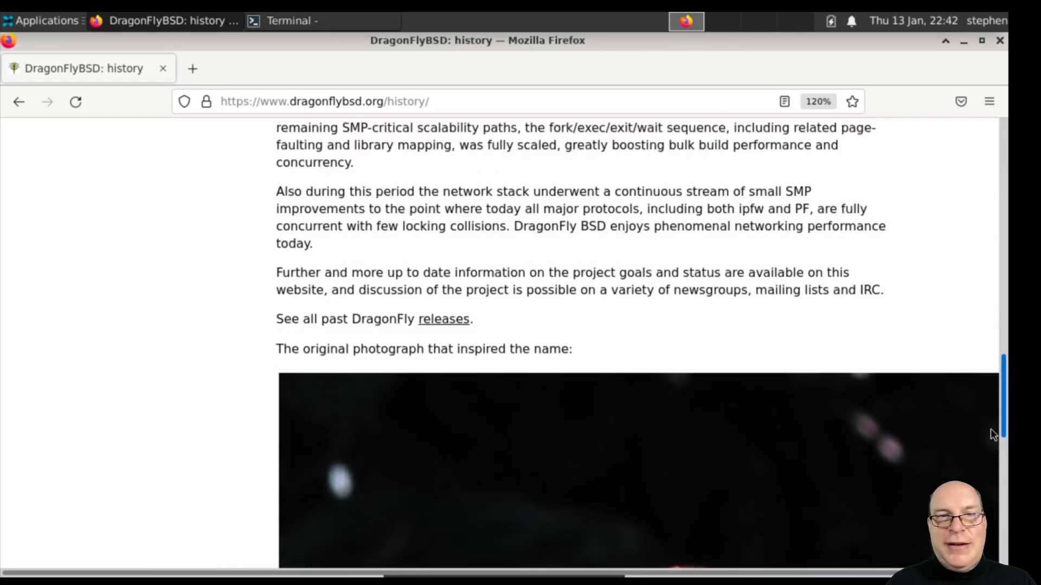
pyautogui.scroll(3)
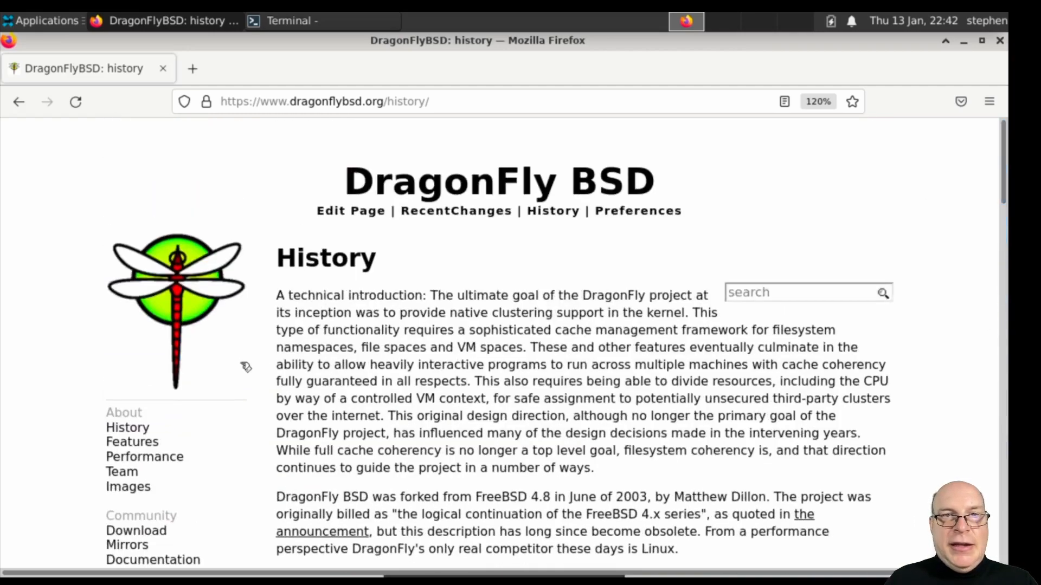
# - Open the DragonFly BSD Features page and scroll through its major features list
pyautogui.click(131, 441)
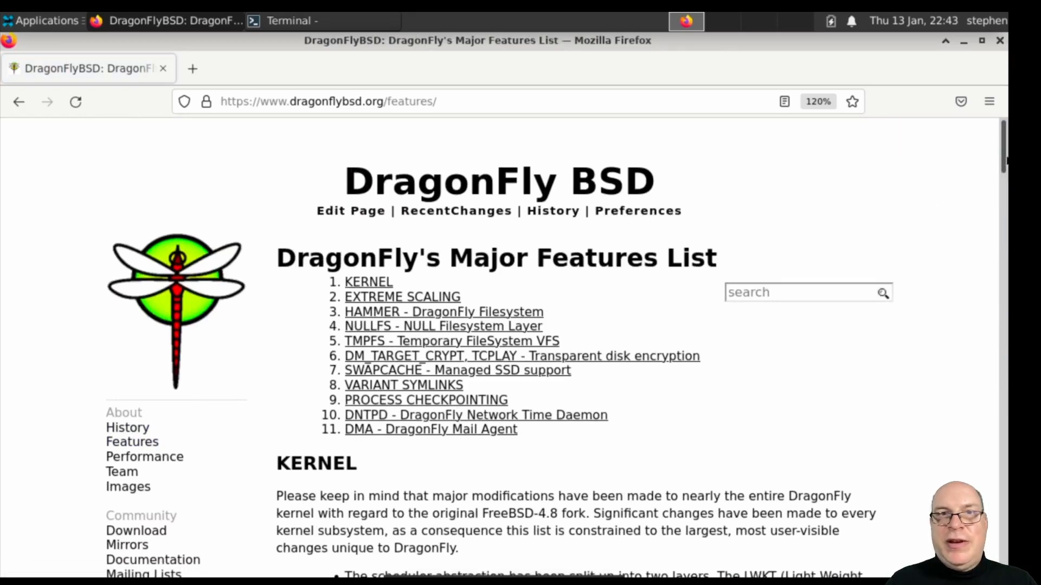
pyautogui.scroll(-3)
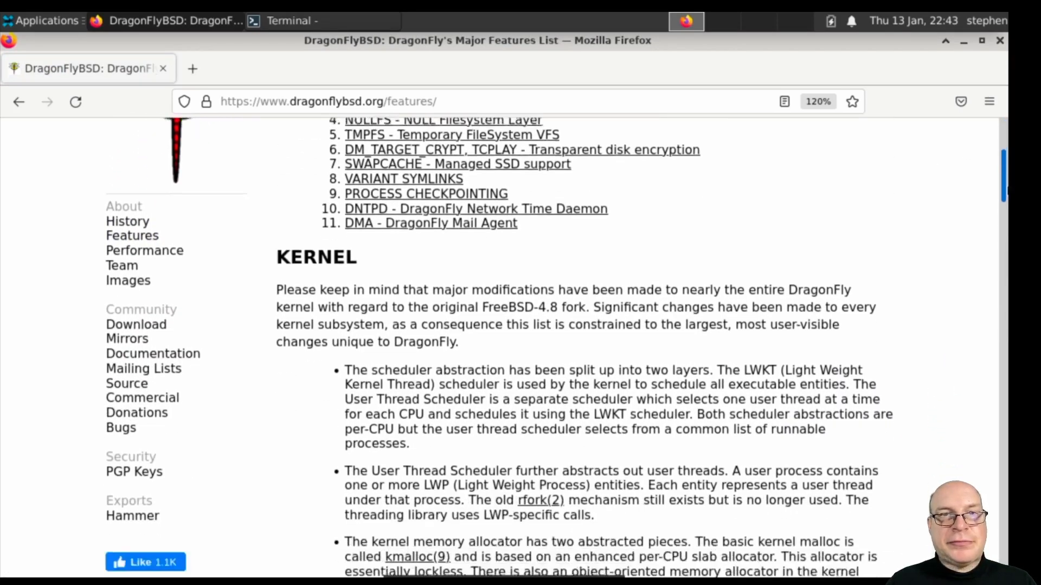
pyautogui.scroll(-3)
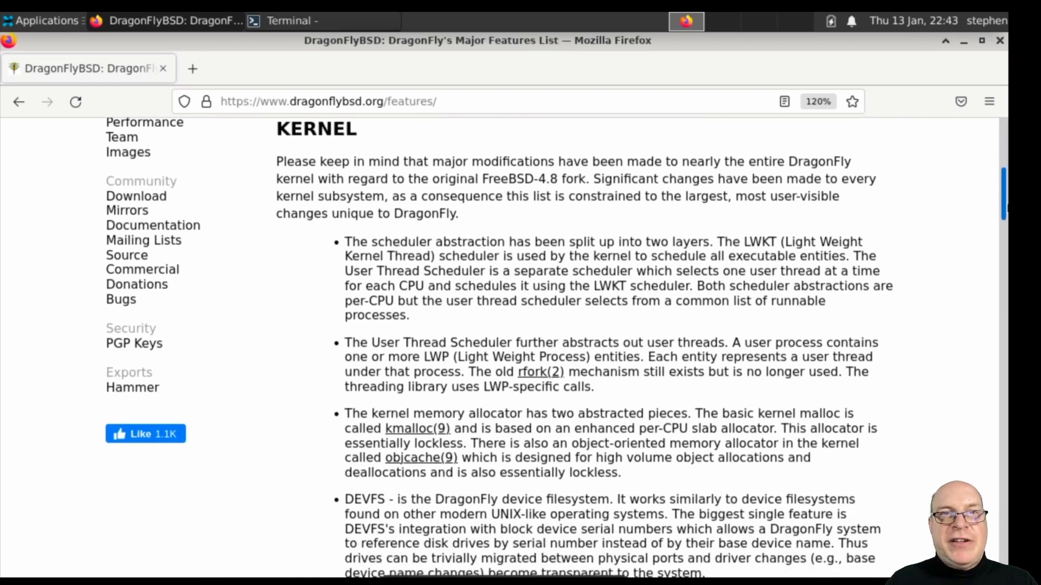
pyautogui.scroll(-3)
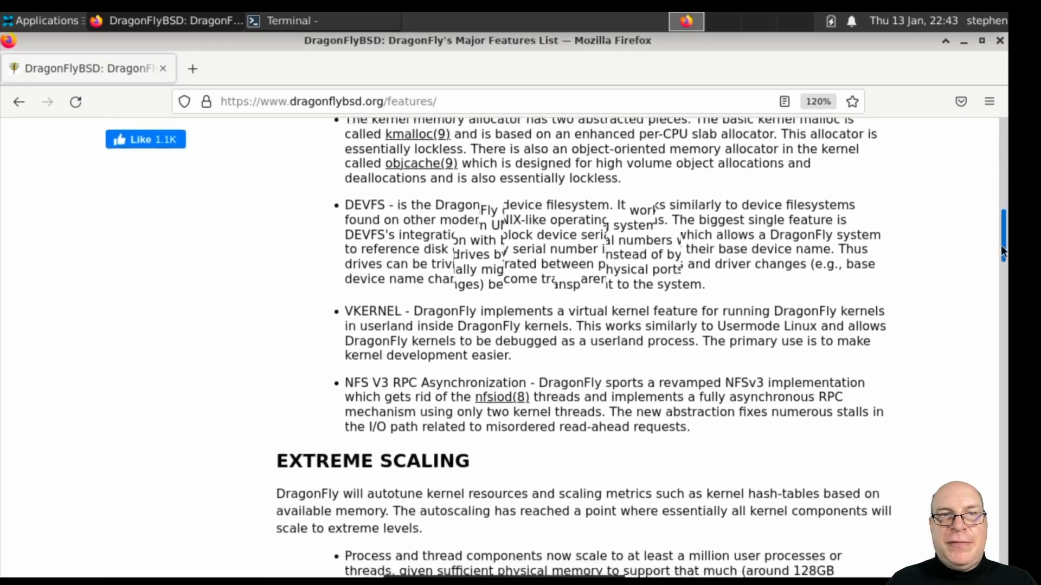
pyautogui.scroll(-3)
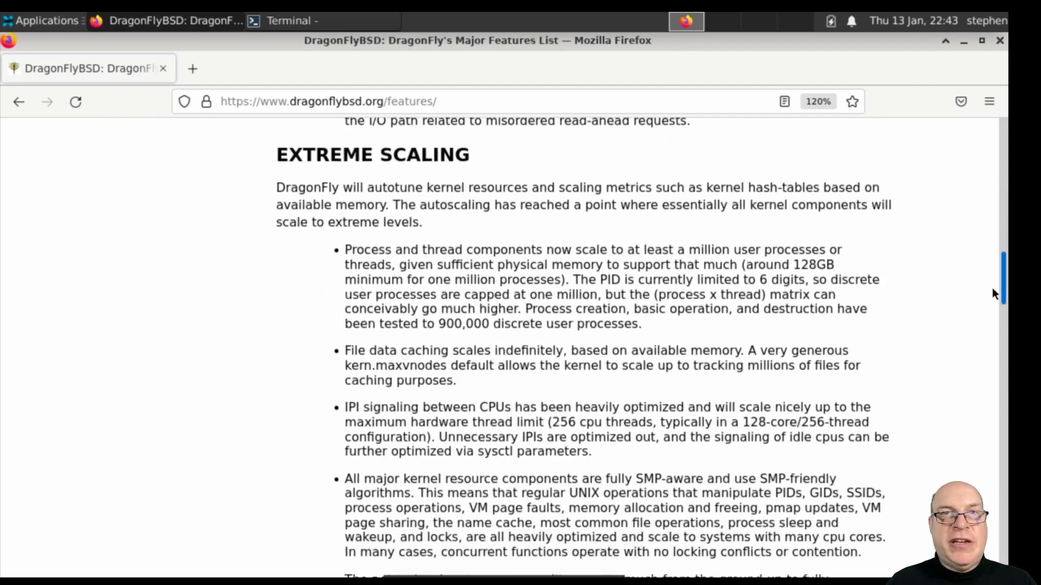
pyautogui.scroll(-3)
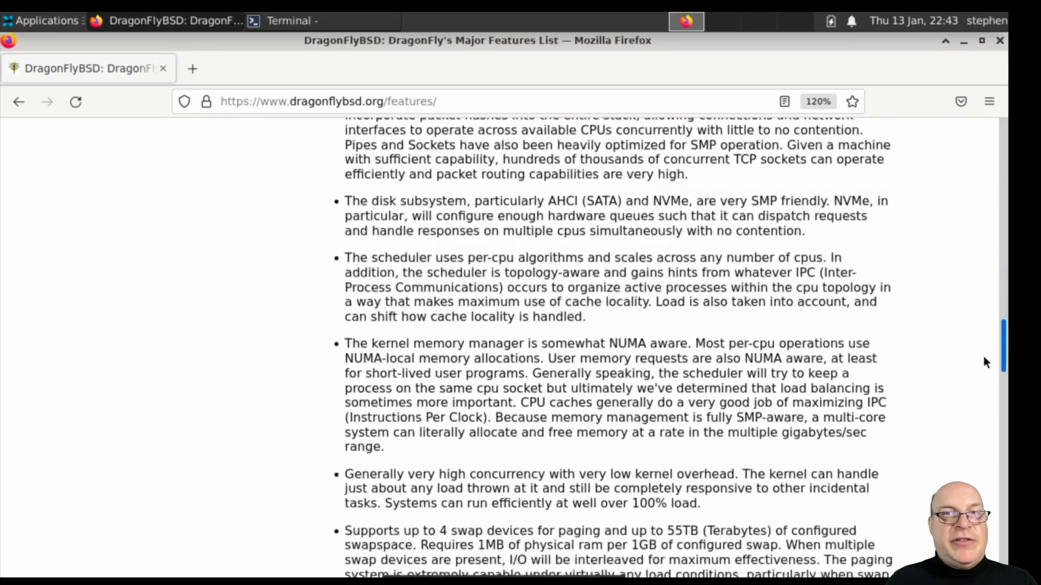
pyautogui.scroll(-3)
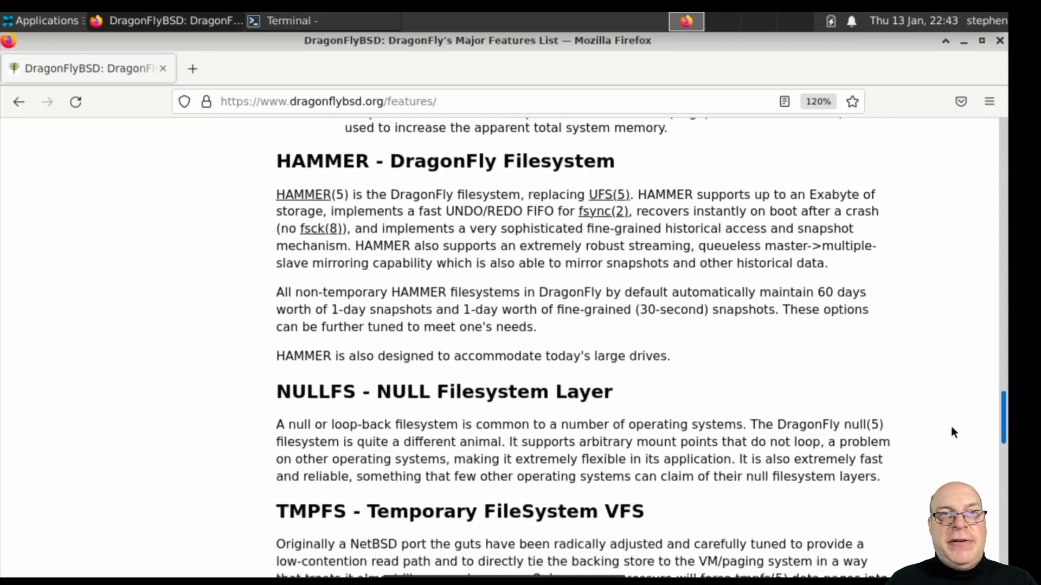
pyautogui.scroll(-3)
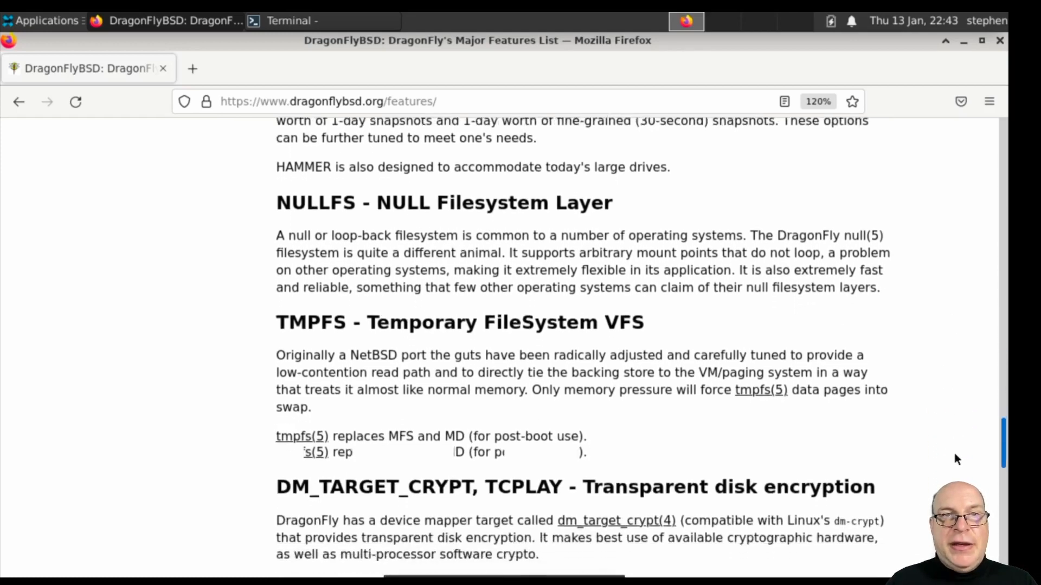
pyautogui.scroll(-3)
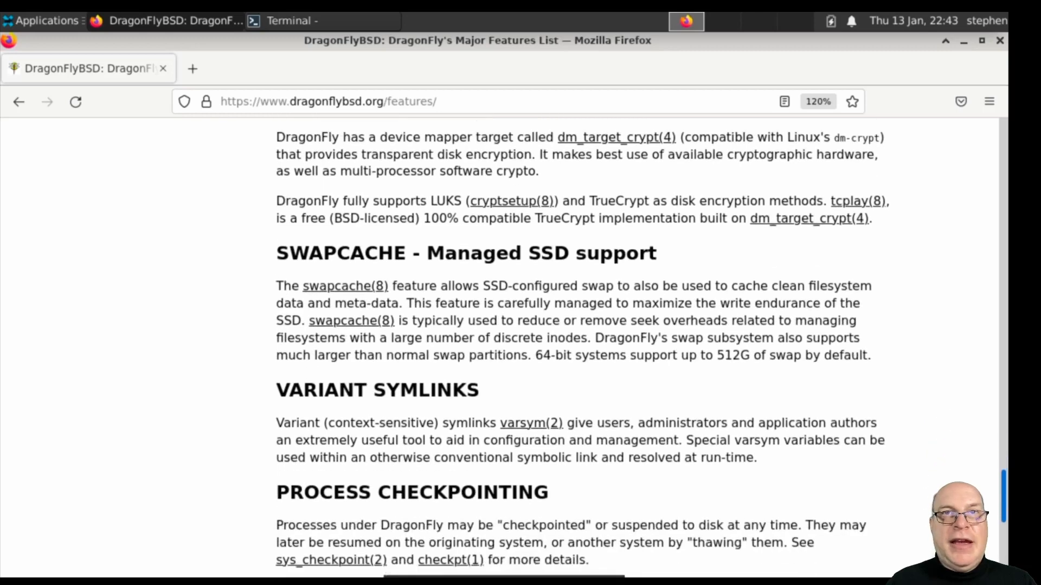
pyautogui.scroll(-3)
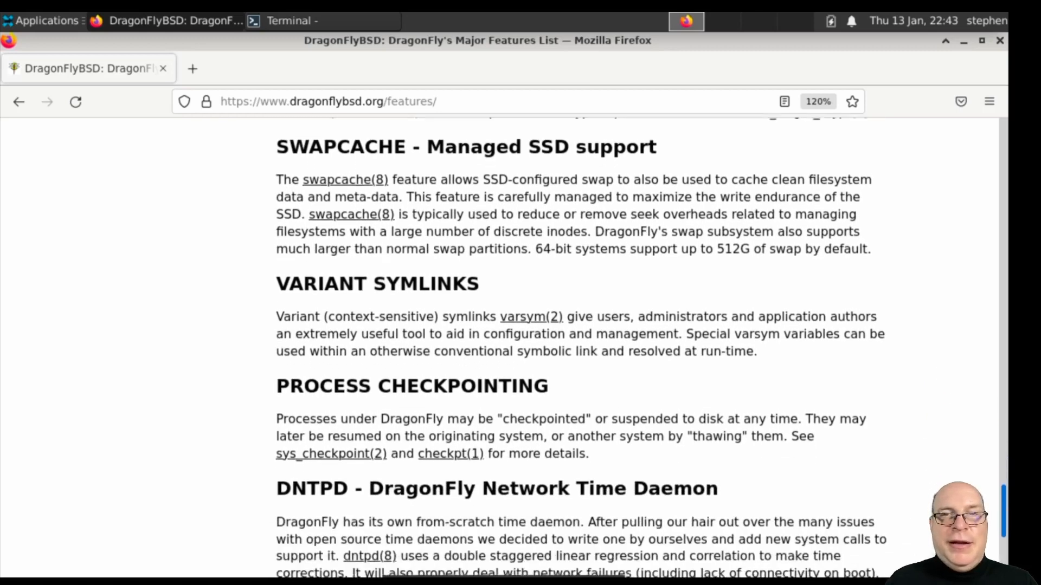
pyautogui.scroll(-3)
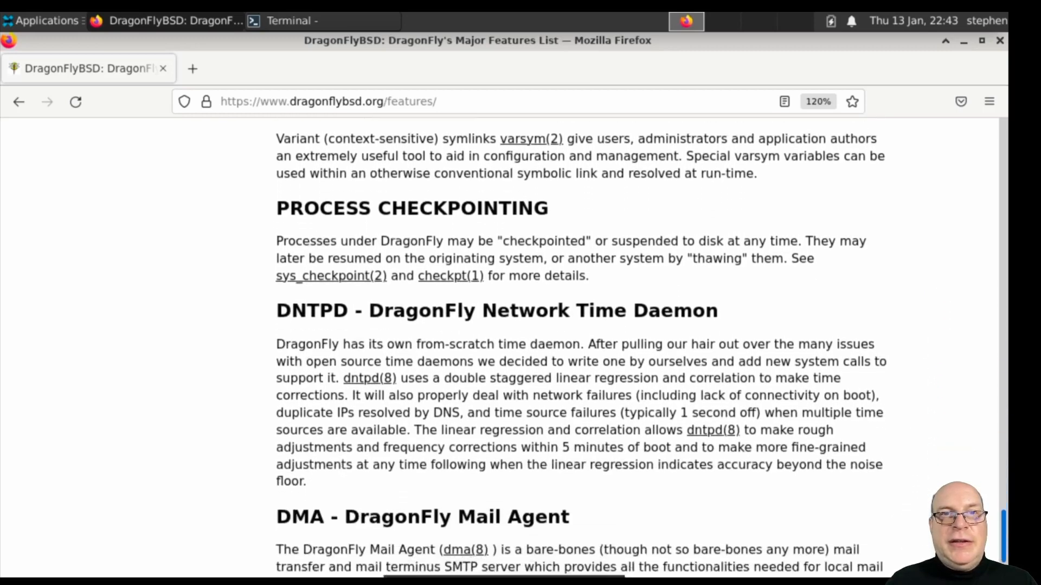
pyautogui.scroll(3)
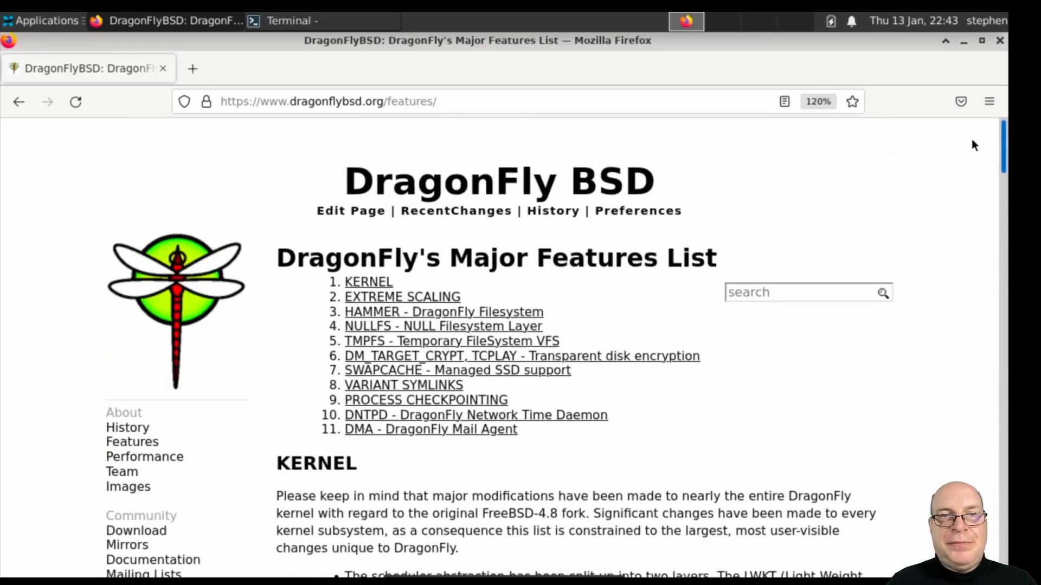
pyautogui.scroll(-3)
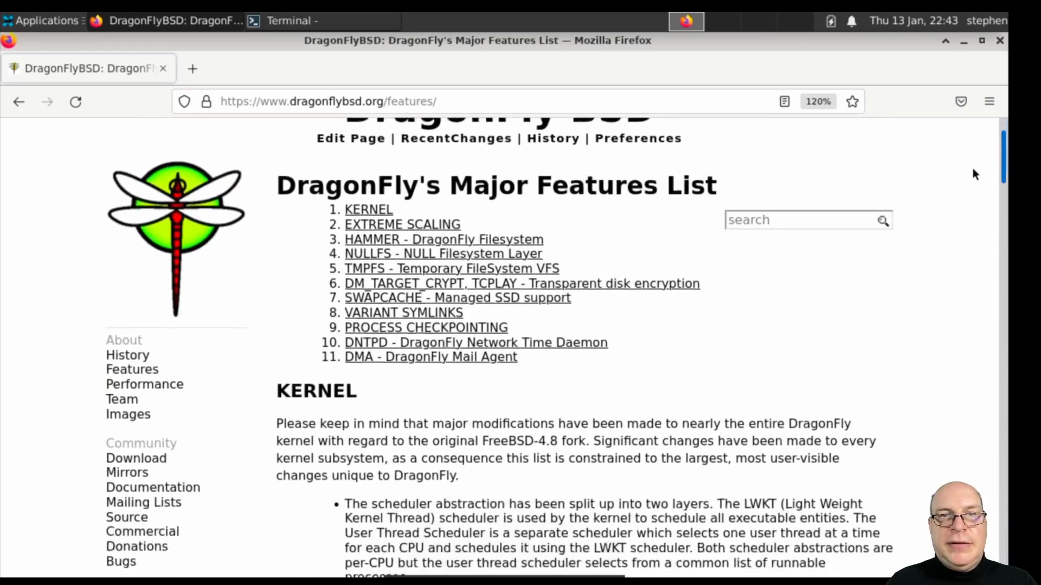
pyautogui.scroll(-3)
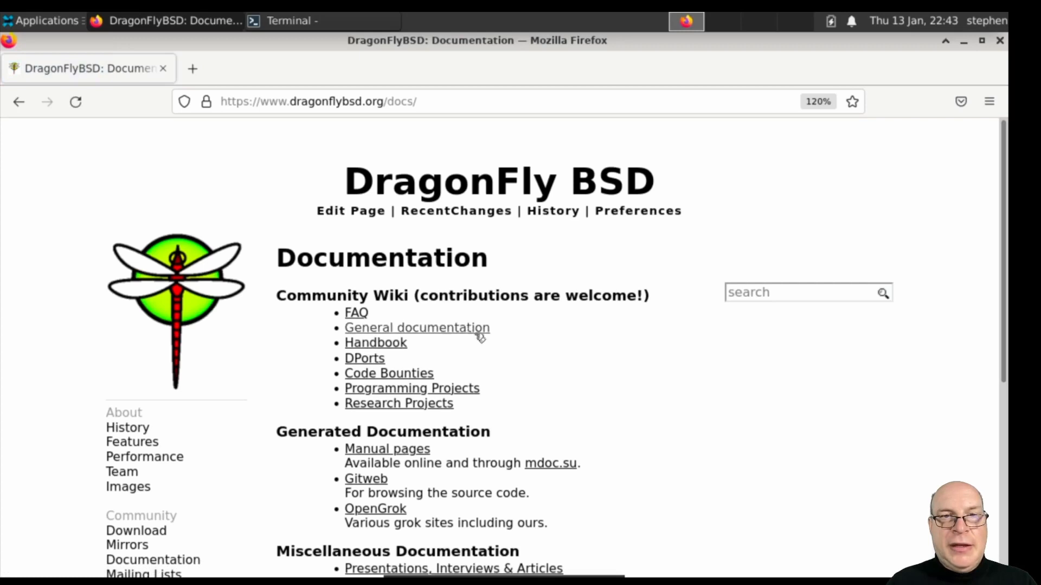
# - Open the DragonFly FAQ, scroll through it, and go back to the documentation page
pyautogui.click(356, 313)
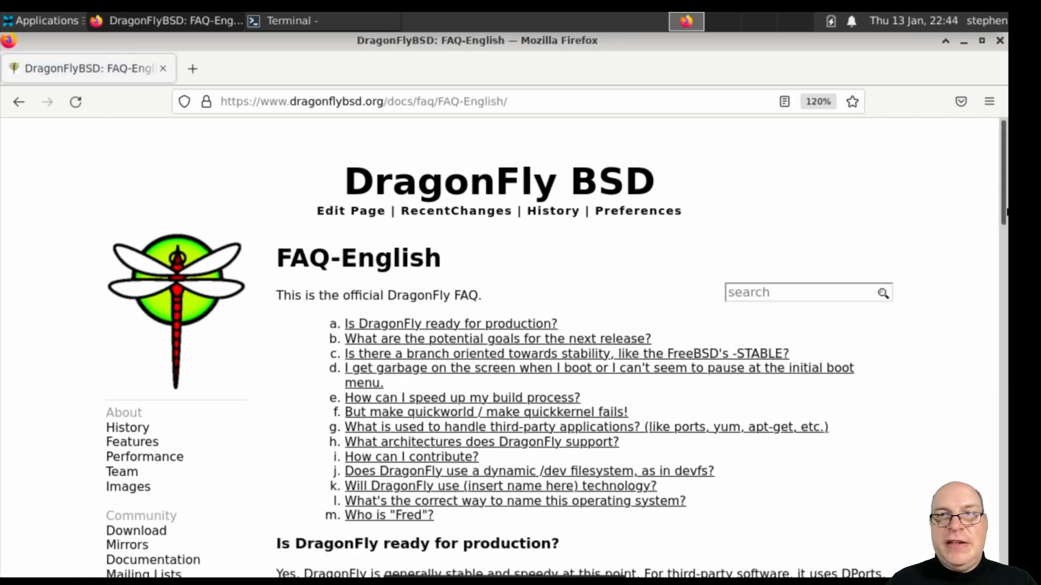
pyautogui.scroll(-3)
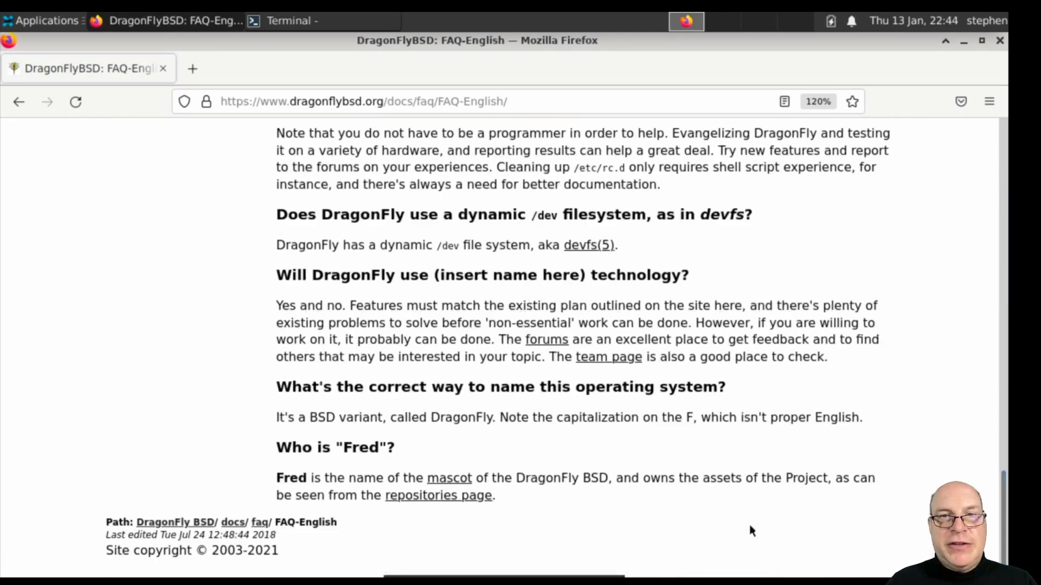
pyautogui.moveTo(252, 53)
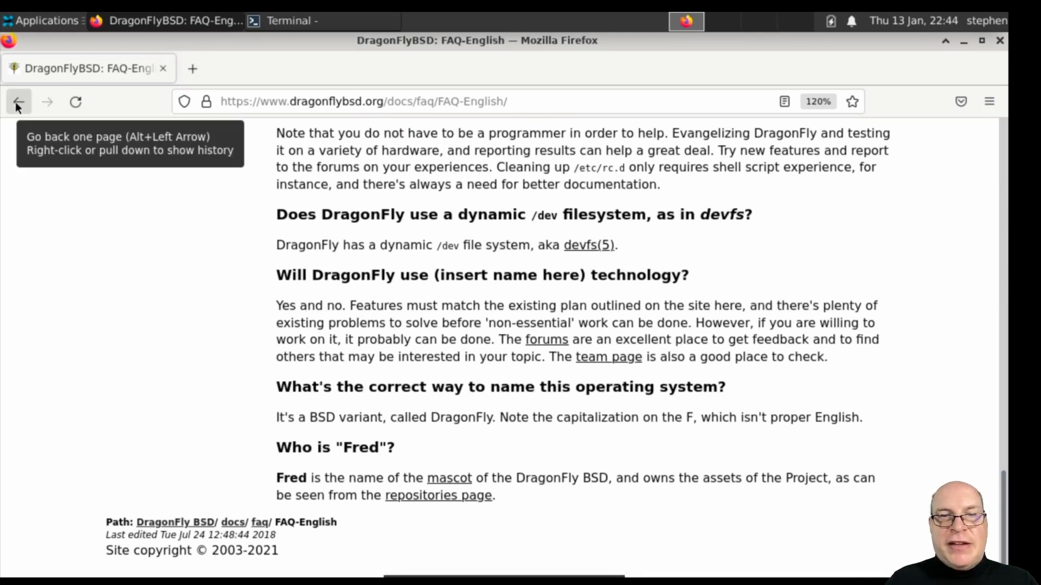
pyautogui.click(18, 101)
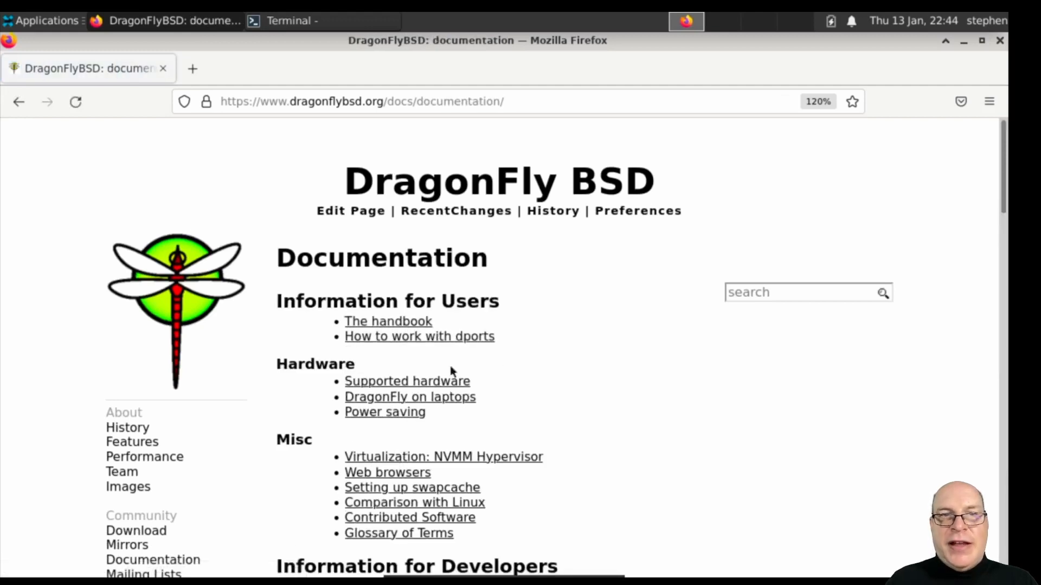
pyautogui.moveTo(443, 349)
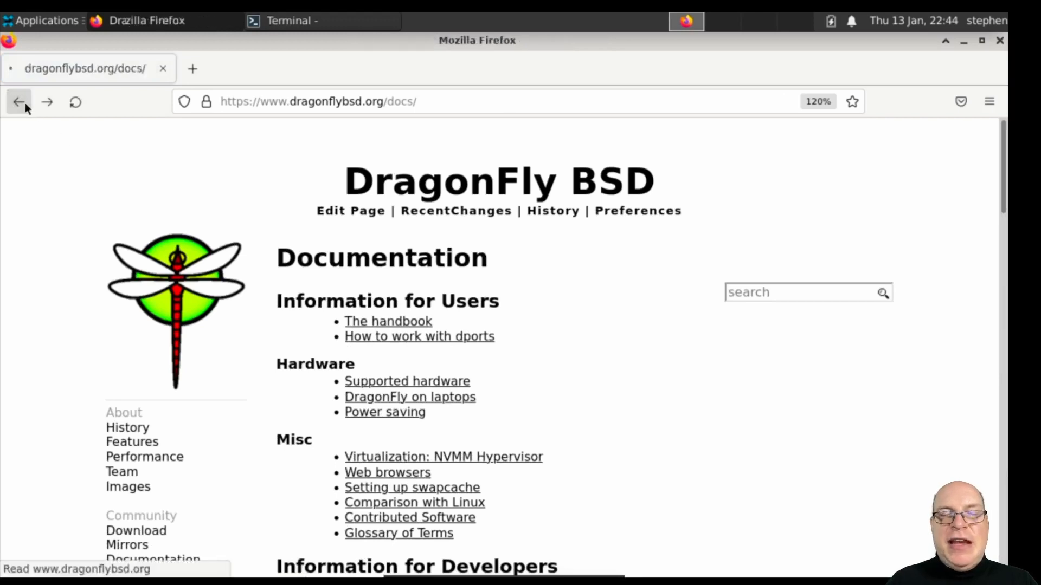
# - Open the DragonFly BSD Handbook and scroll through its chapter list
pyautogui.click(388, 321)
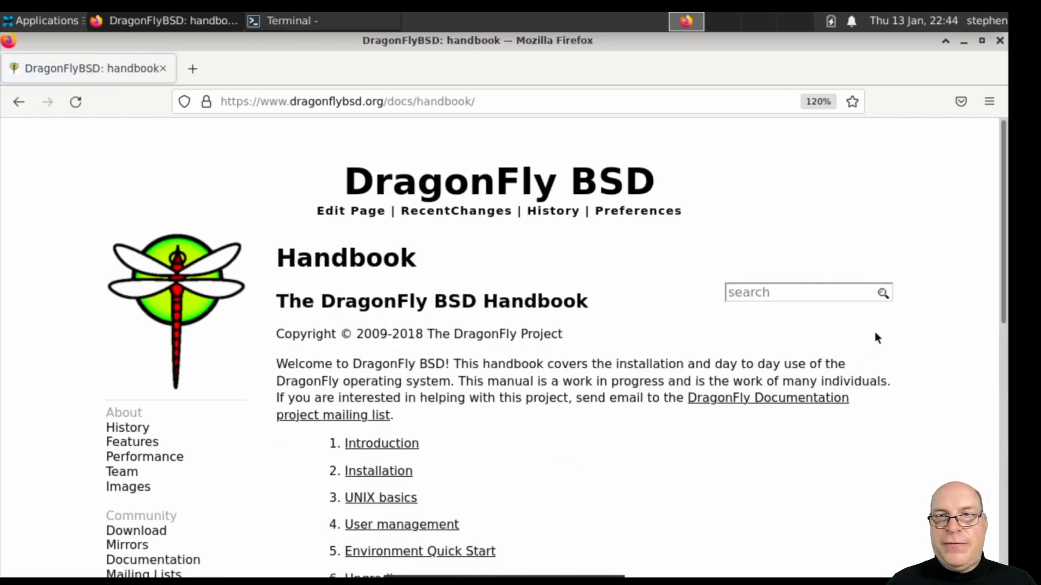
pyautogui.scroll(-3)
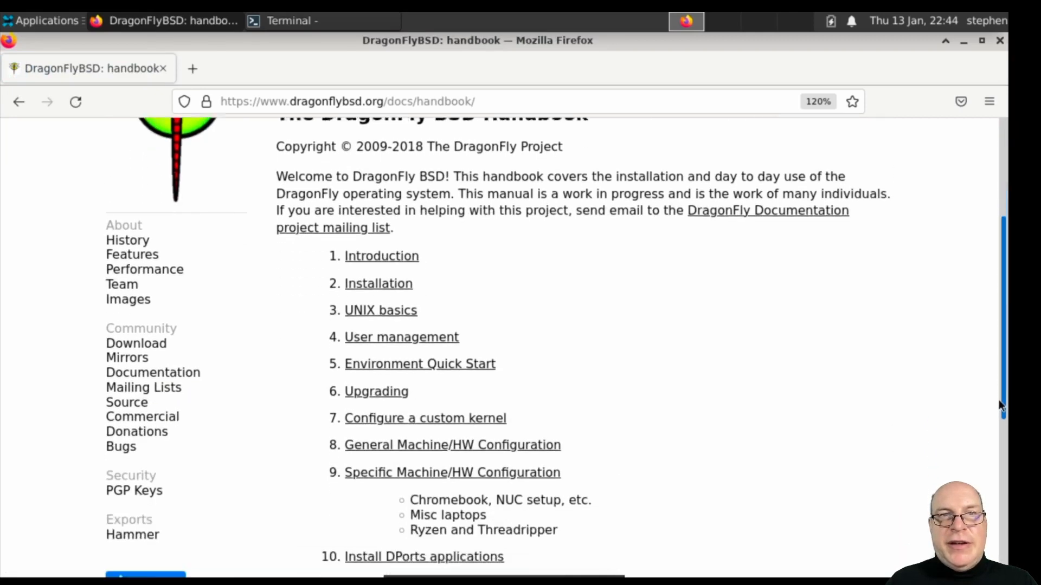
pyautogui.scroll(-3)
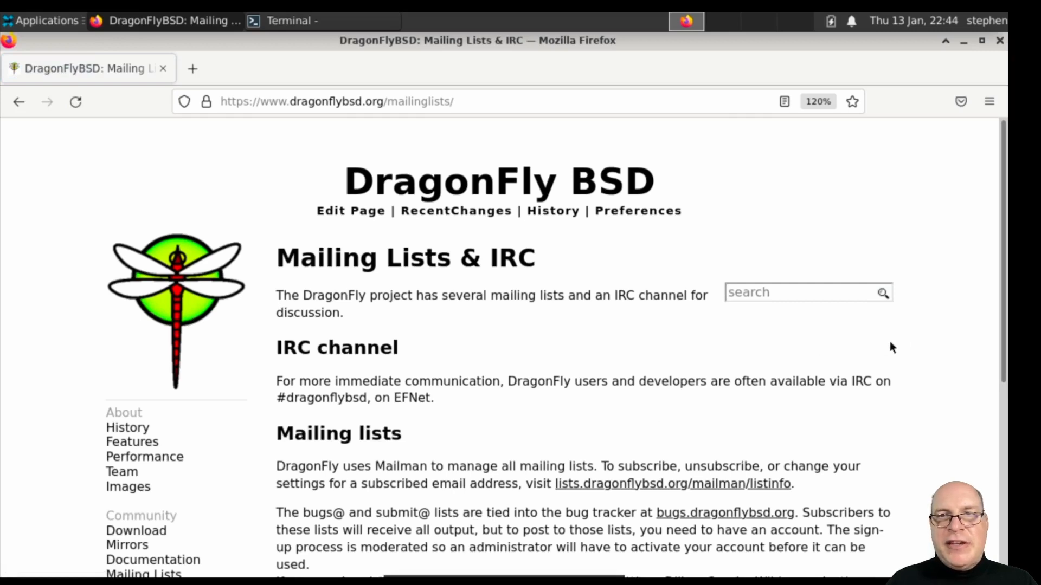
# - Scroll down to the mailing list web archive links, then open Donations
pyautogui.scroll(-3)
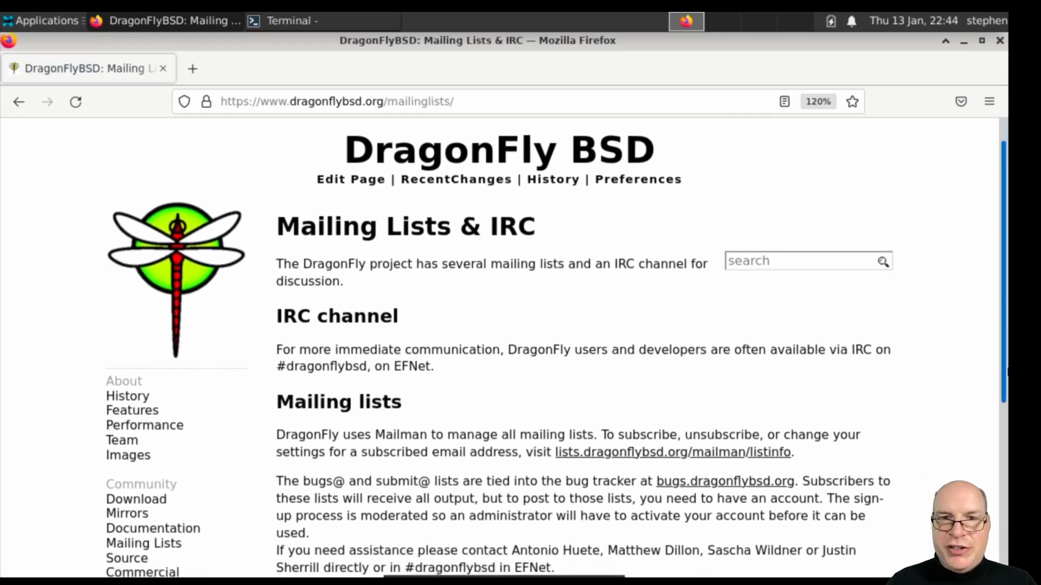
pyautogui.scroll(-3)
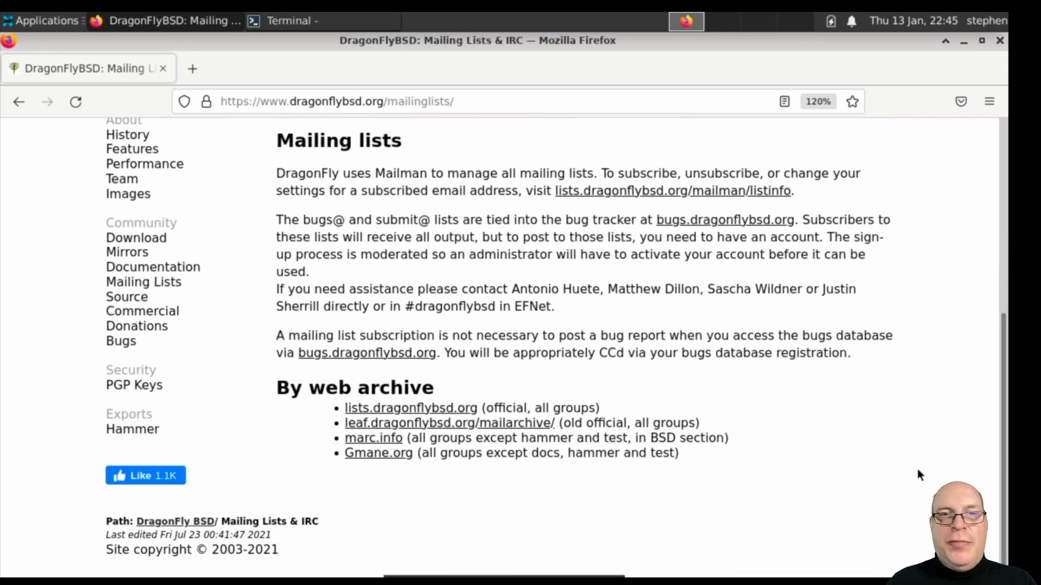
pyautogui.moveTo(869, 410)
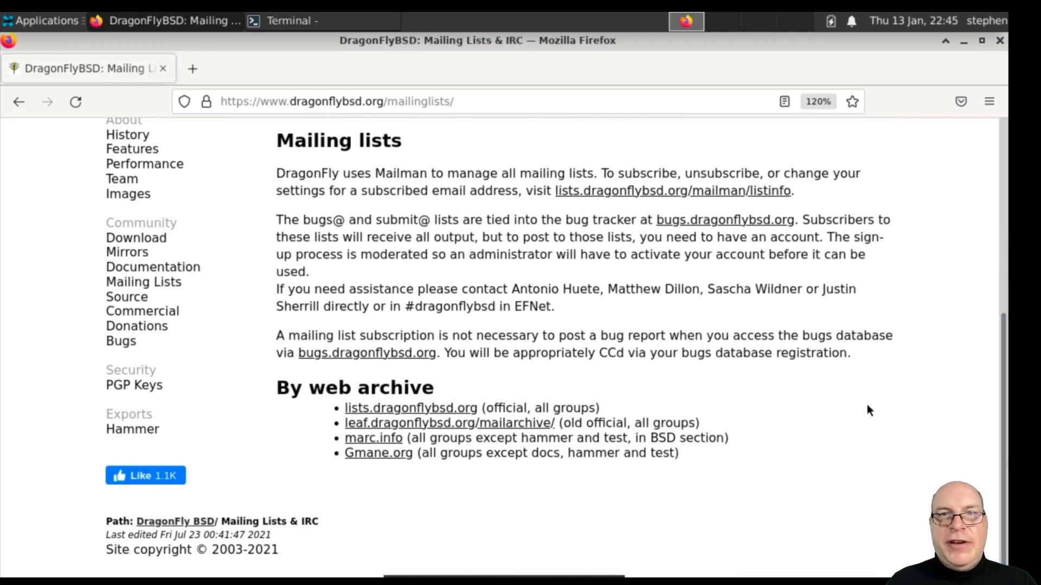
pyautogui.moveTo(417, 328)
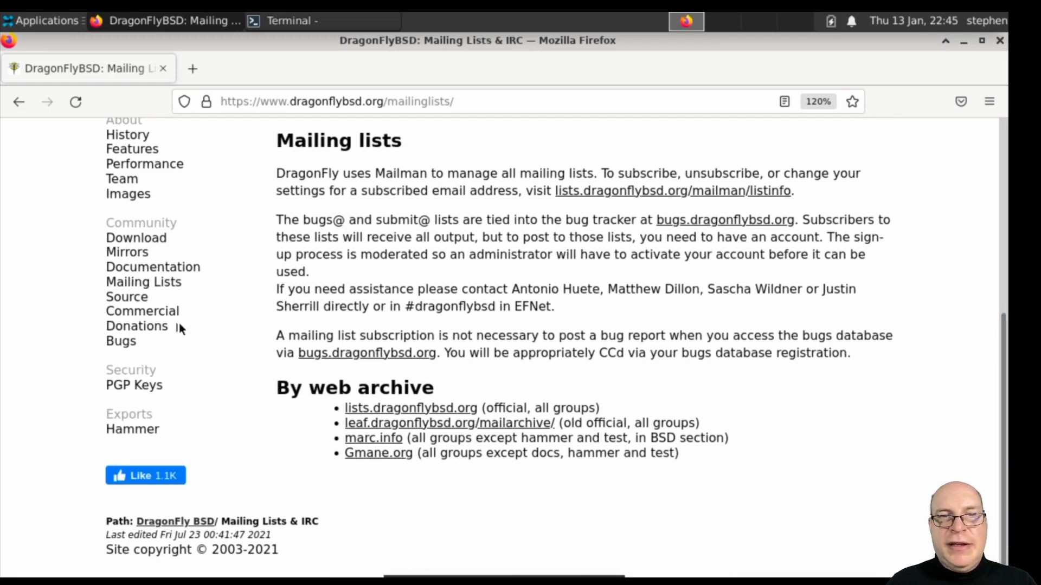
pyautogui.click(137, 326)
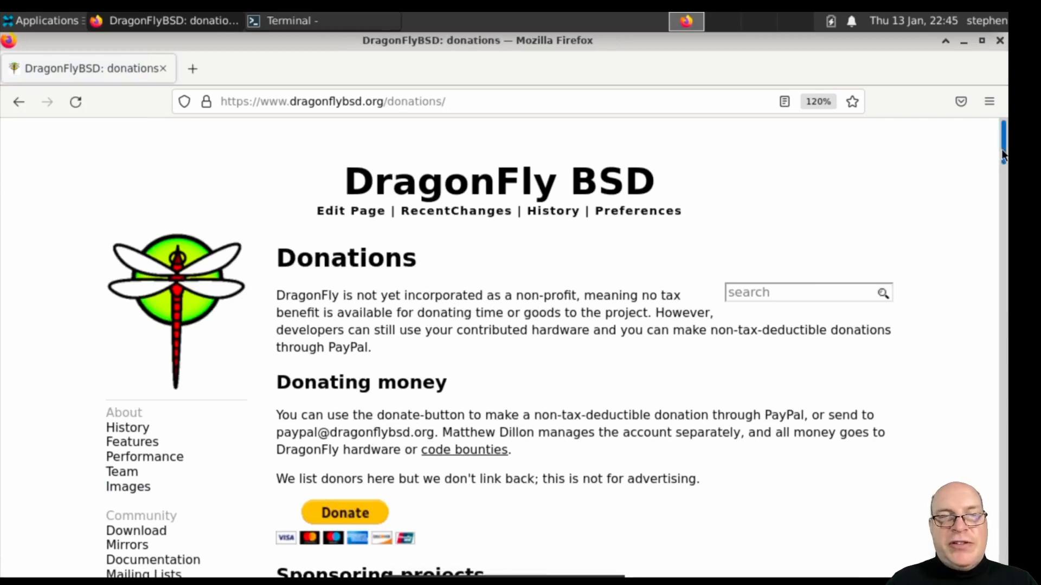
pyautogui.scroll(-3)
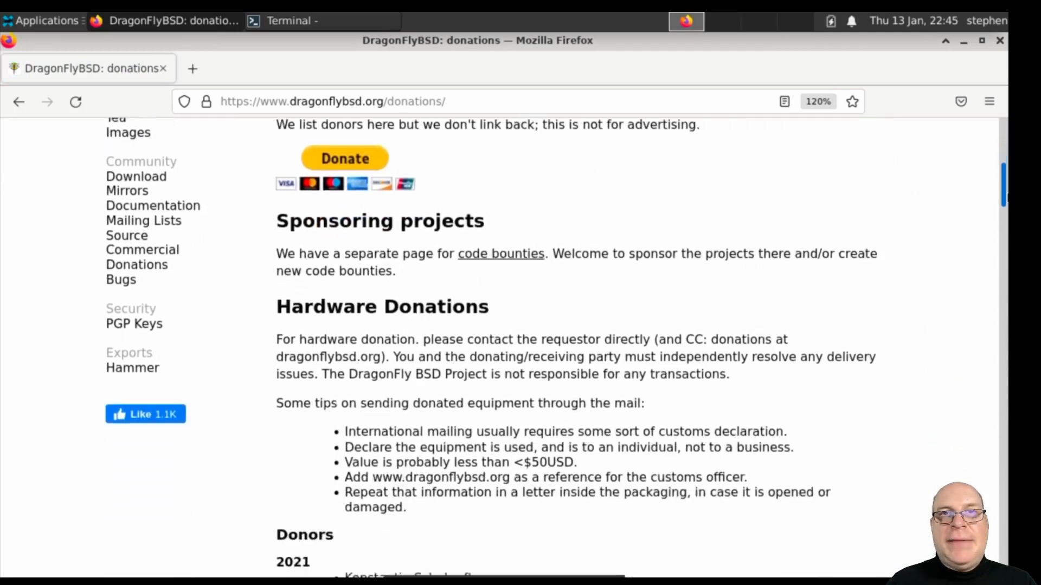
pyautogui.scroll(-3)
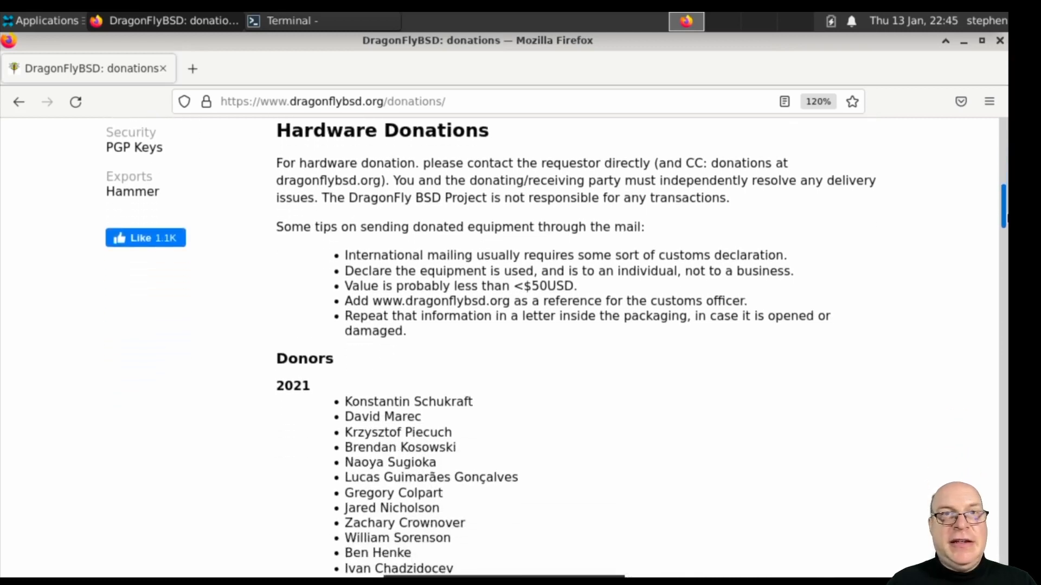
pyautogui.scroll(-3)
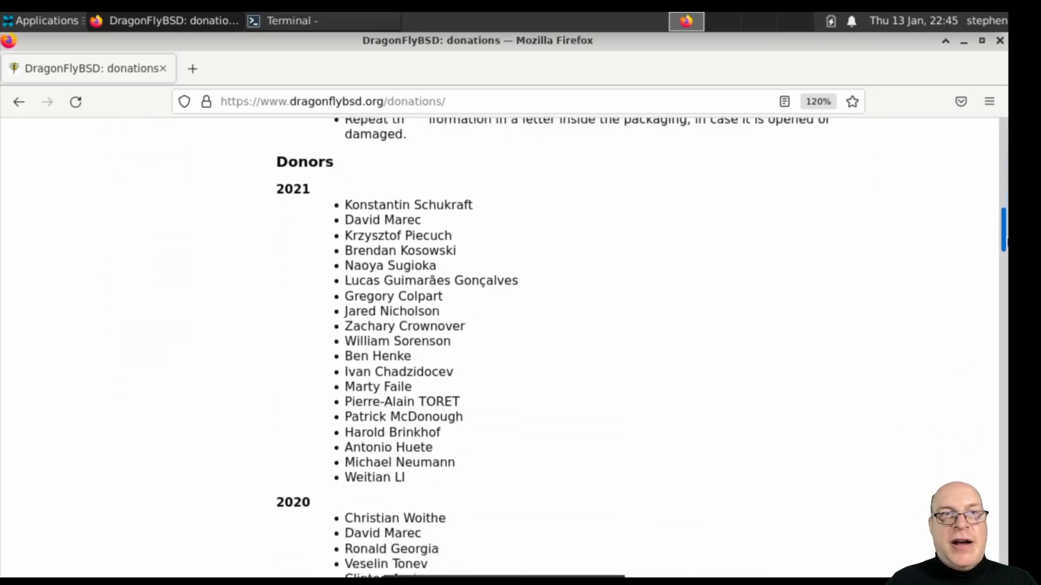
pyautogui.scroll(-3)
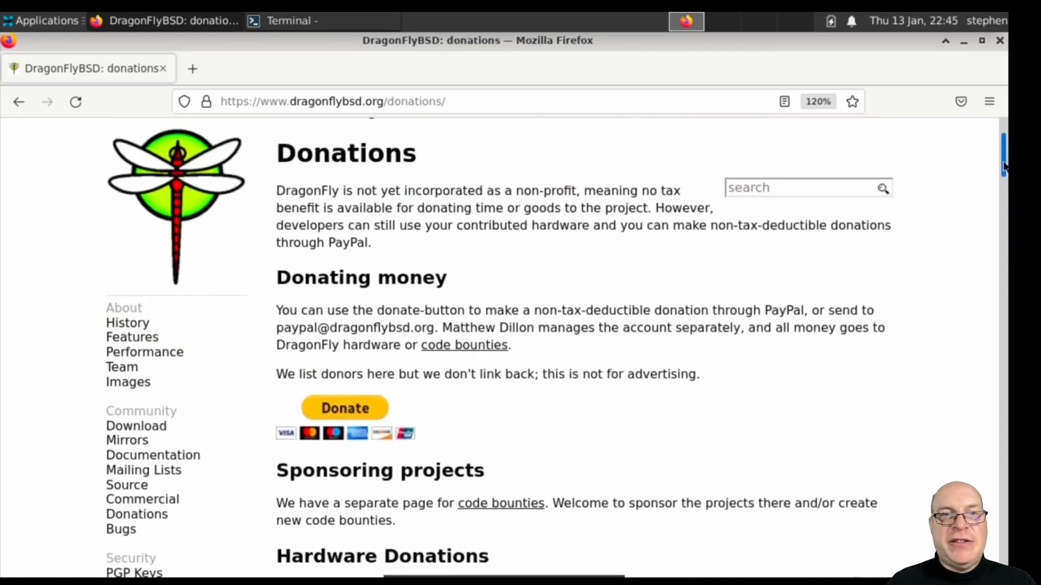
pyautogui.scroll(3)
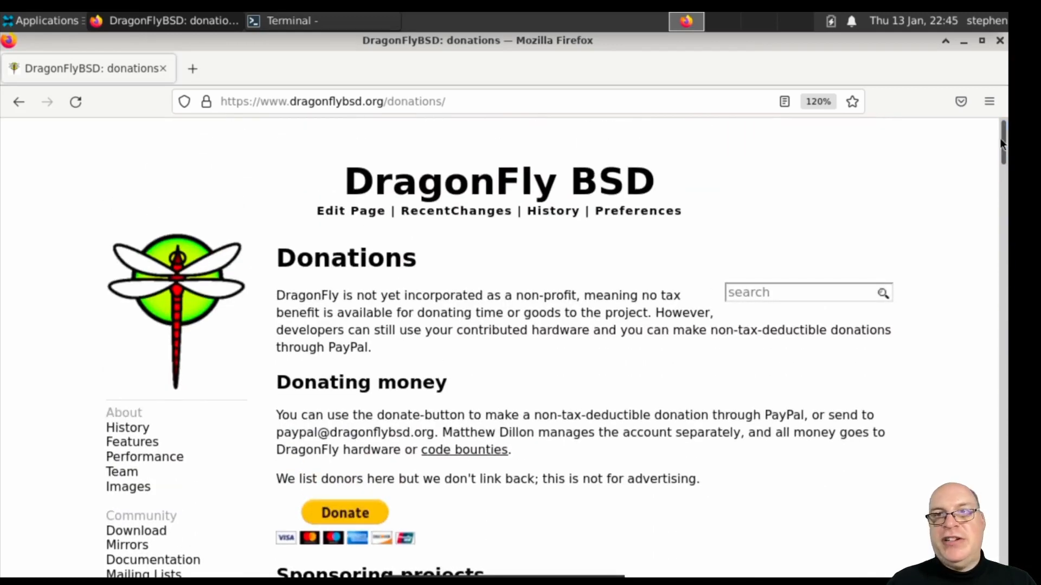